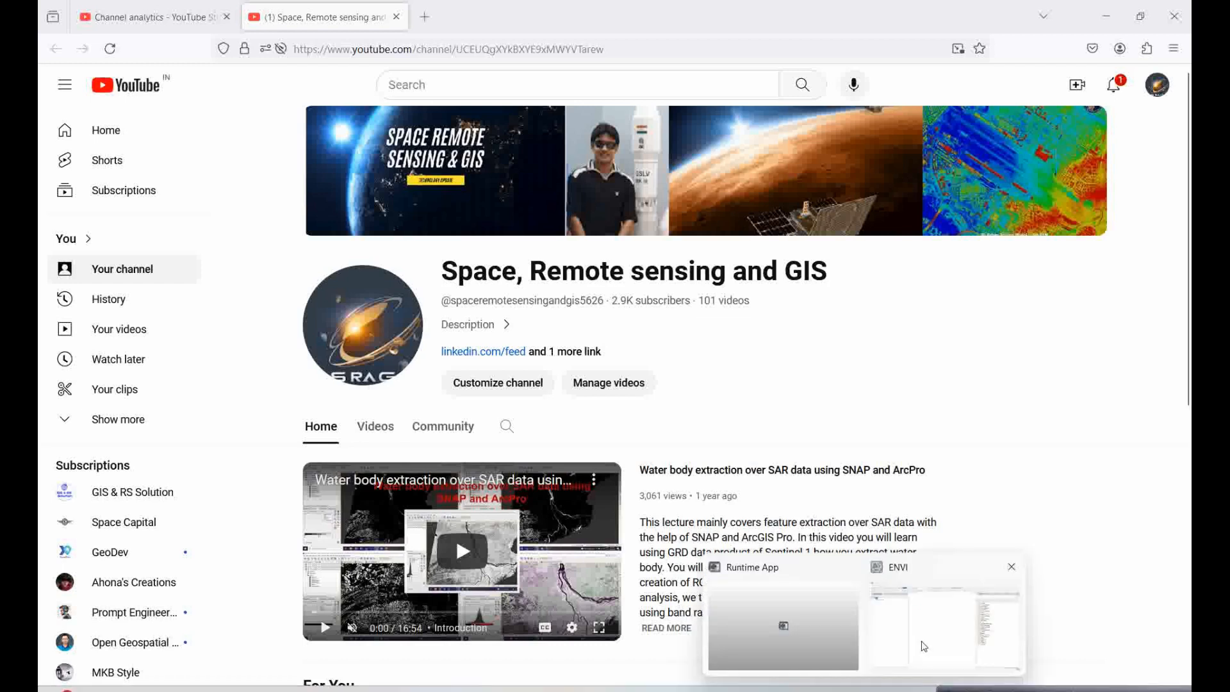
- Switch from the browser to the empty ENVI workspace
{"action": "left_click", "coordinate": [942, 612]}
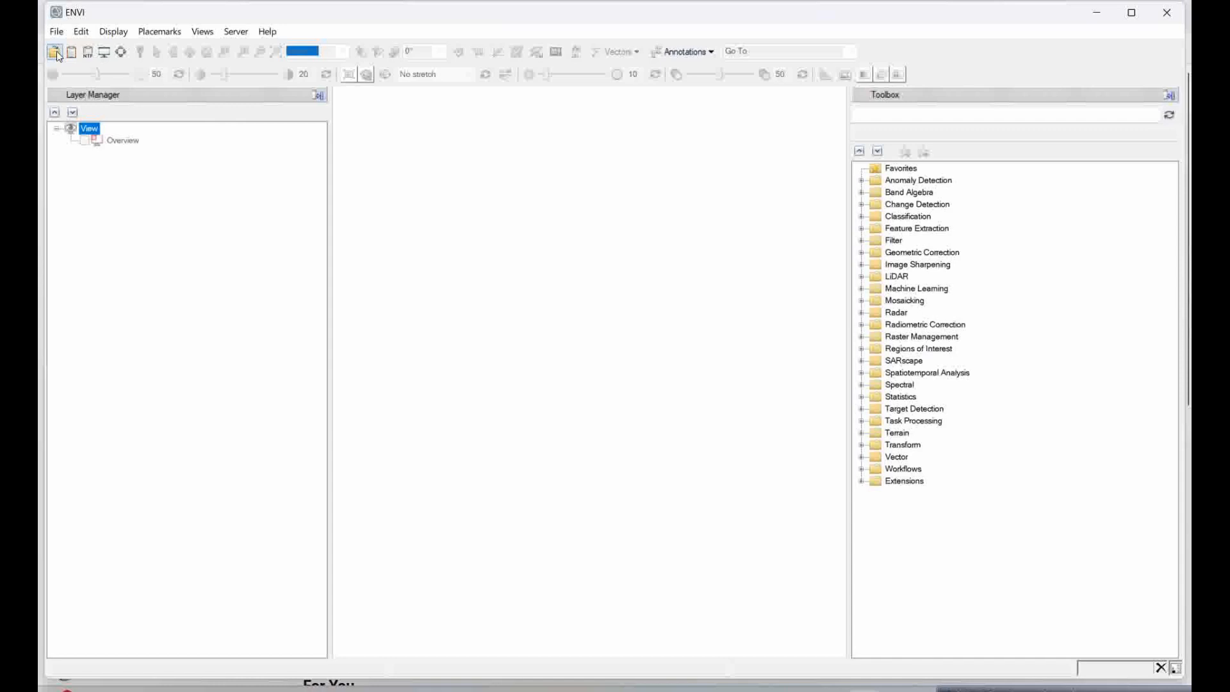
- Start opening a file and browse drive E into the Remote sensing tution class folder
{"action": "left_click", "coordinate": [58, 51]}
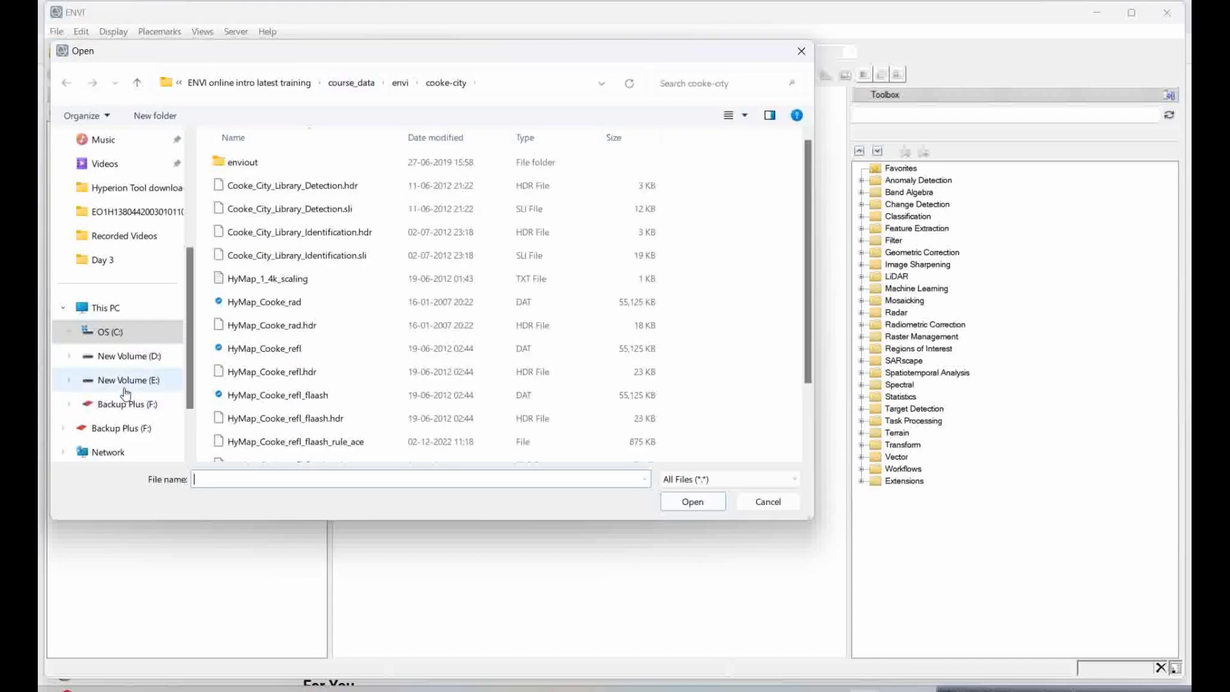
{"action": "left_click", "coordinate": [126, 379]}
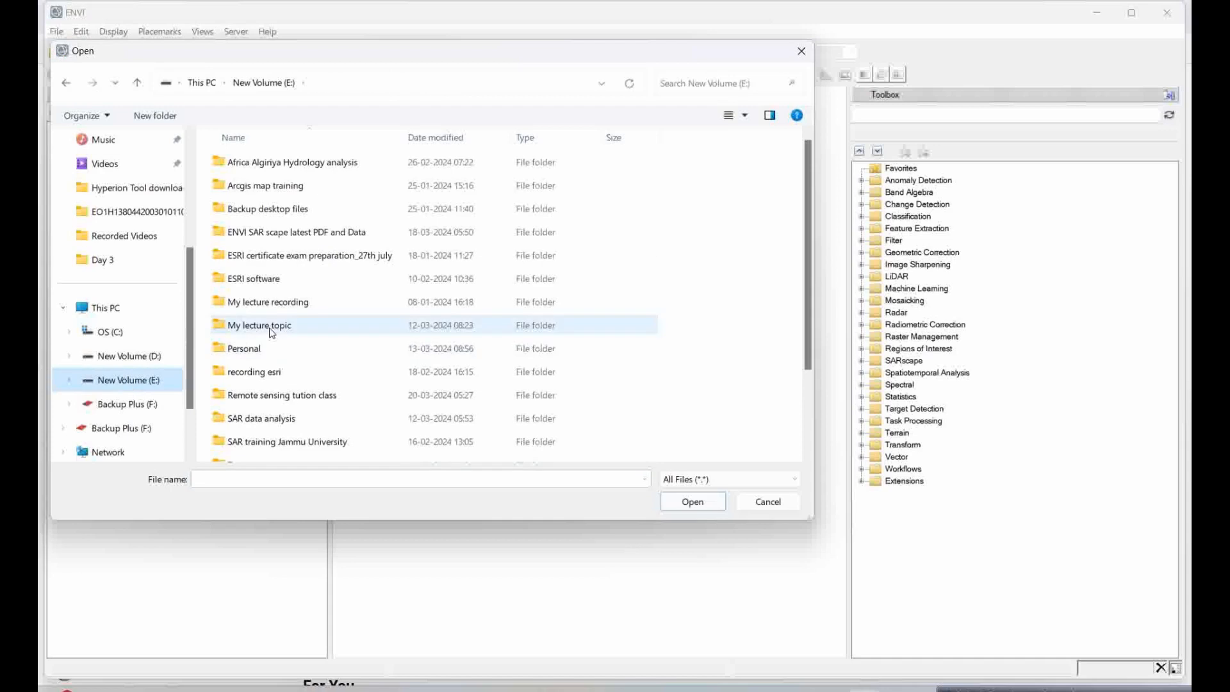
{"action": "scroll", "scroll_direction": "down", "scroll_amount": 3}
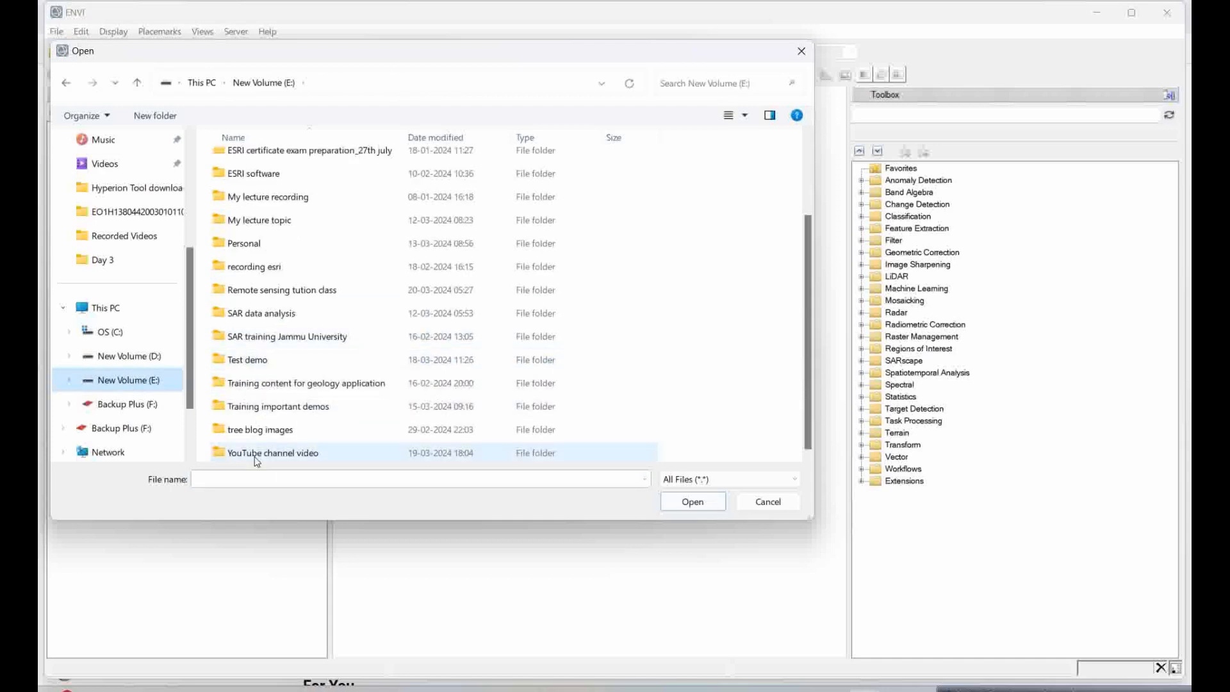
{"action": "left_click", "coordinate": [247, 358]}
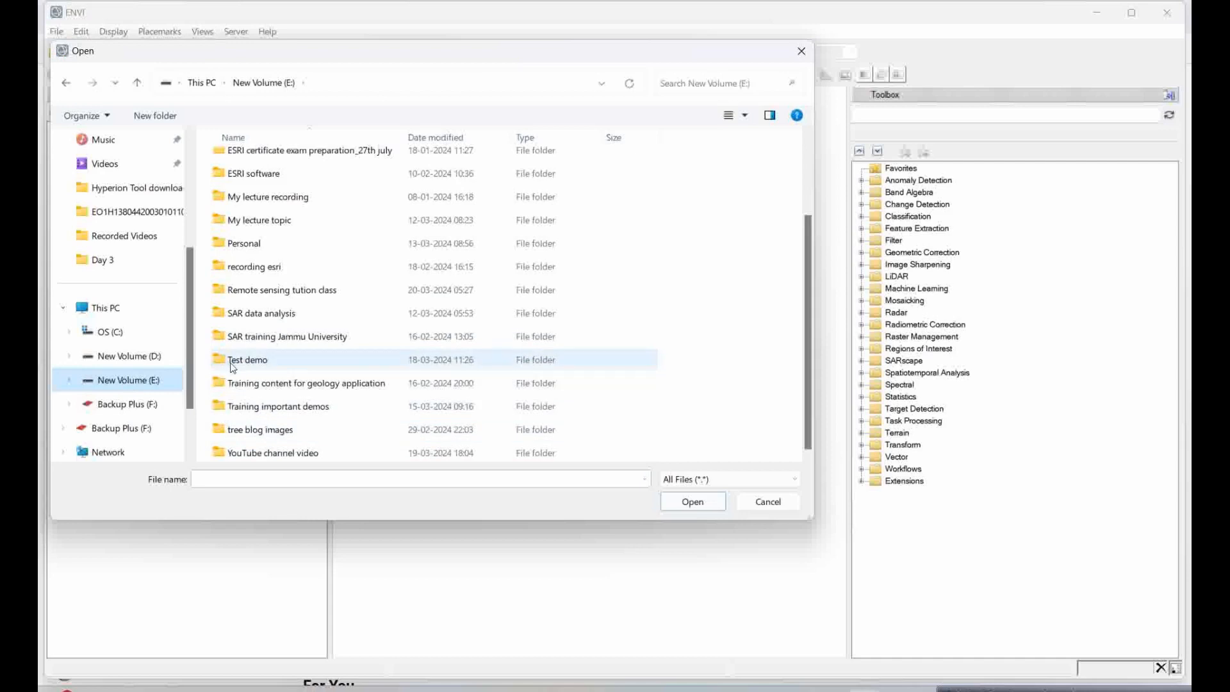
{"action": "double_click", "coordinate": [280, 289]}
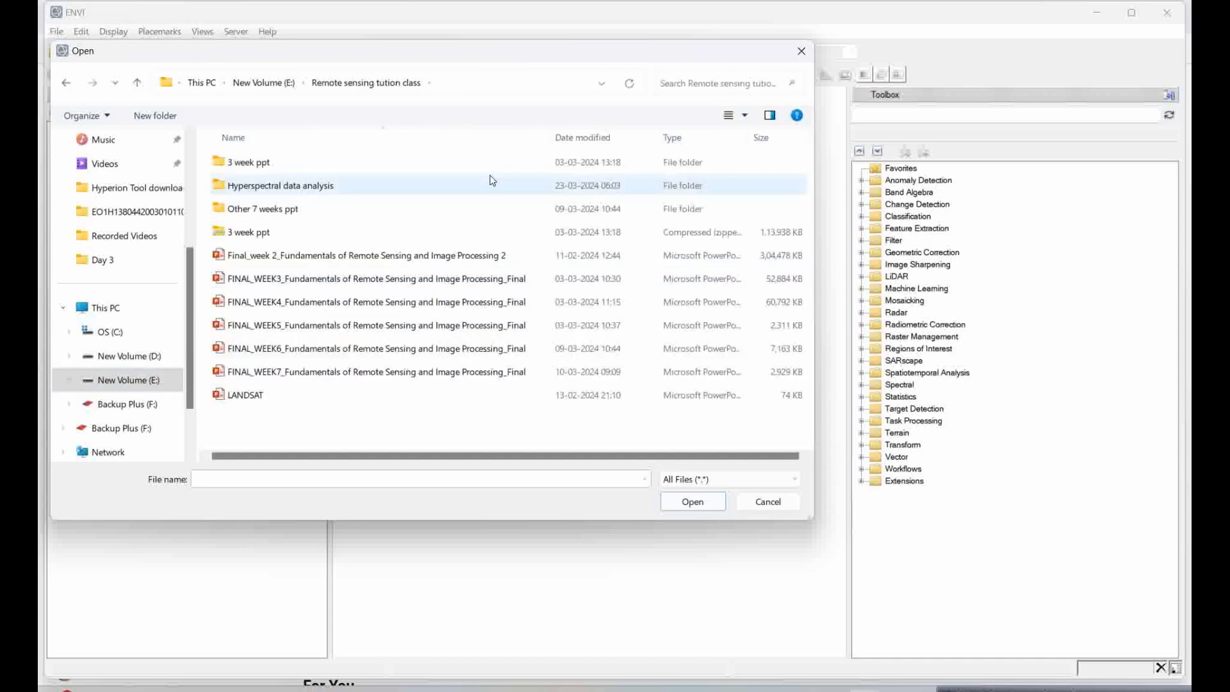
- Navigate through Hyperspectral data analysis > Day 3 into Mineral analysis data and select cup95_at.int
{"action": "left_click", "coordinate": [280, 185]}
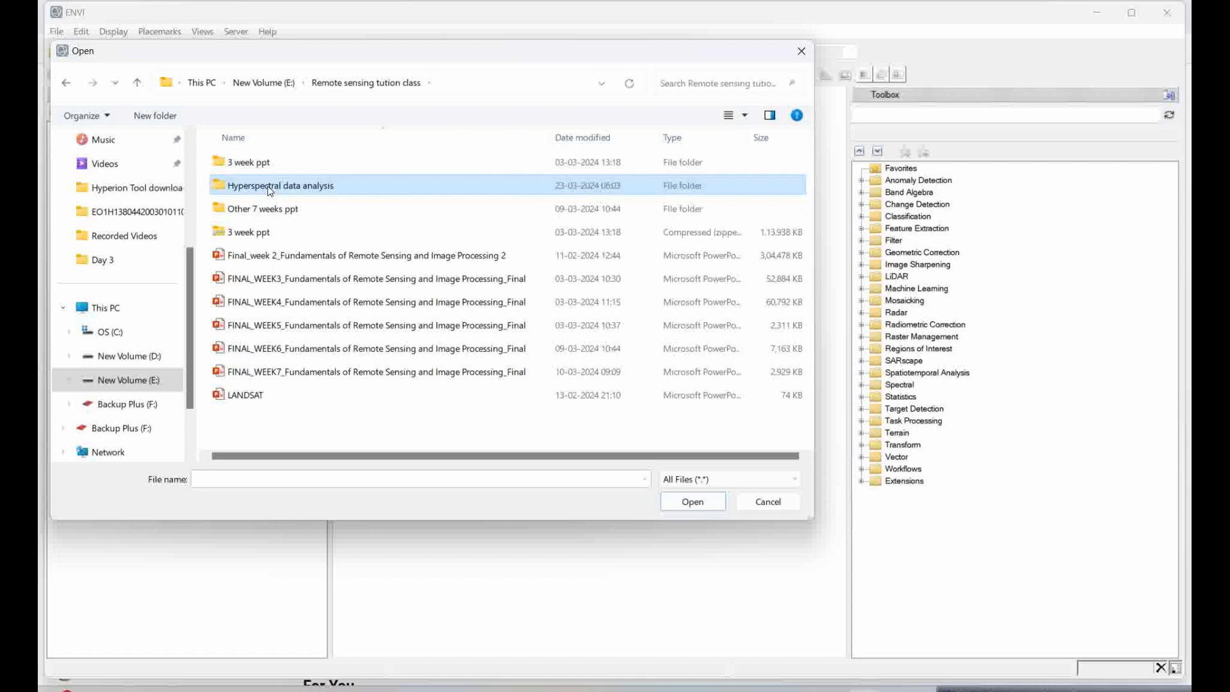
{"action": "double_click", "coordinate": [281, 185]}
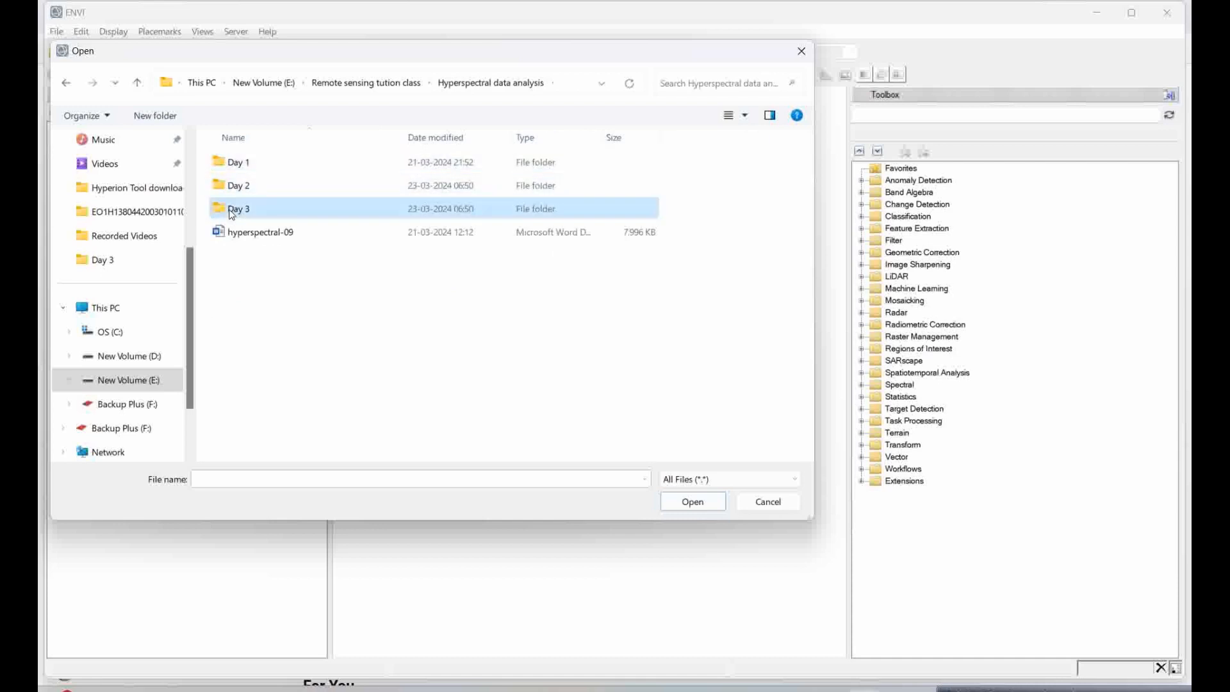
{"action": "double_click", "coordinate": [238, 208]}
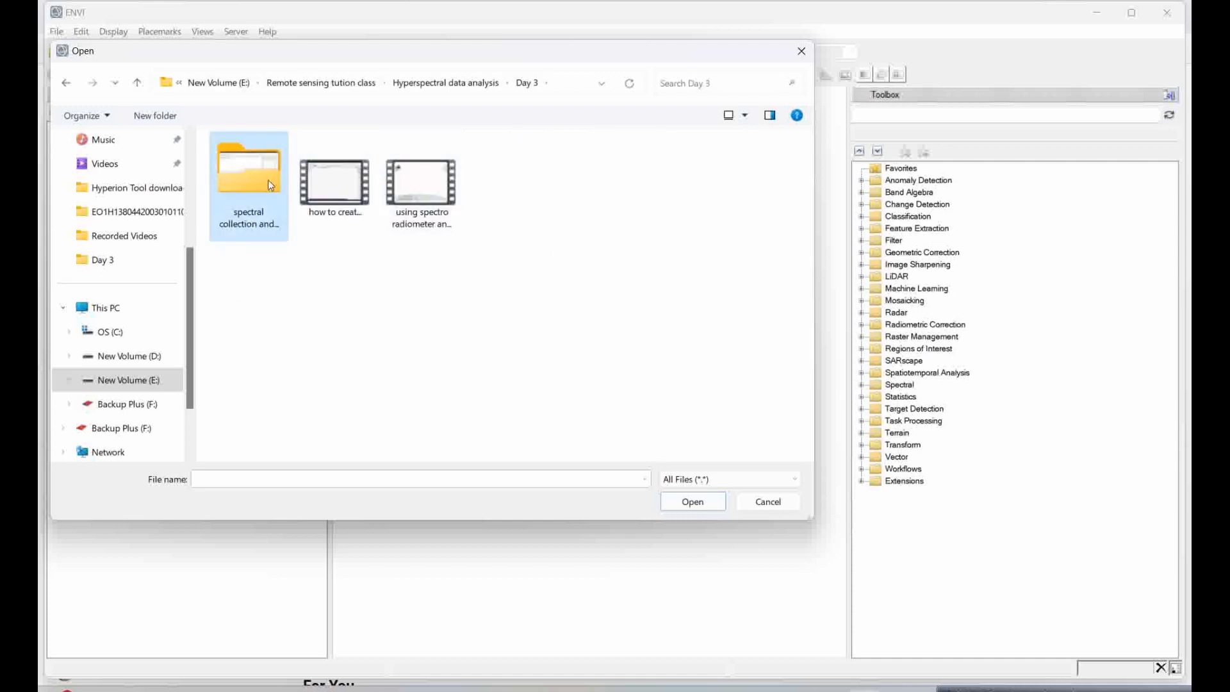
{"action": "double_click", "coordinate": [248, 165]}
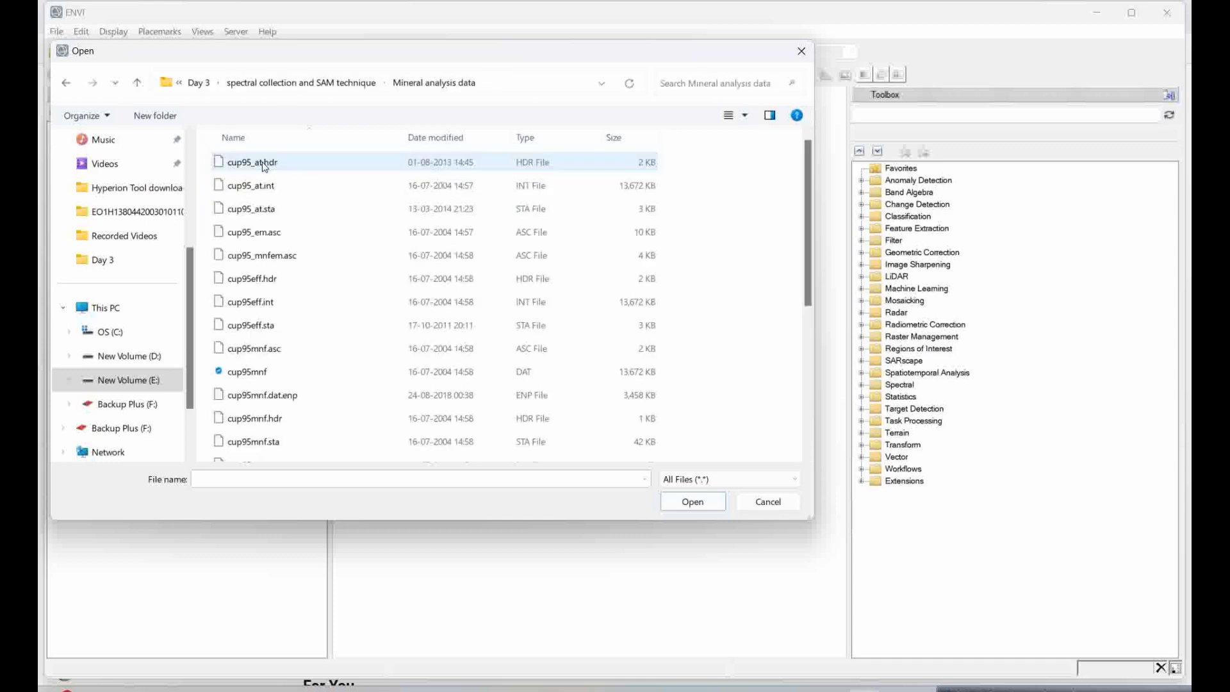
{"action": "mouse_move", "coordinate": [221, 148]}
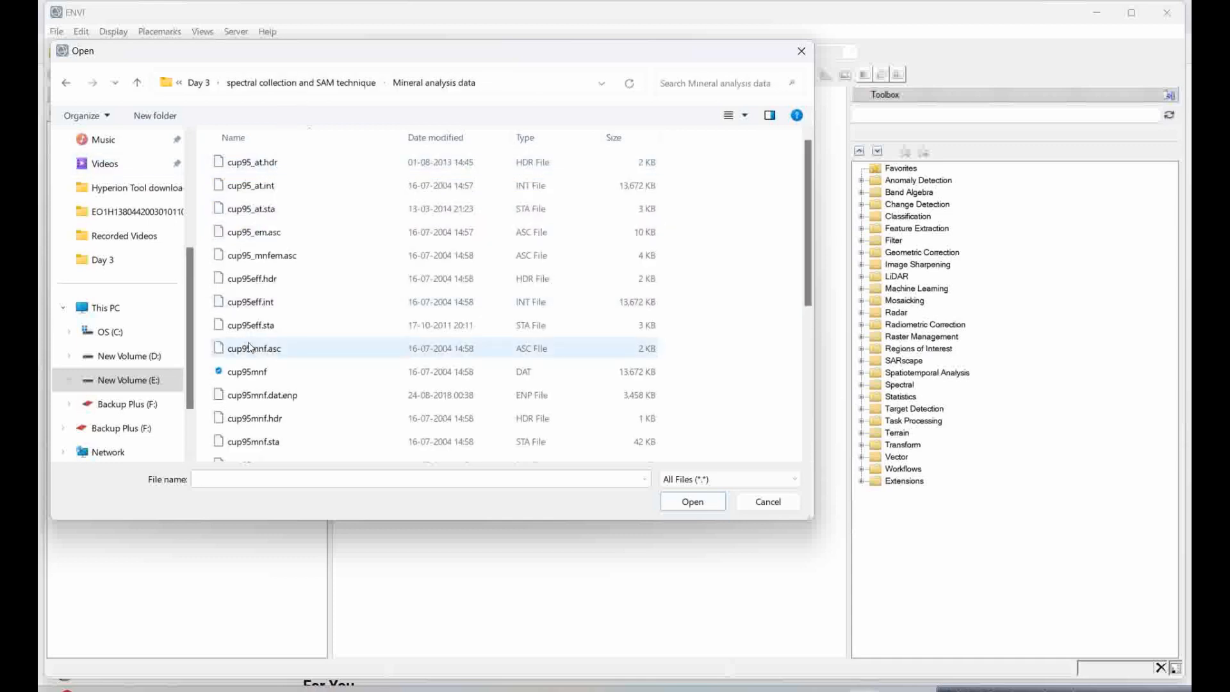
{"action": "mouse_move", "coordinate": [372, 357]}
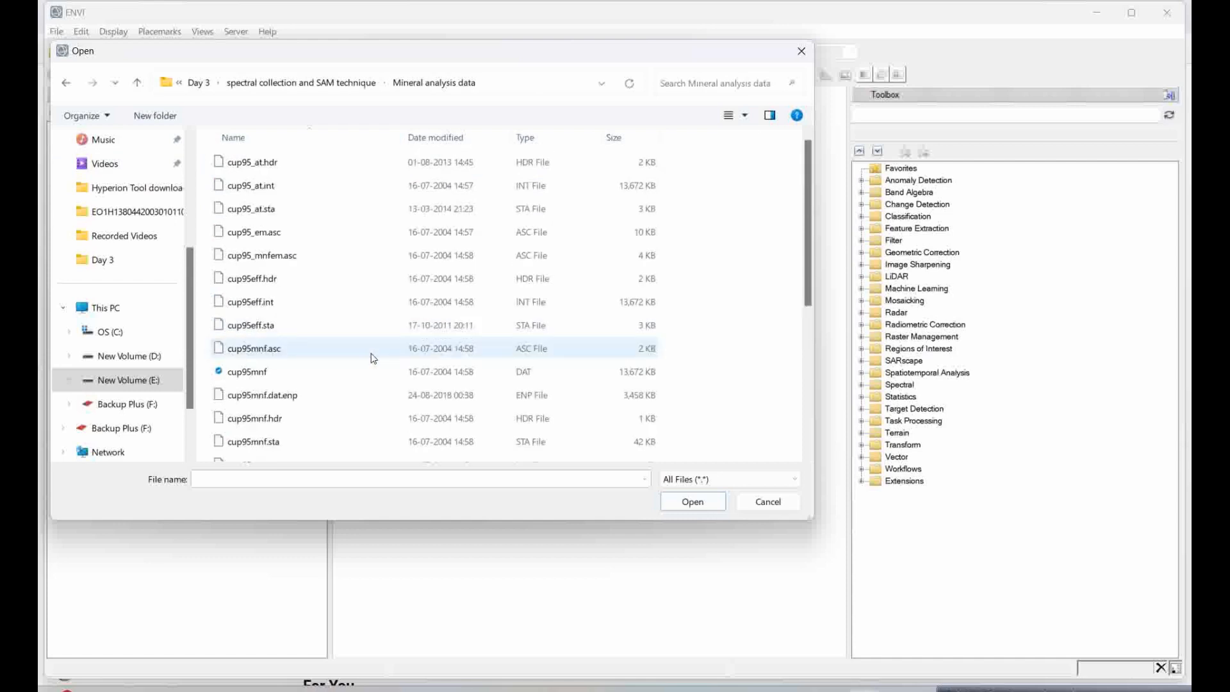
{"action": "left_click", "coordinate": [251, 185]}
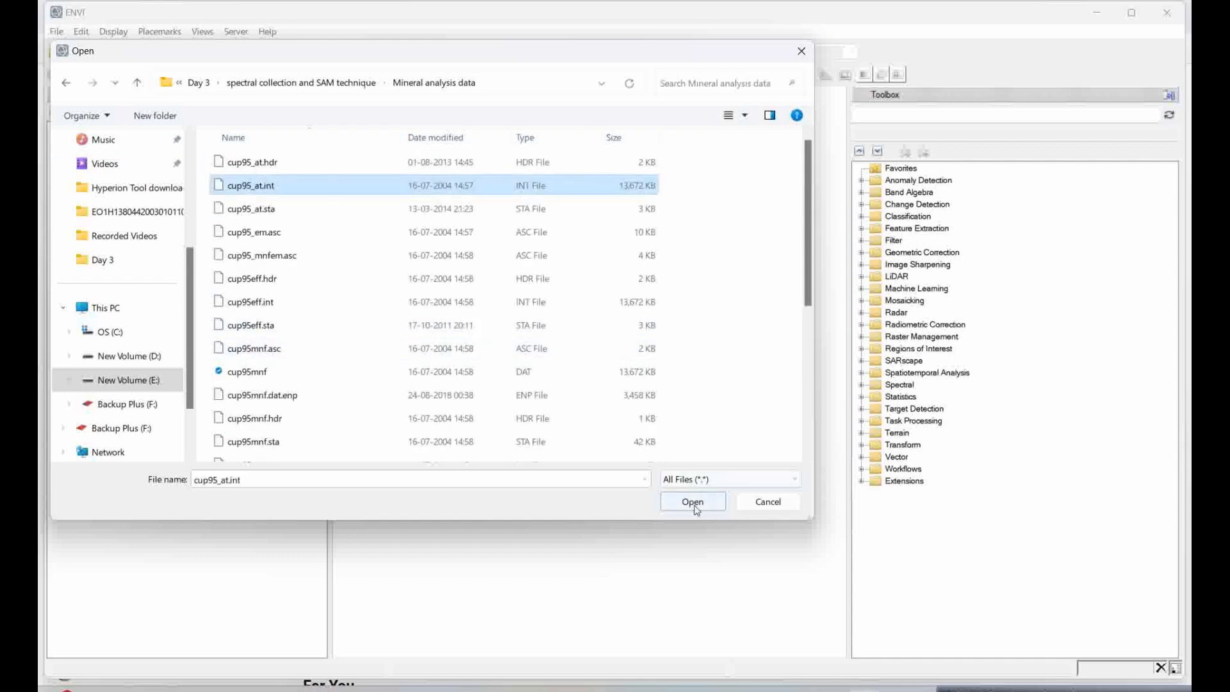
- Load cup95_at.int into the view as a three-band colour composite
{"action": "left_click", "coordinate": [692, 501]}
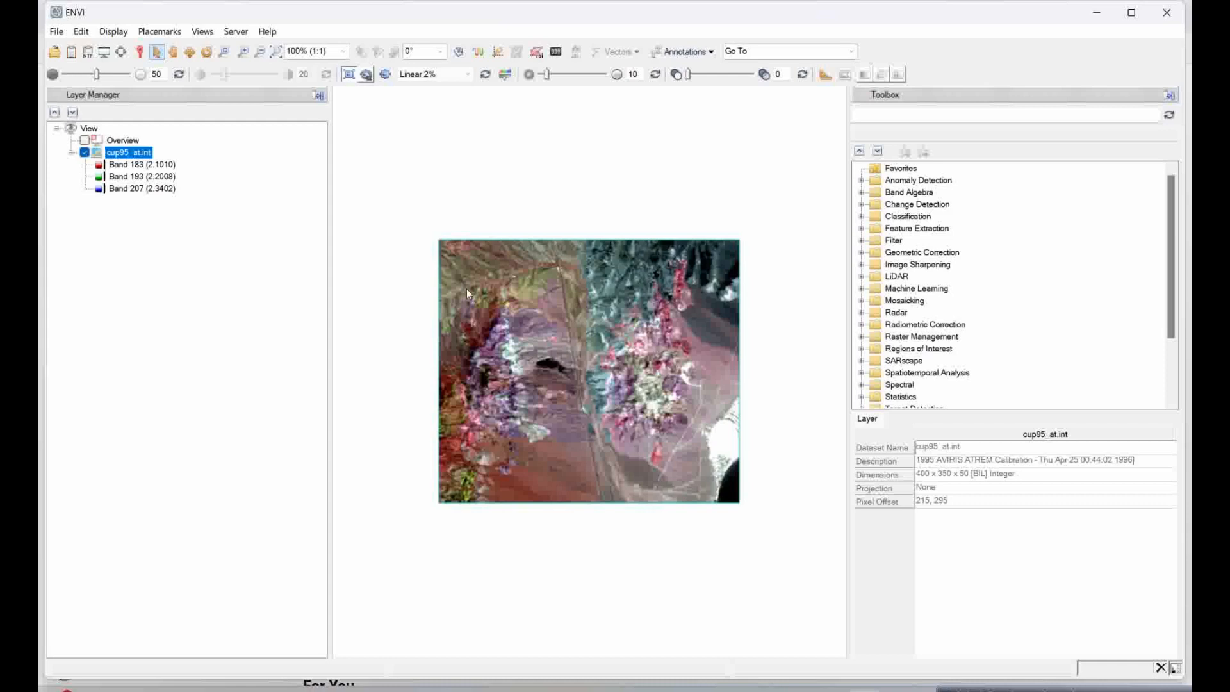
{"action": "mouse_move", "coordinate": [528, 354]}
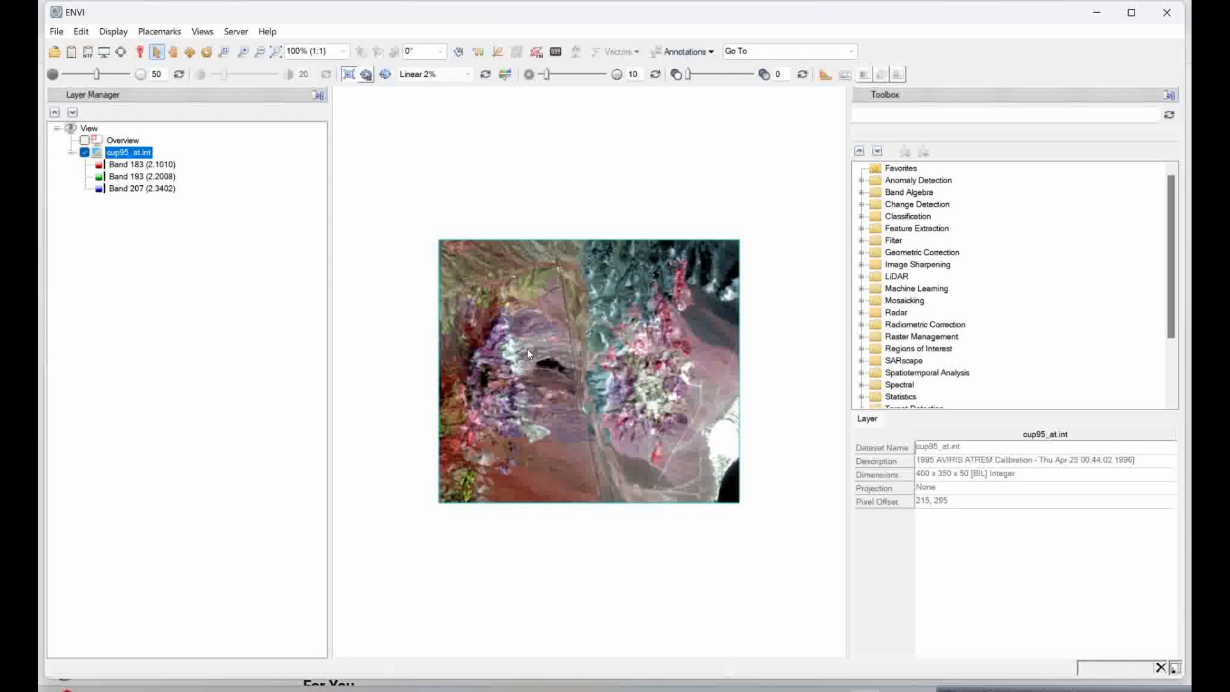
{"action": "mouse_move", "coordinate": [618, 351]}
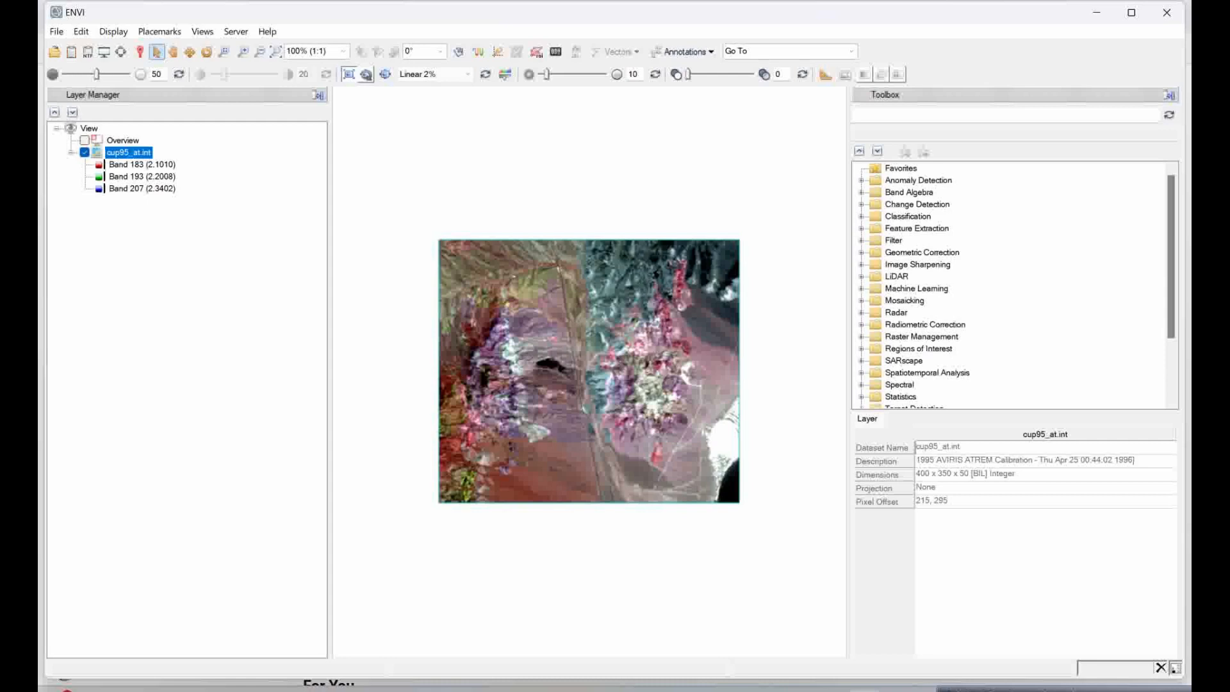
{"action": "left_click", "coordinate": [783, 51]}
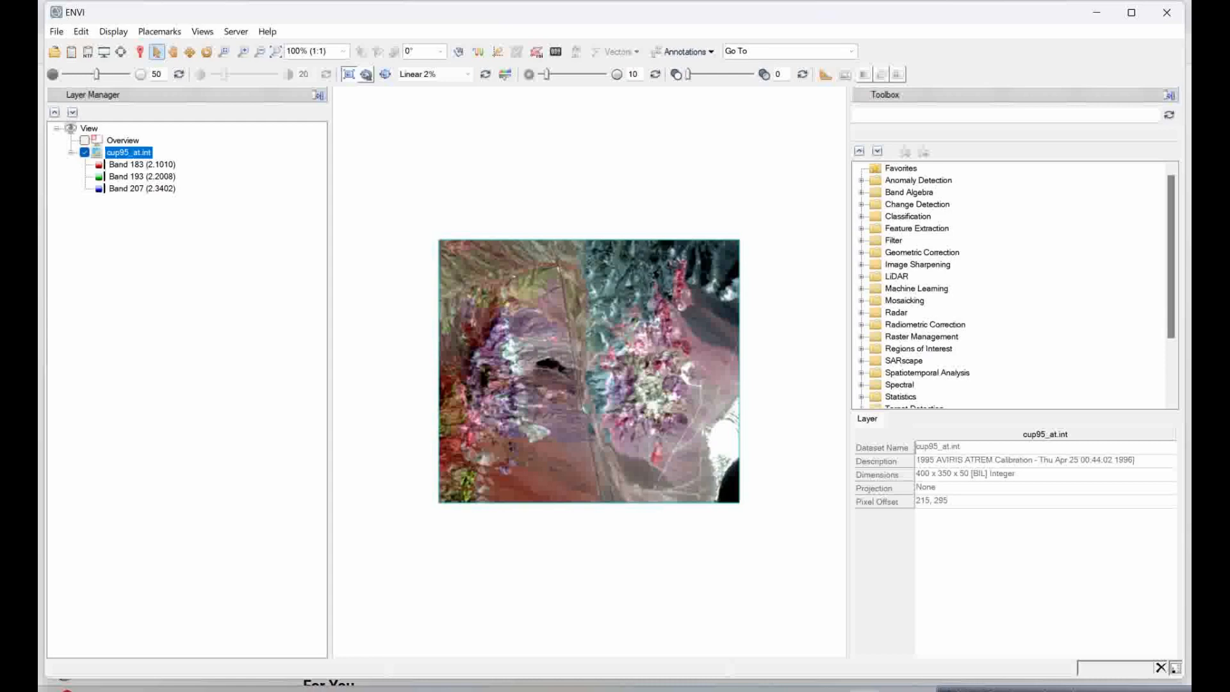
{"action": "mouse_move", "coordinate": [760, 51]}
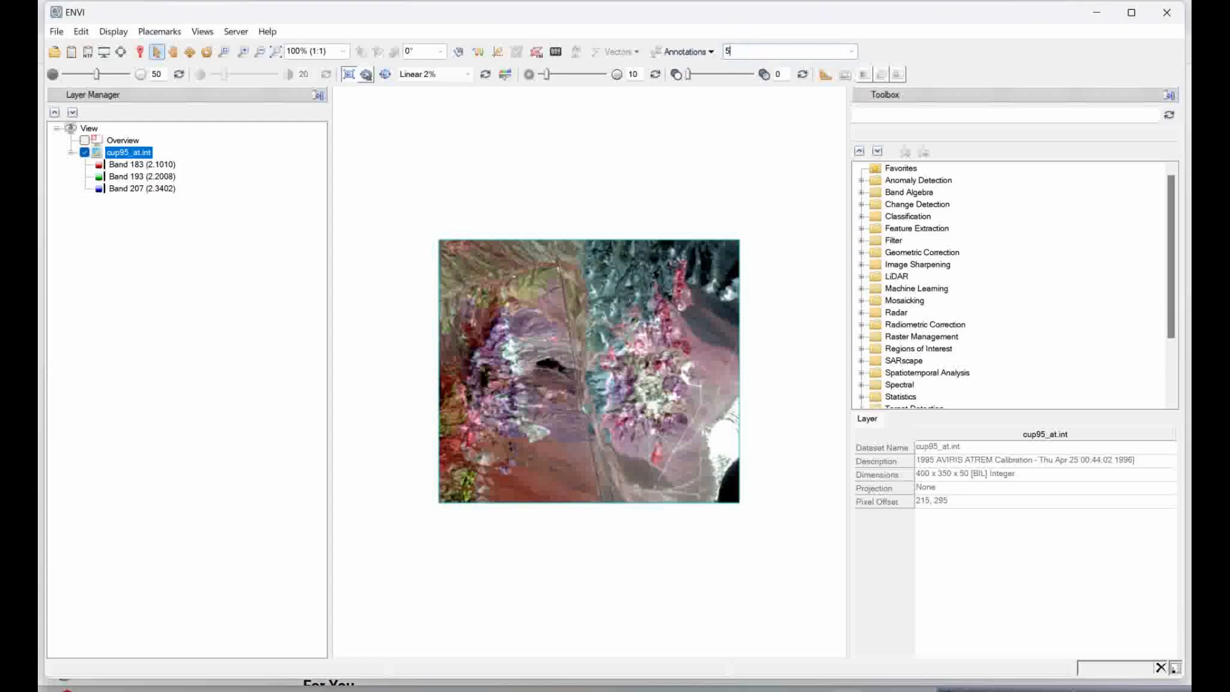
- Go to pixel 502, 586 and read the red patch's values with Cursor Value
{"action": "type", "text": "502,"}
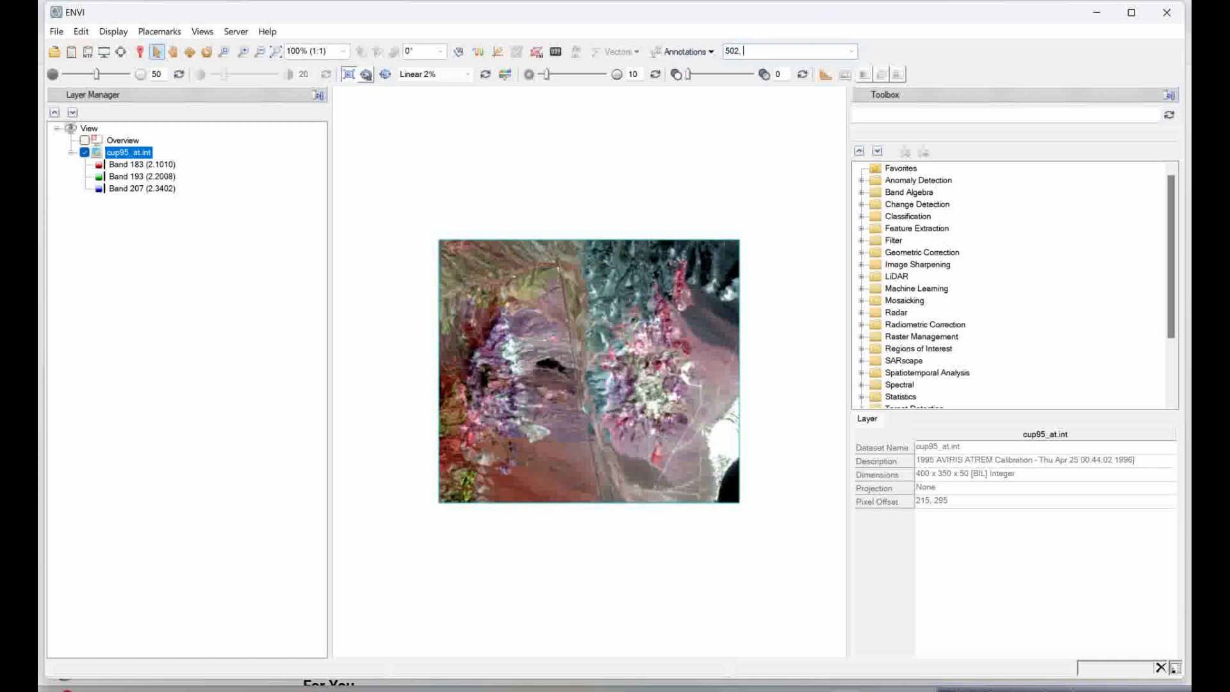
{"action": "type", "text": "586"}
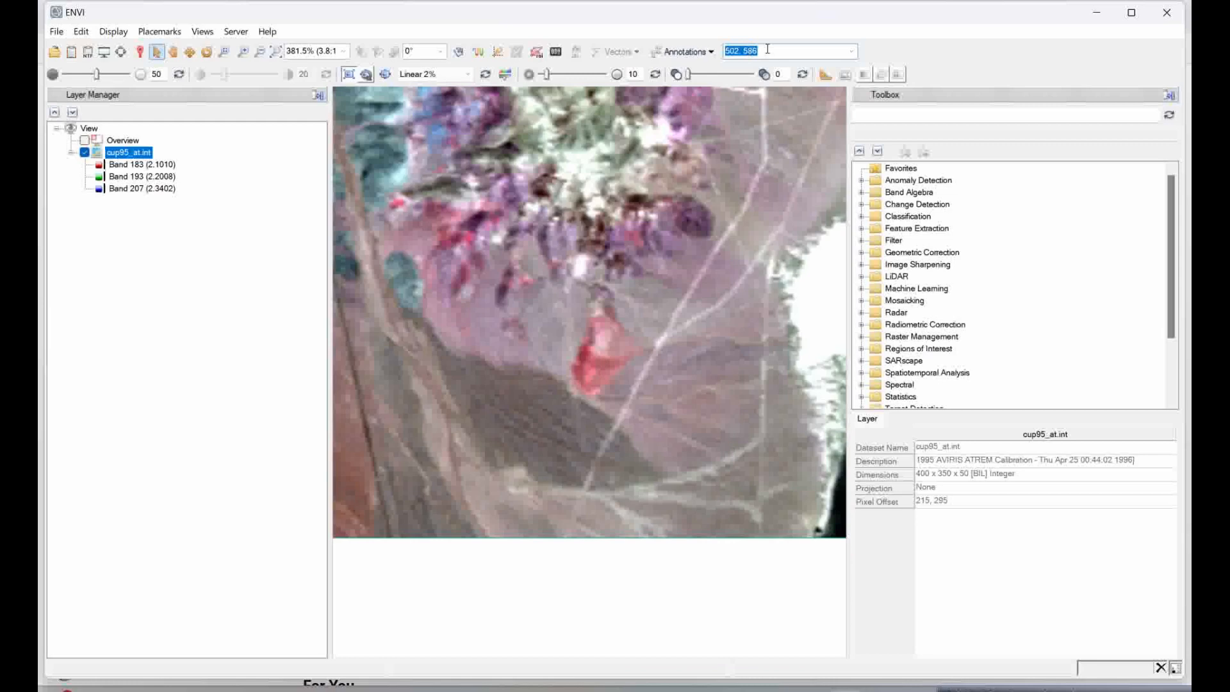
{"action": "left_click", "coordinate": [137, 52]}
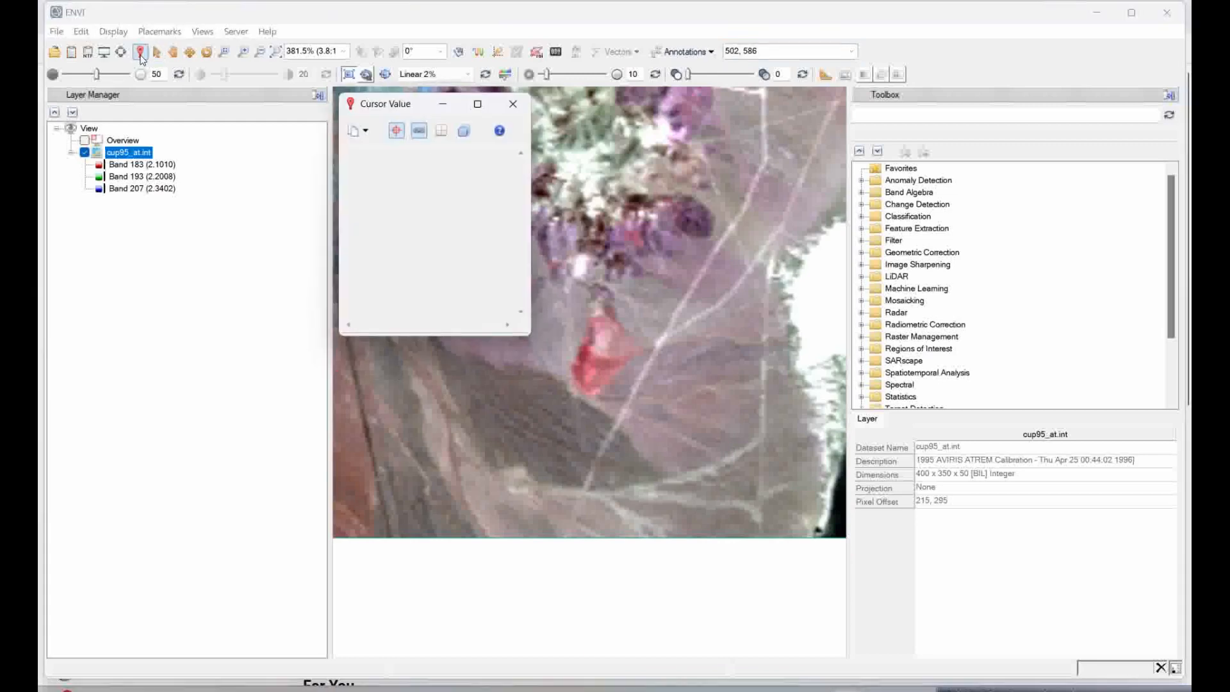
{"action": "left_click", "coordinate": [588, 369]}
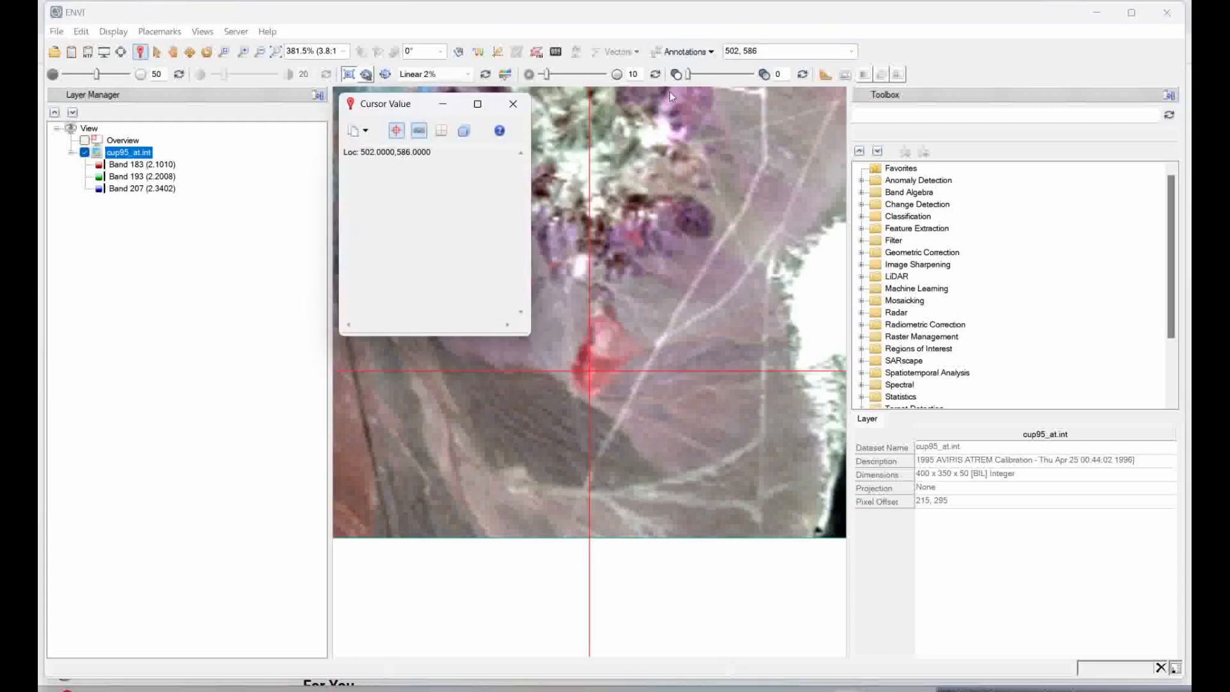
{"action": "left_click", "coordinate": [512, 104]}
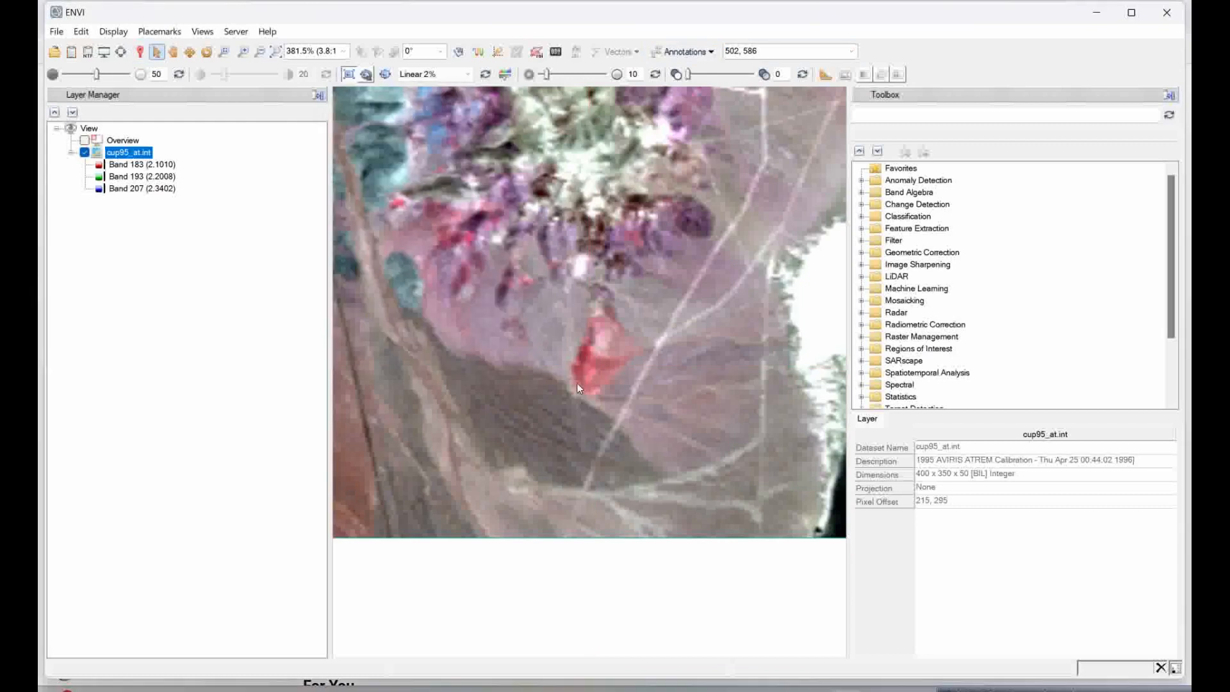
{"action": "mouse_move", "coordinate": [485, 64]}
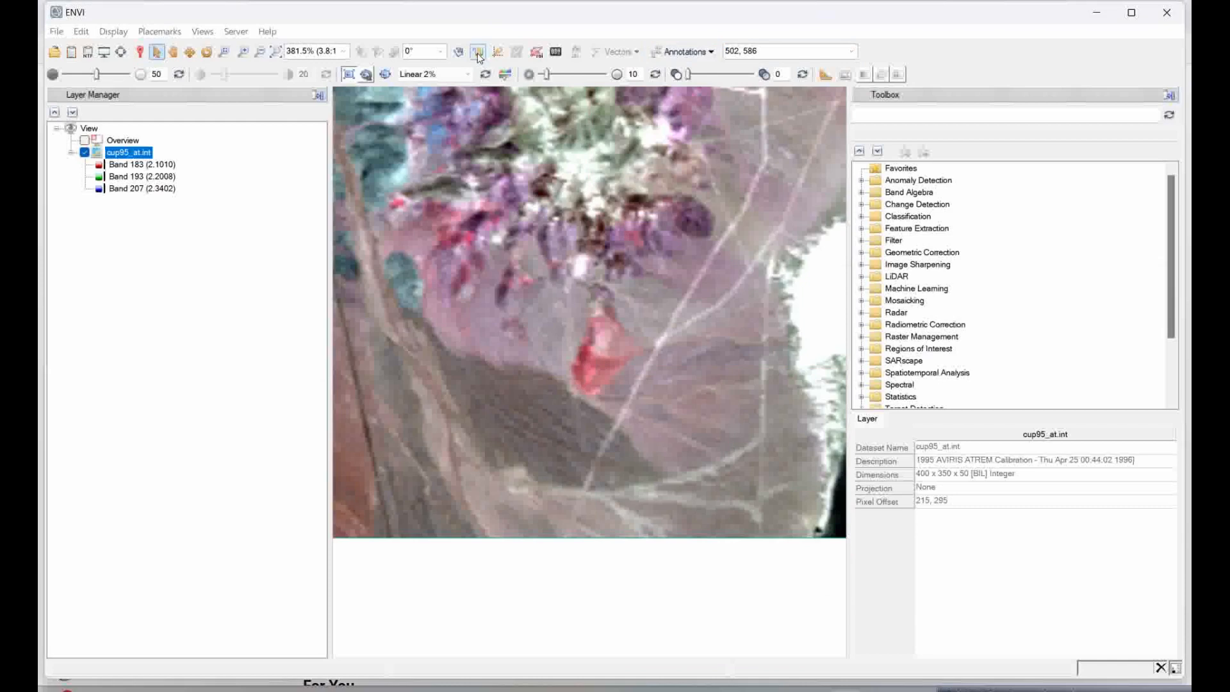
- Start a spectral profile and add cup95_at.int as the file to draw profiles from
{"action": "left_click", "coordinate": [477, 52]}
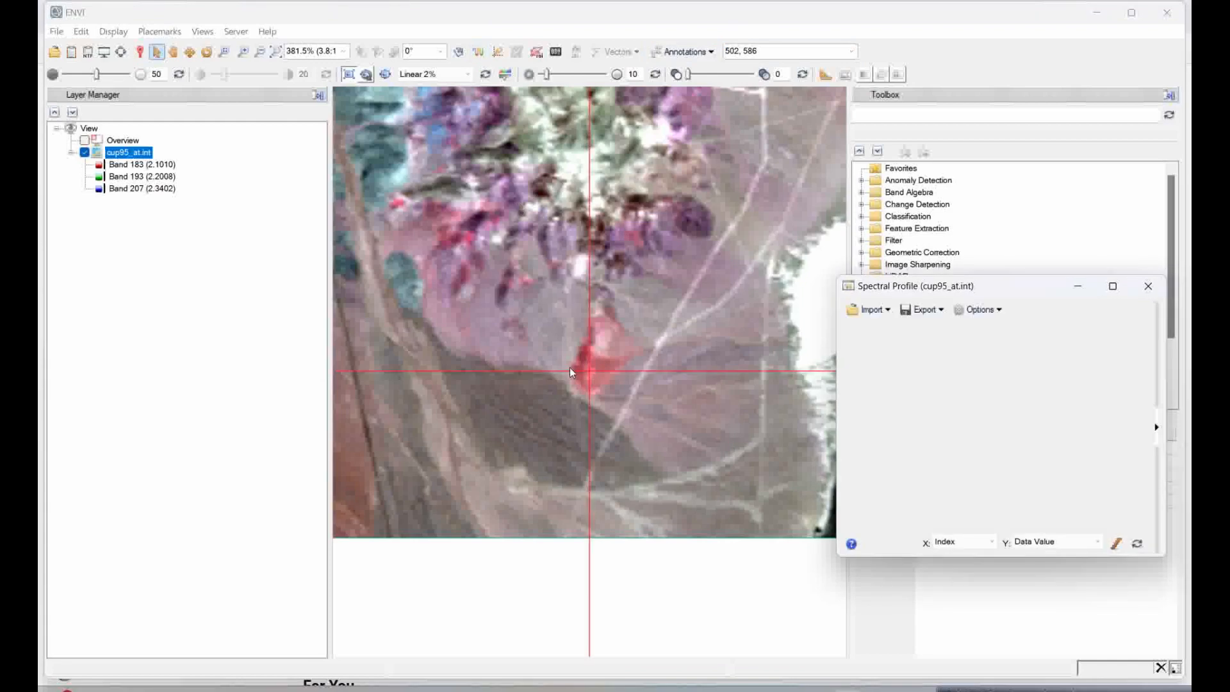
{"action": "mouse_move", "coordinate": [976, 299]}
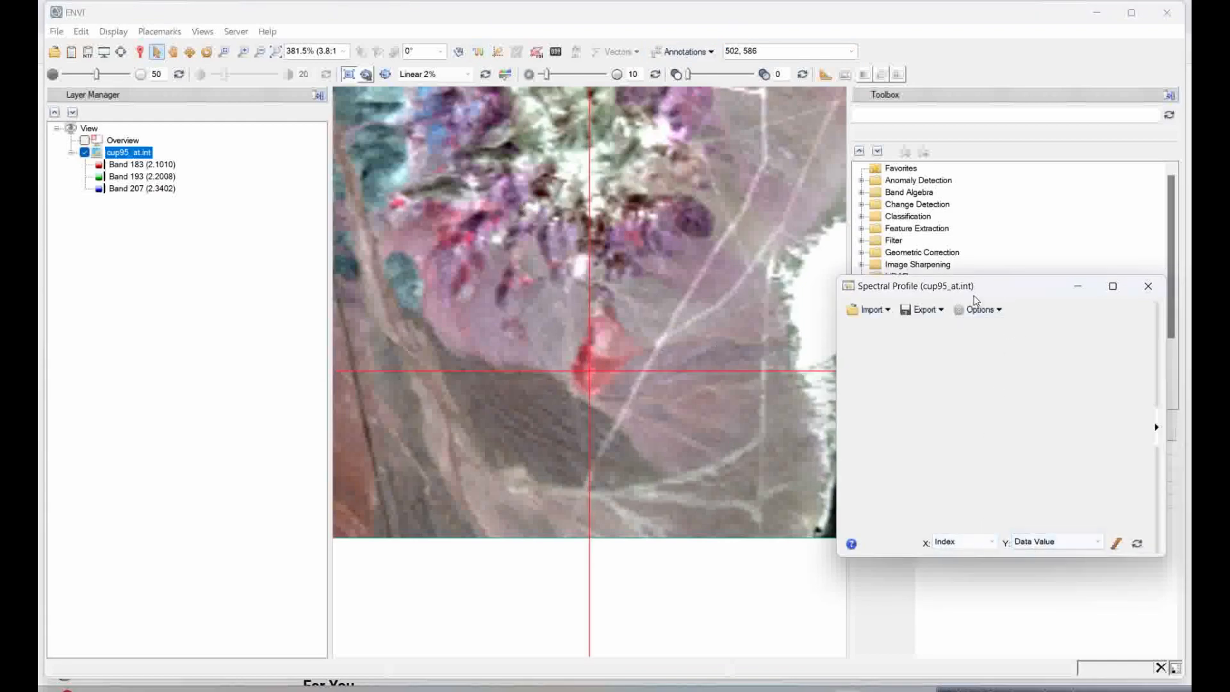
{"action": "left_click", "coordinate": [978, 309]}
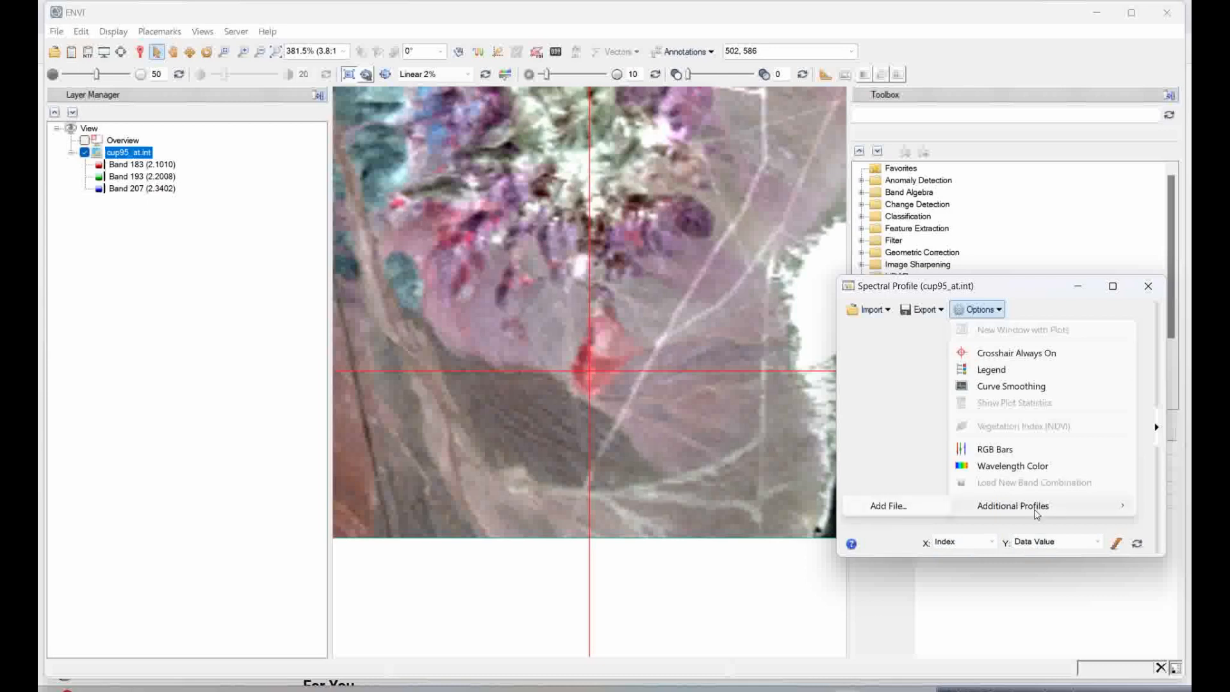
{"action": "left_click", "coordinate": [886, 504]}
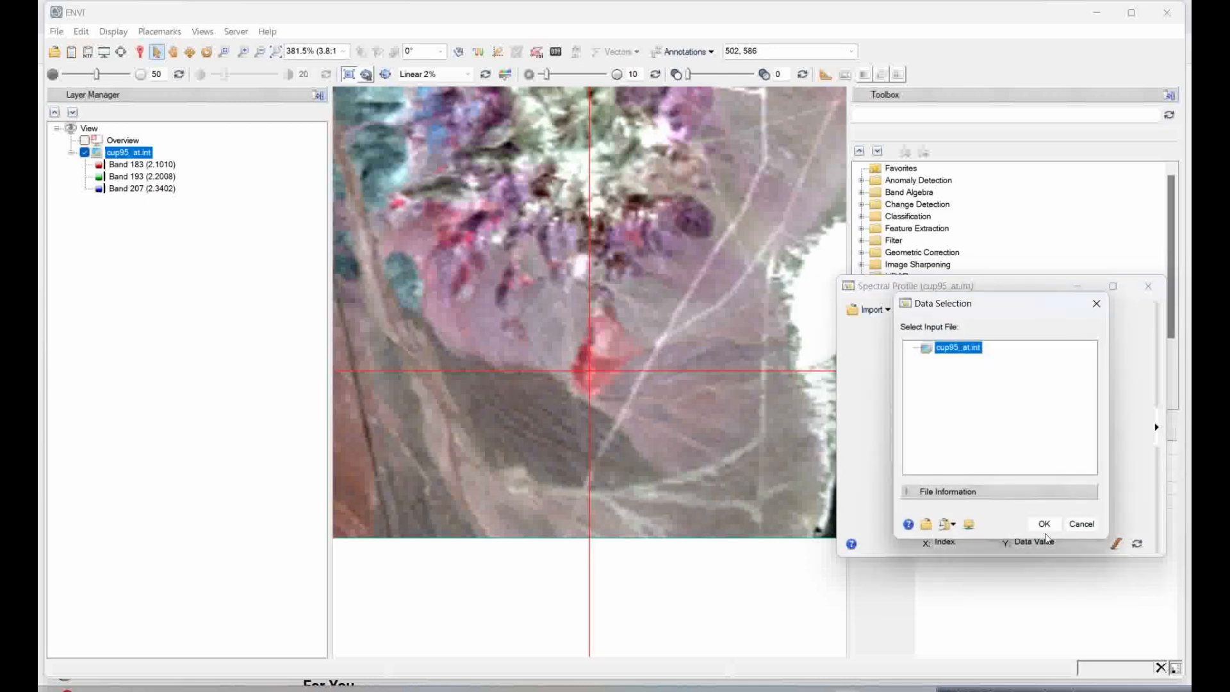
{"action": "left_click", "coordinate": [1043, 524]}
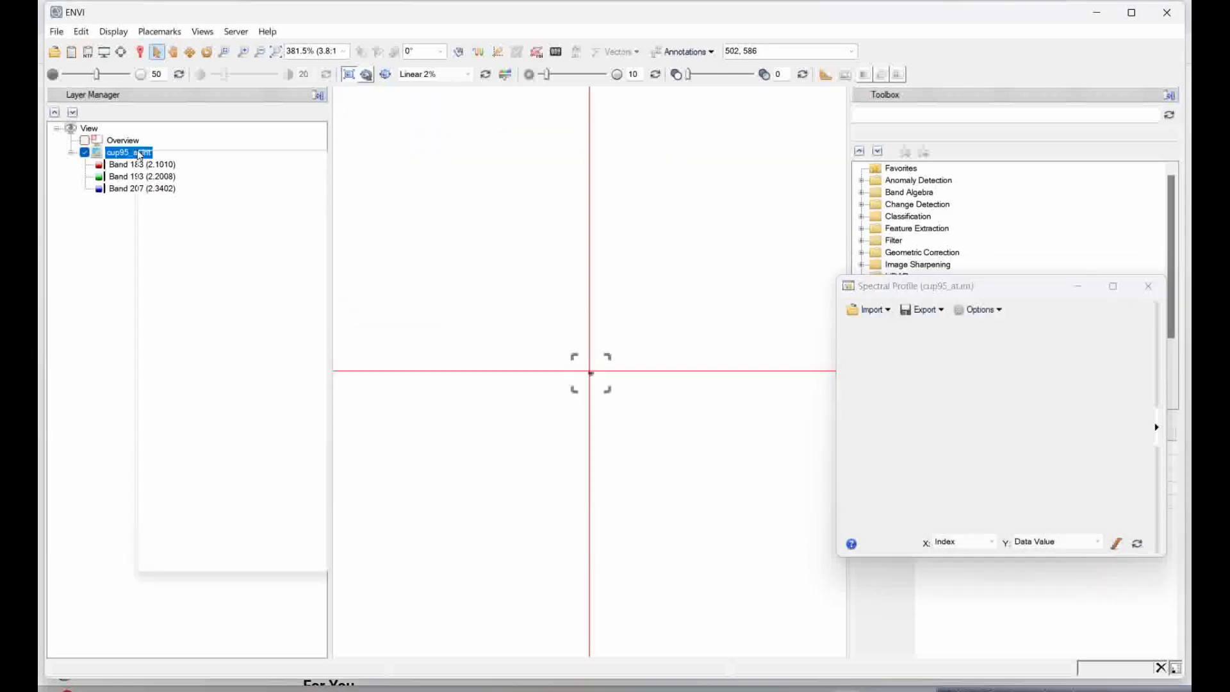
- Zoom to the layer extent and plot spectra for pixel 502,586 and its neighbour 502,585
{"action": "right_click", "coordinate": [128, 151]}
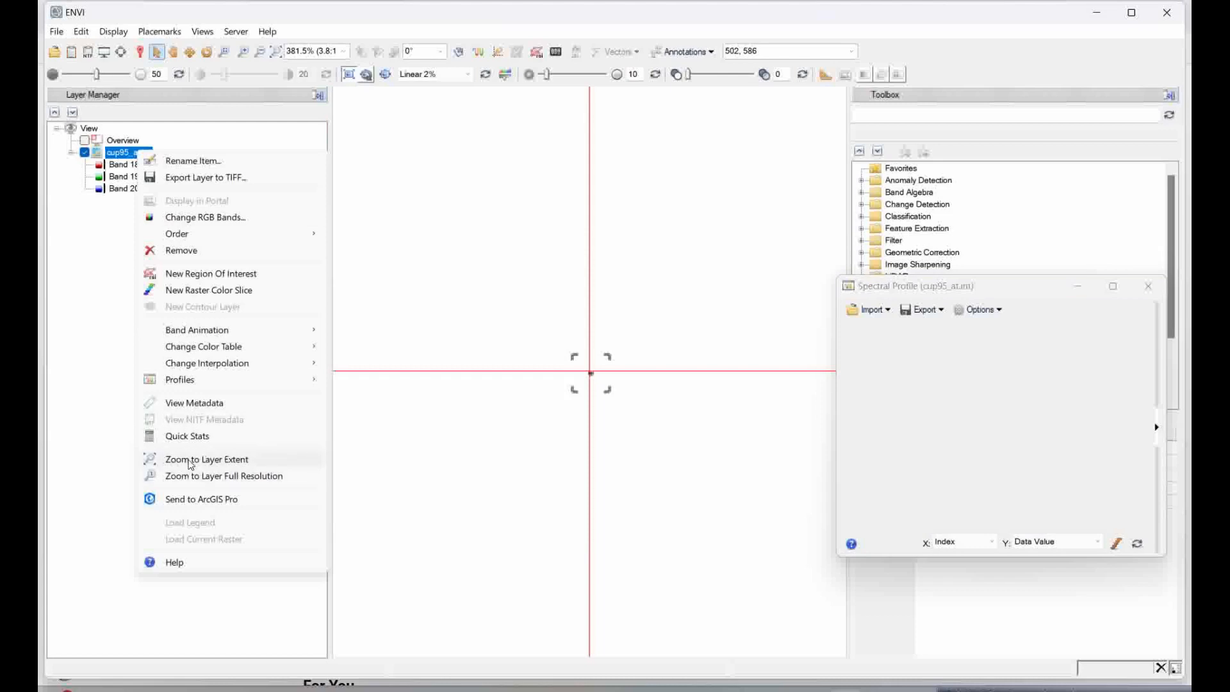
{"action": "left_click", "coordinate": [207, 459]}
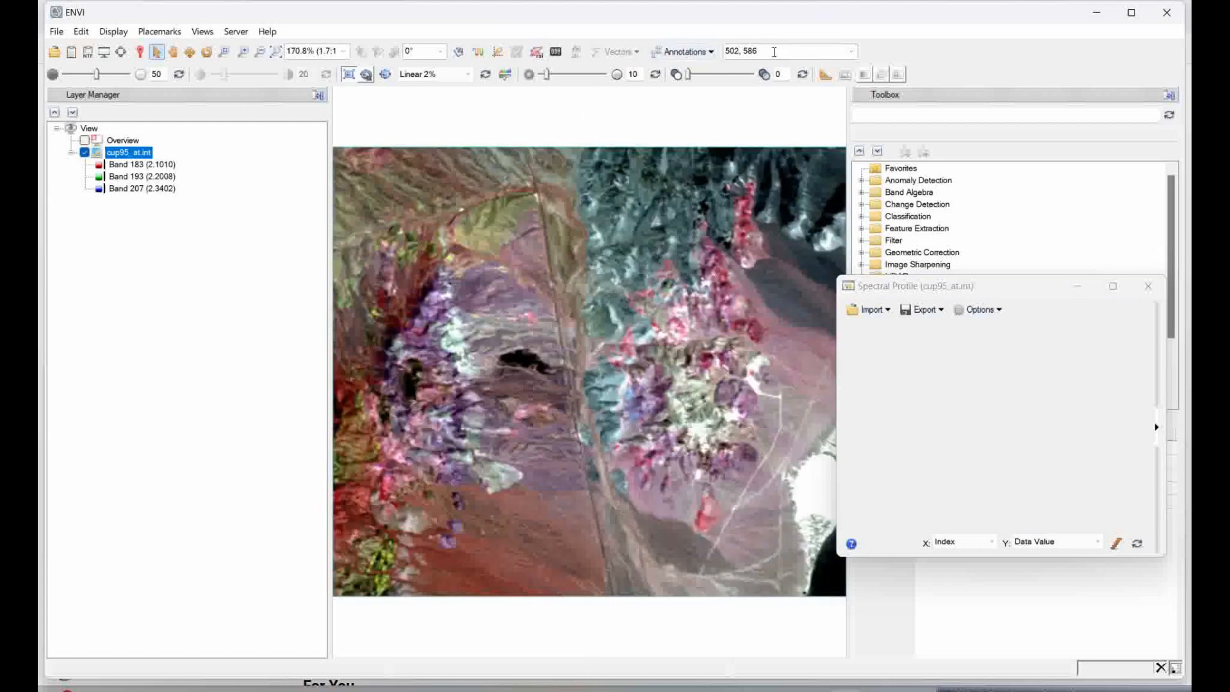
{"action": "left_click", "coordinate": [589, 371]}
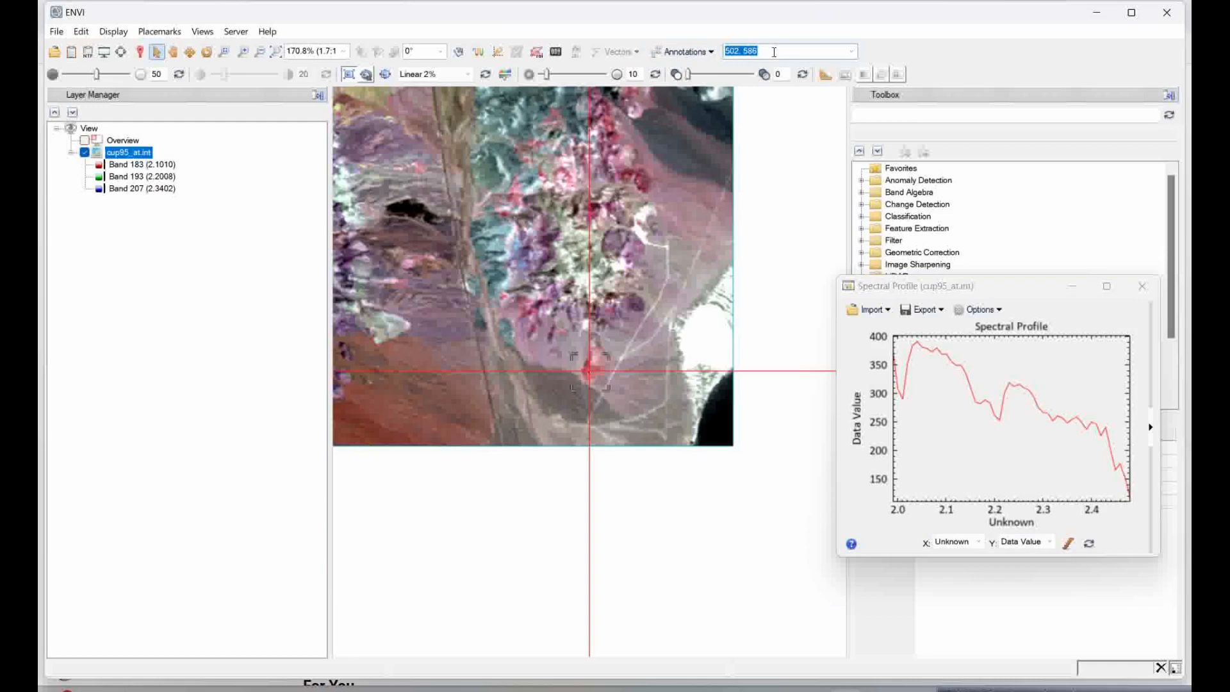
{"action": "mouse_move", "coordinate": [656, 361]}
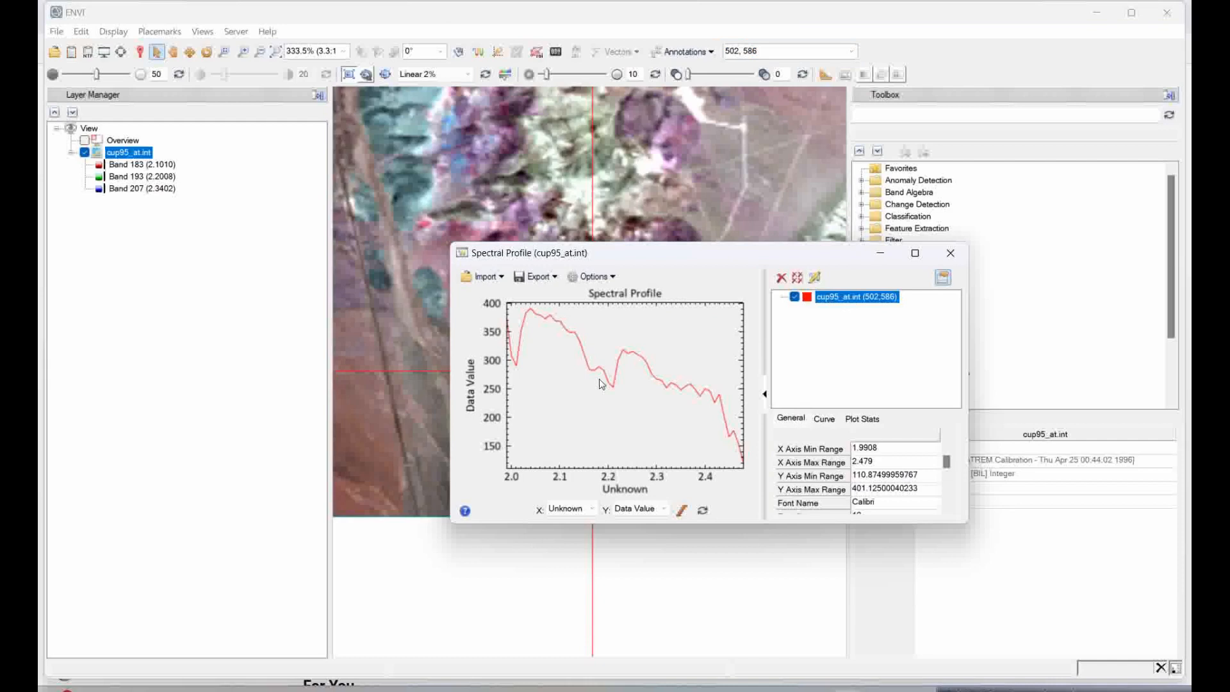
{"action": "mouse_move", "coordinate": [581, 371]}
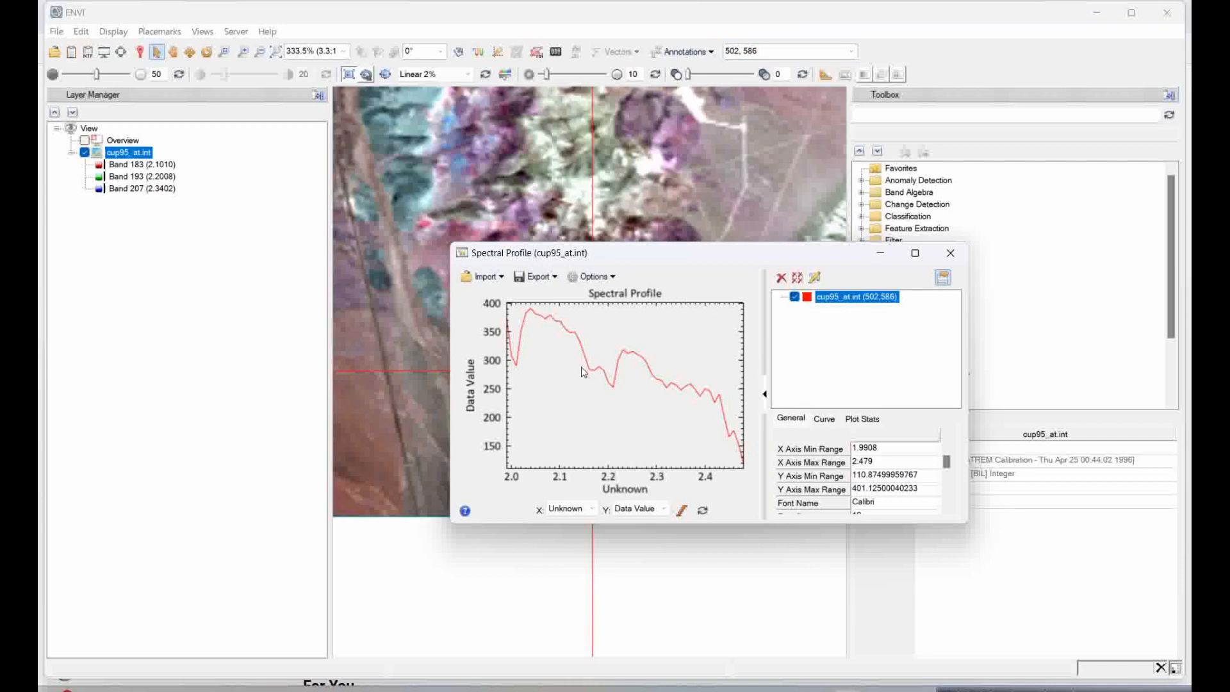
{"action": "mouse_move", "coordinate": [580, 349]}
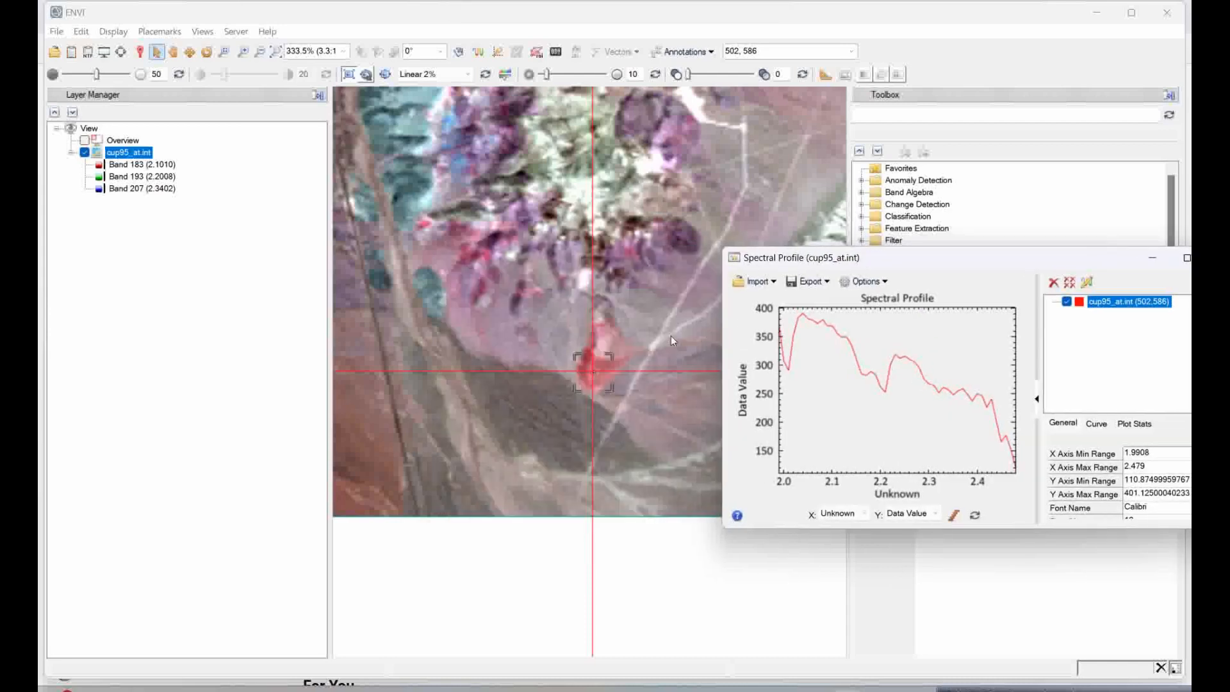
{"action": "left_click", "coordinate": [592, 374]}
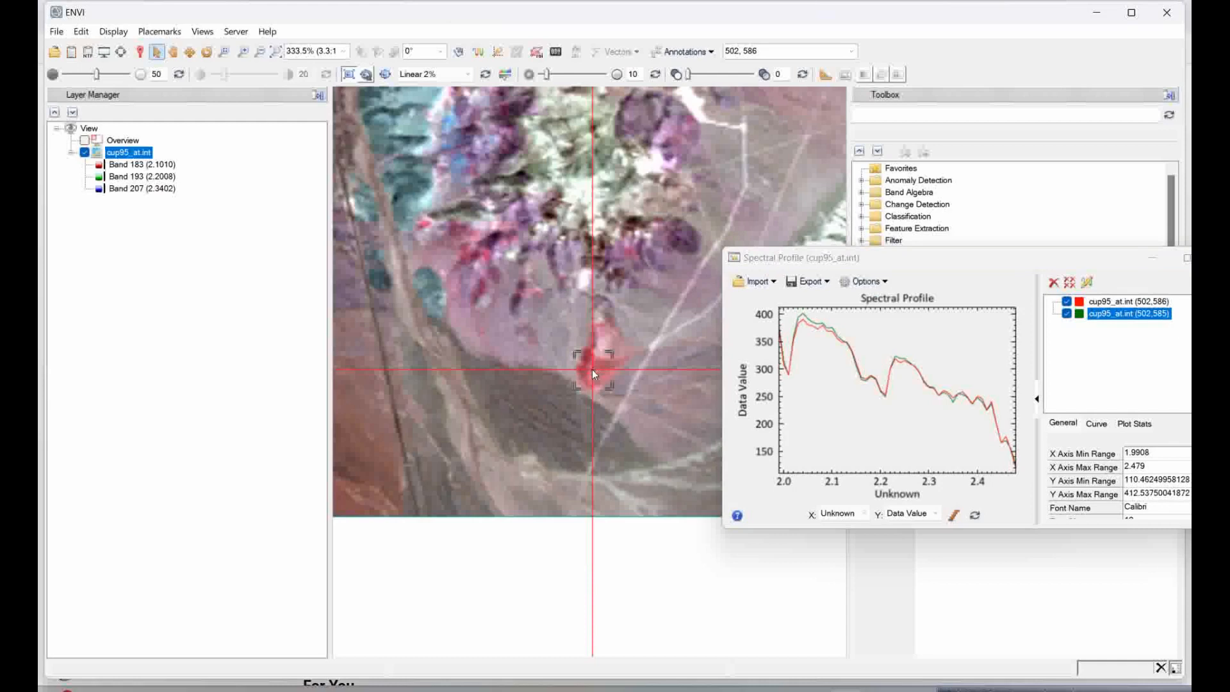
{"action": "mouse_move", "coordinate": [600, 369]}
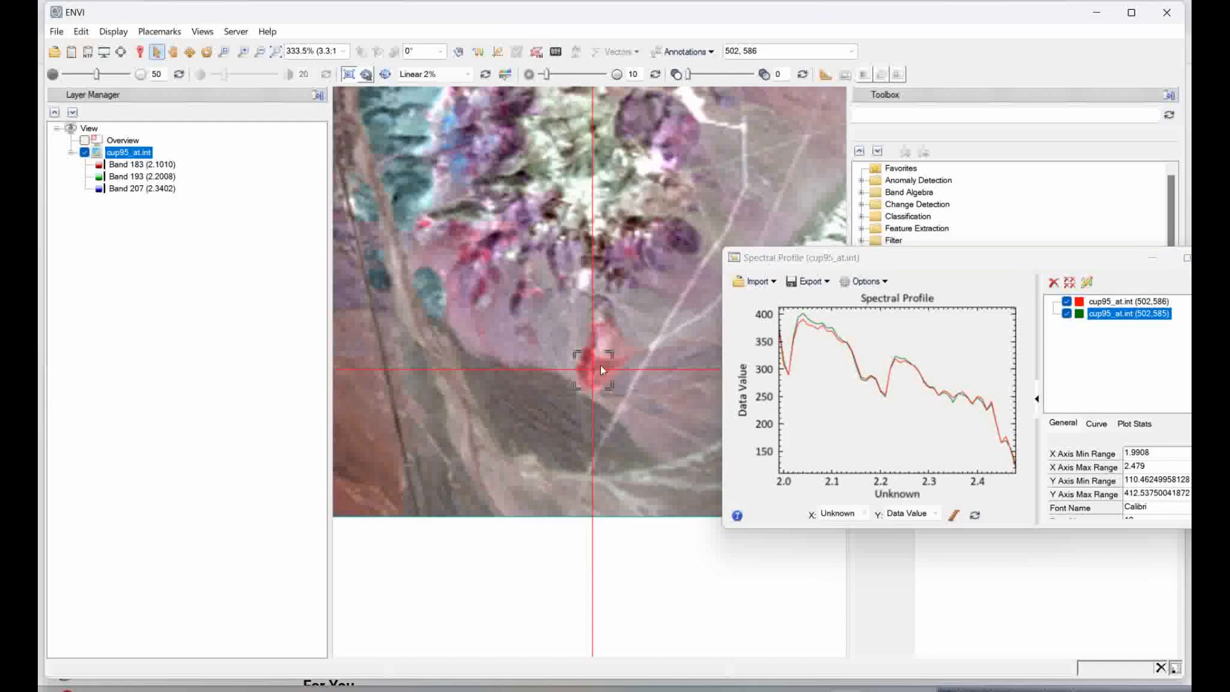
{"action": "mouse_move", "coordinate": [949, 332]}
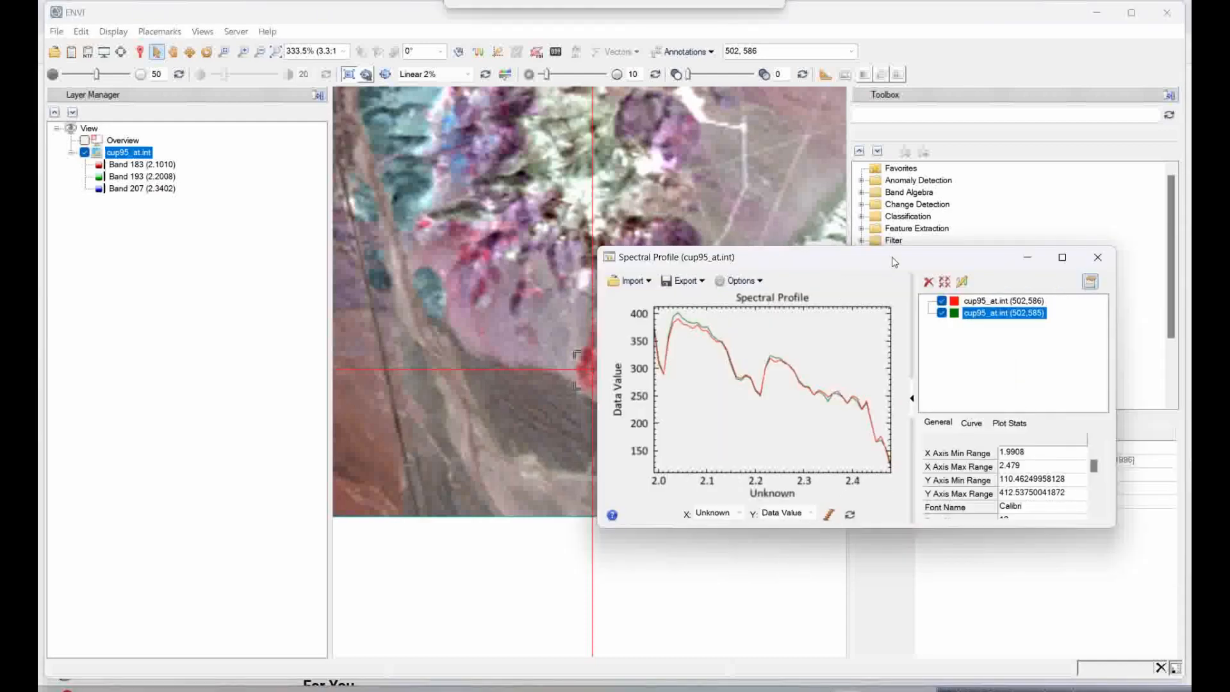
{"action": "mouse_move", "coordinate": [979, 392]}
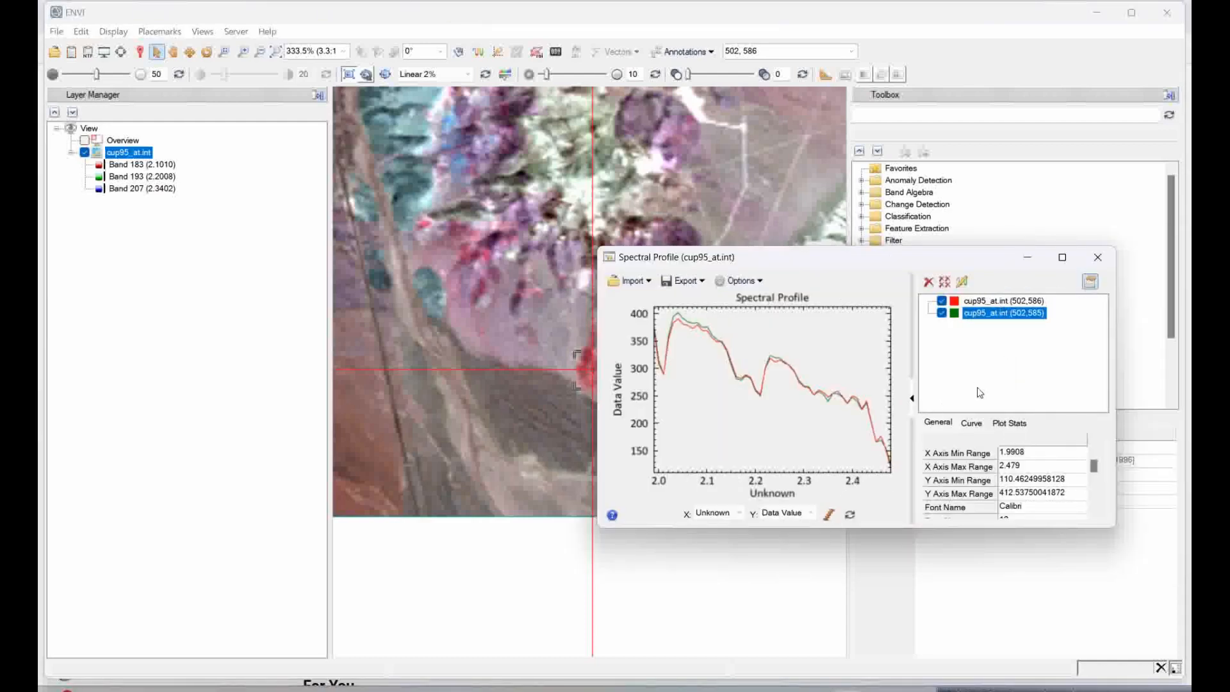
- Rename the green curve for pixel 502,585 to 'forest' in the Curve properties
{"action": "left_click", "coordinate": [970, 422]}
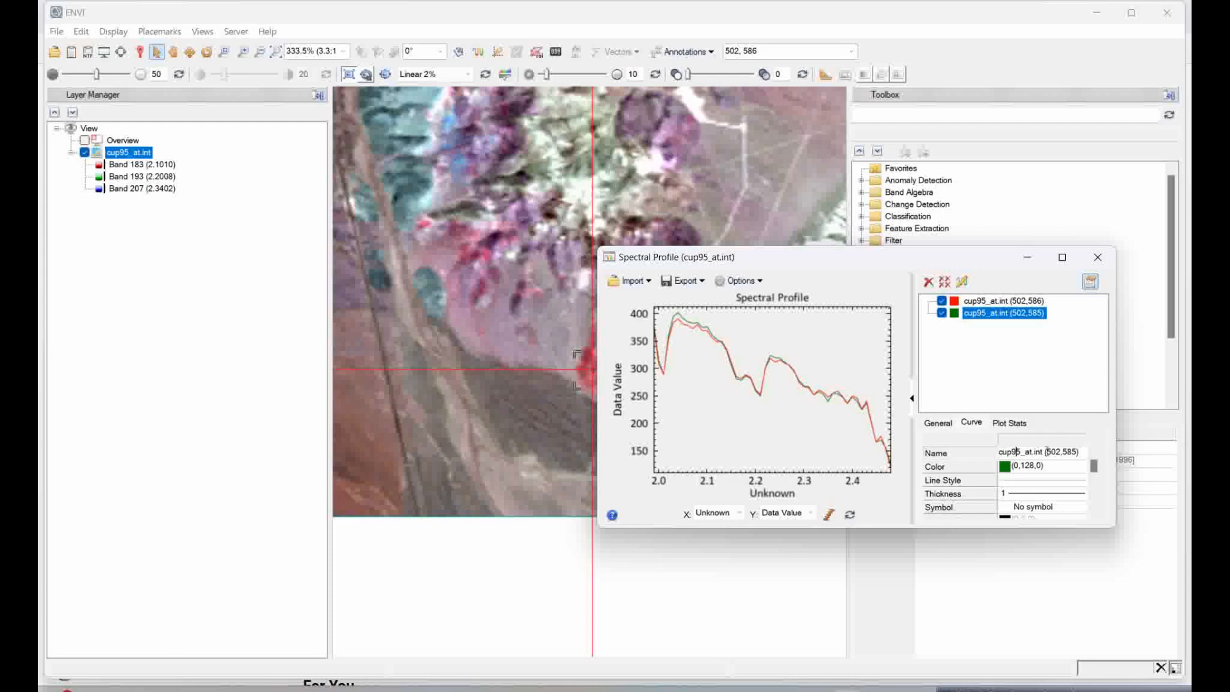
{"action": "triple_click", "coordinate": [1038, 450]}
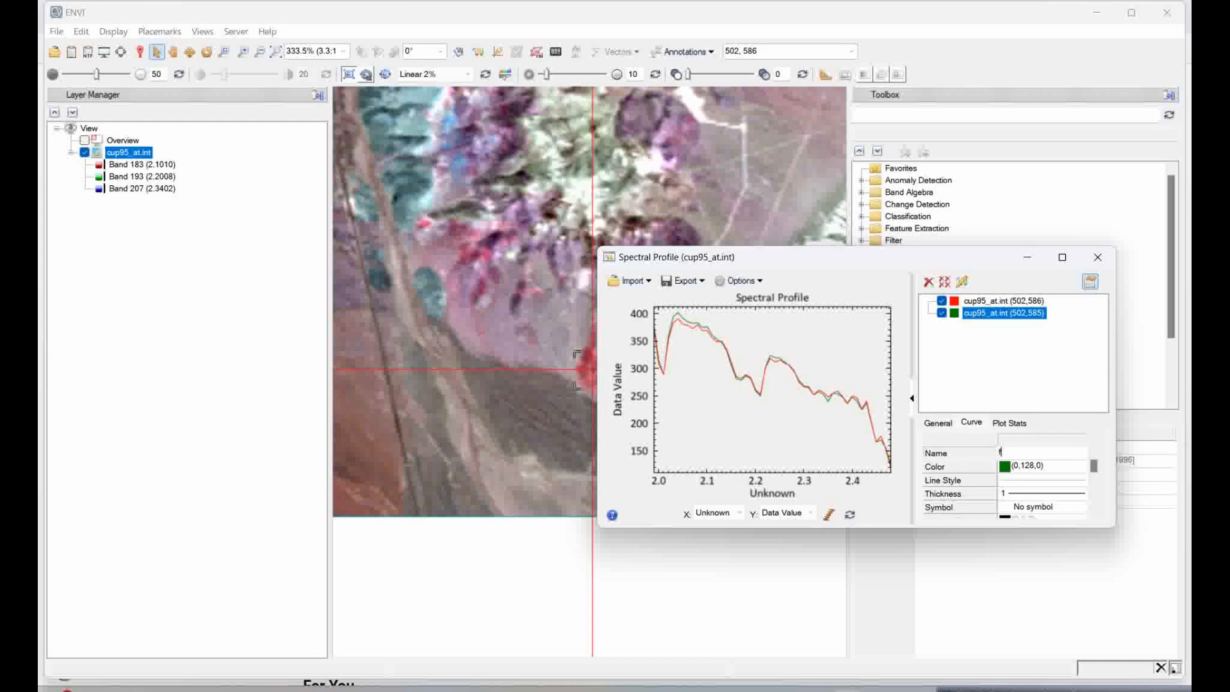
{"action": "type", "text": "forest"}
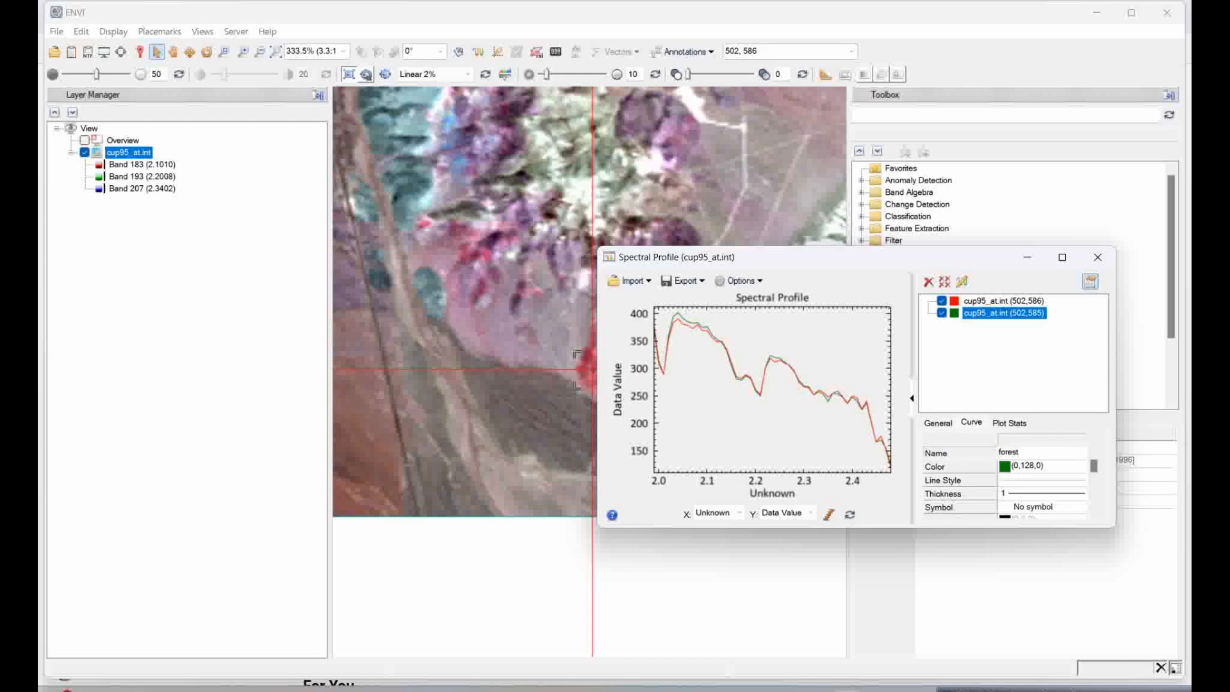
{"action": "mouse_move", "coordinate": [948, 353]}
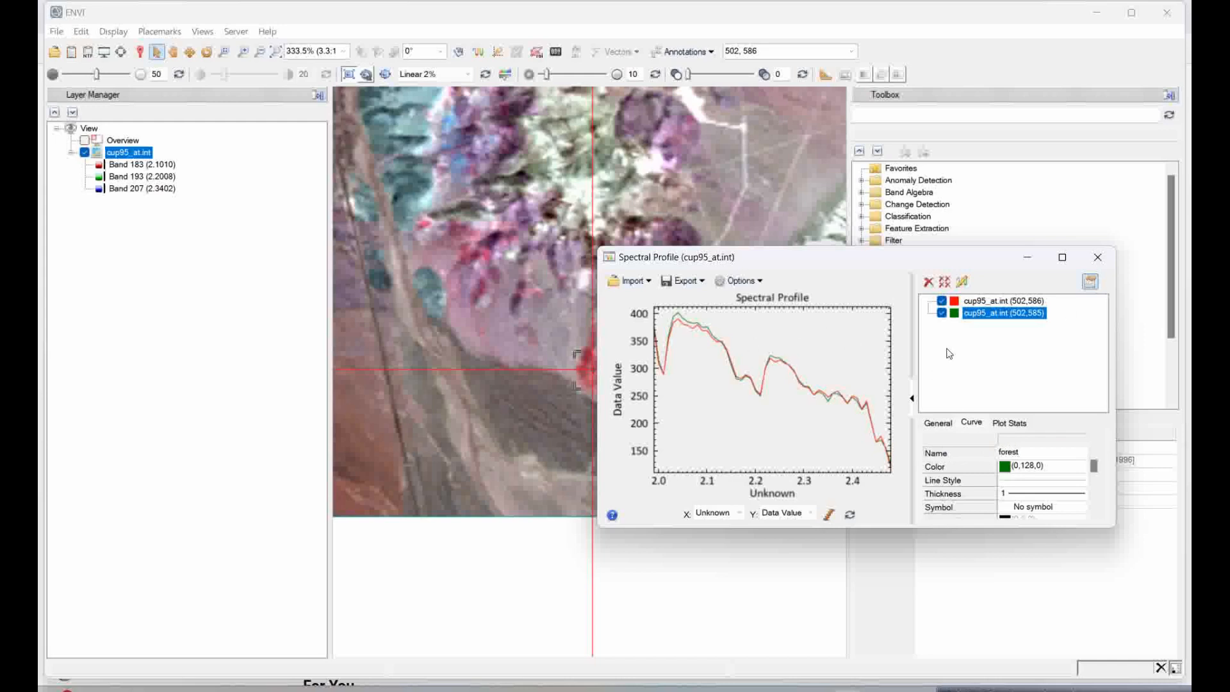
{"action": "mouse_move", "coordinate": [554, 237]}
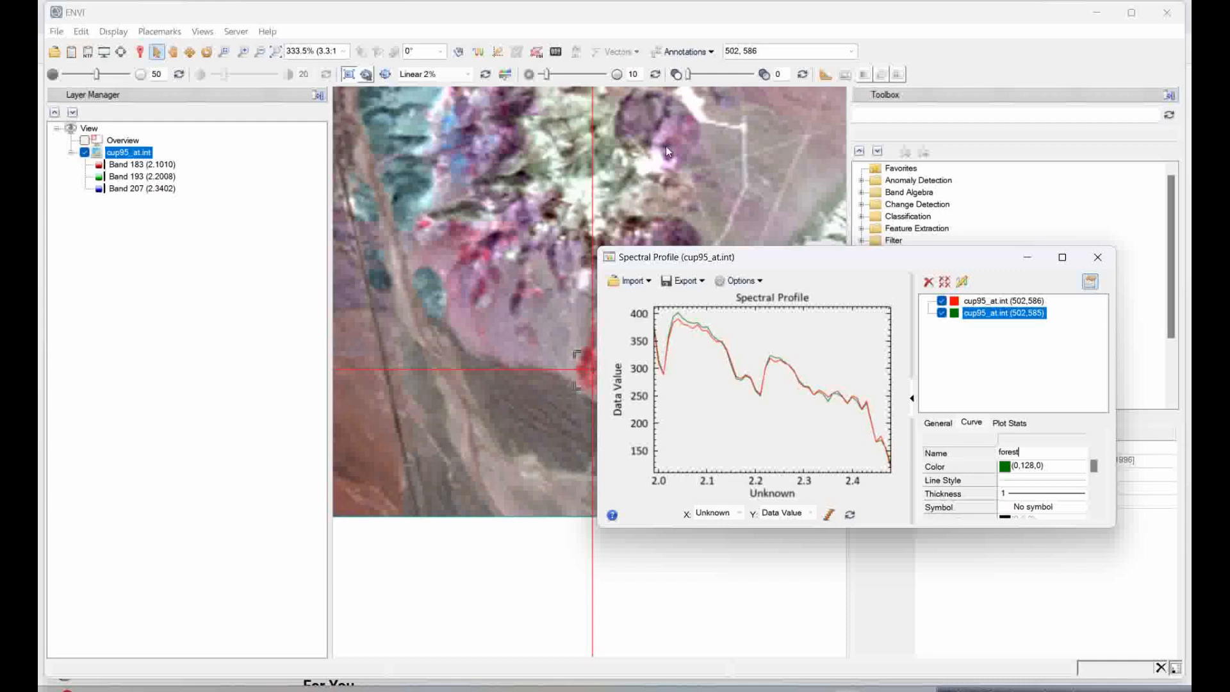
{"action": "mouse_move", "coordinate": [1014, 447]}
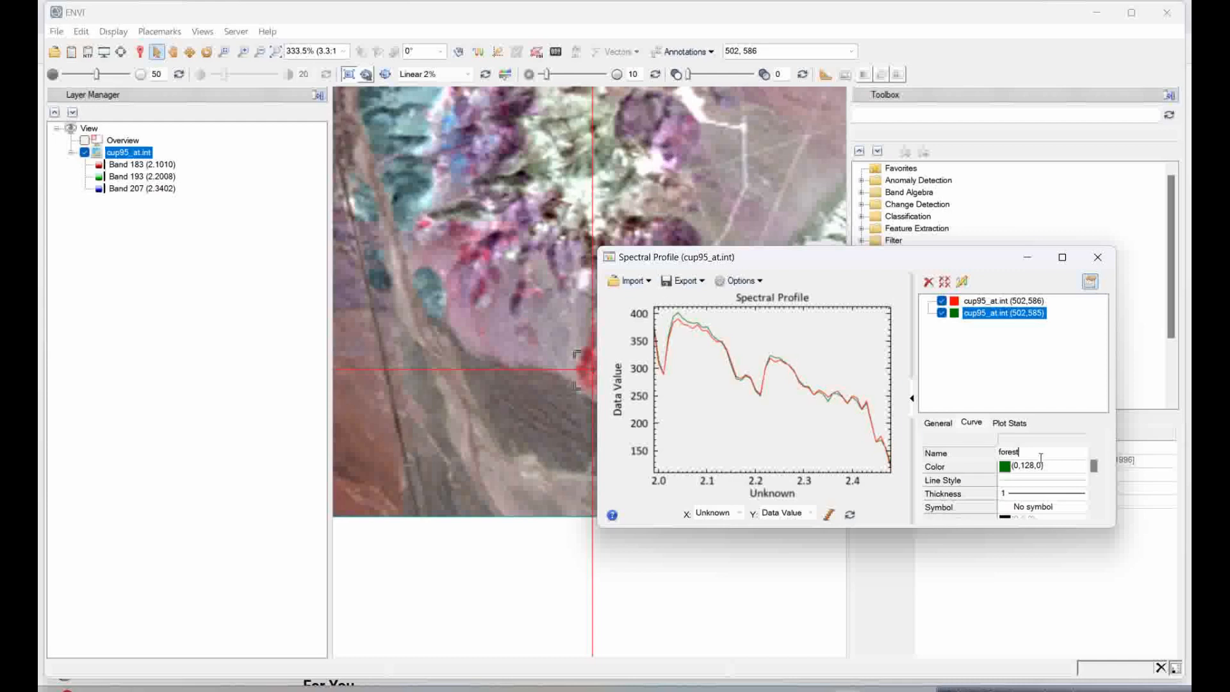
{"action": "mouse_move", "coordinate": [616, 347]}
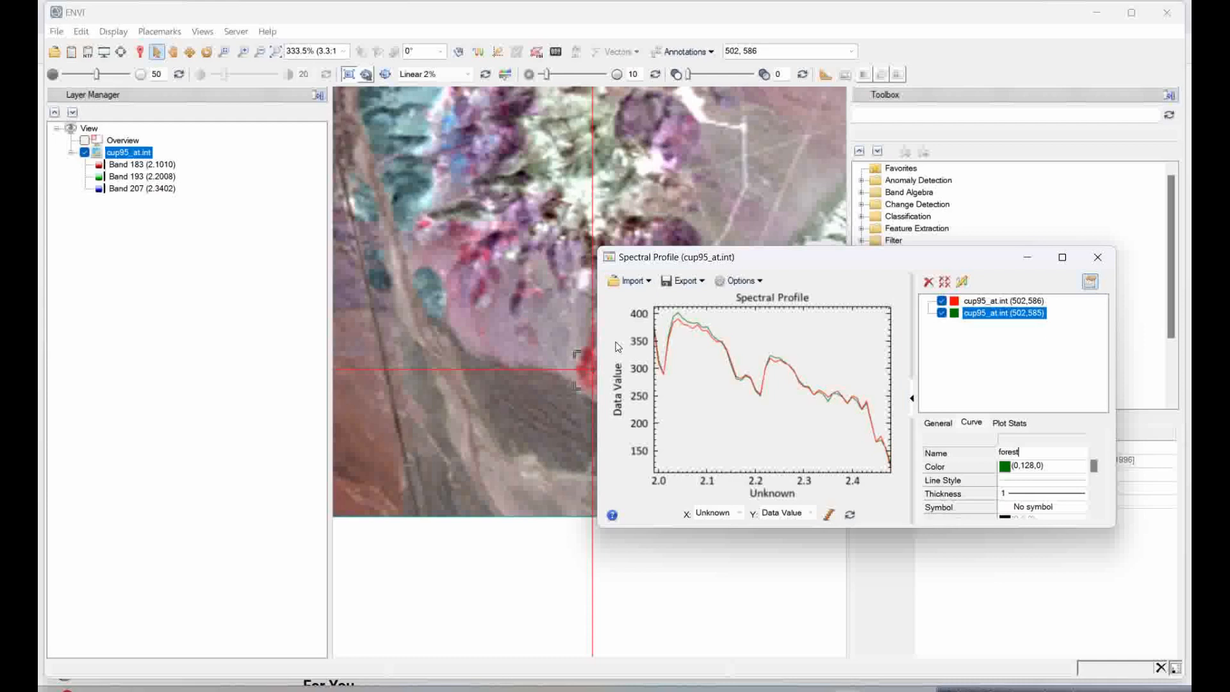
{"action": "mouse_move", "coordinate": [617, 348]}
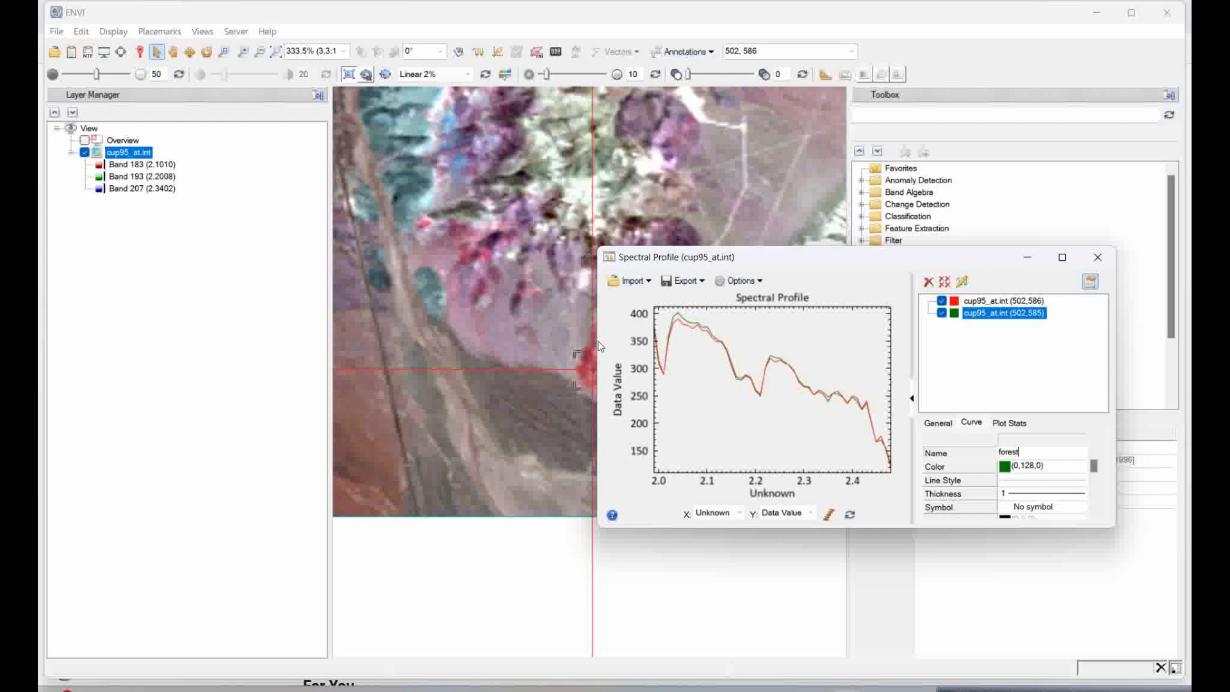
{"action": "mouse_move", "coordinate": [1112, 282]}
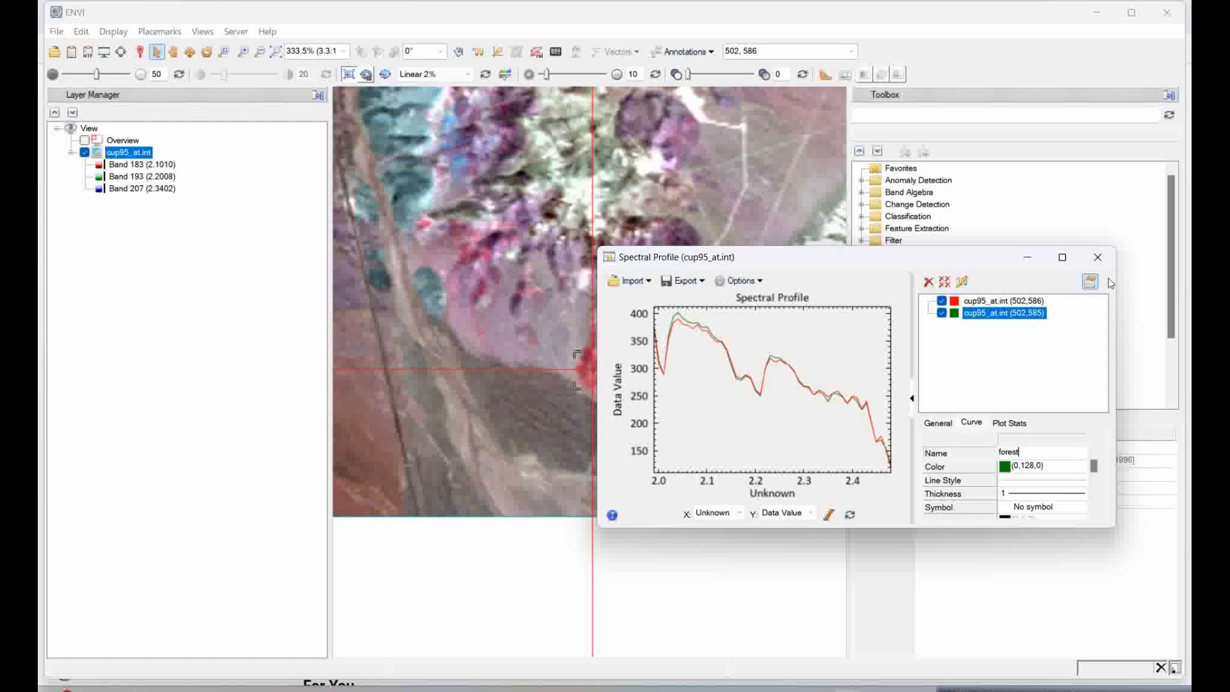
{"action": "mouse_move", "coordinate": [1097, 257]}
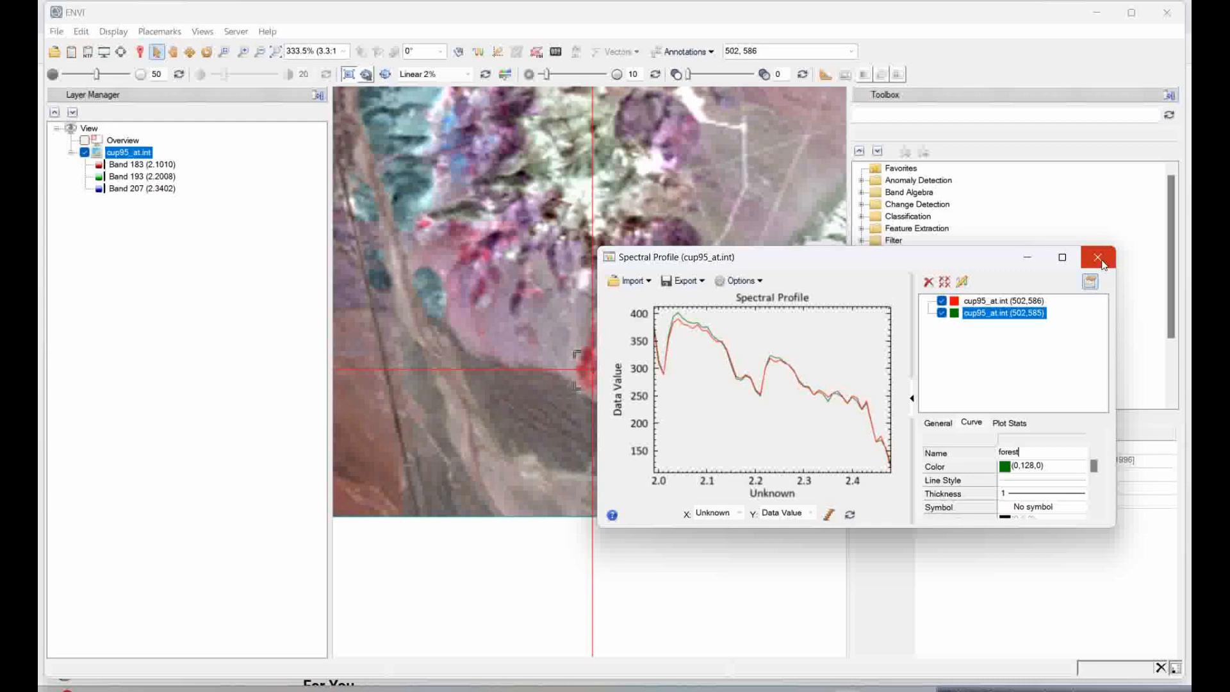
- Close the spectral profile and open the jpl1.sli spectral library from Mineral analysis data
{"action": "left_click", "coordinate": [1096, 257]}
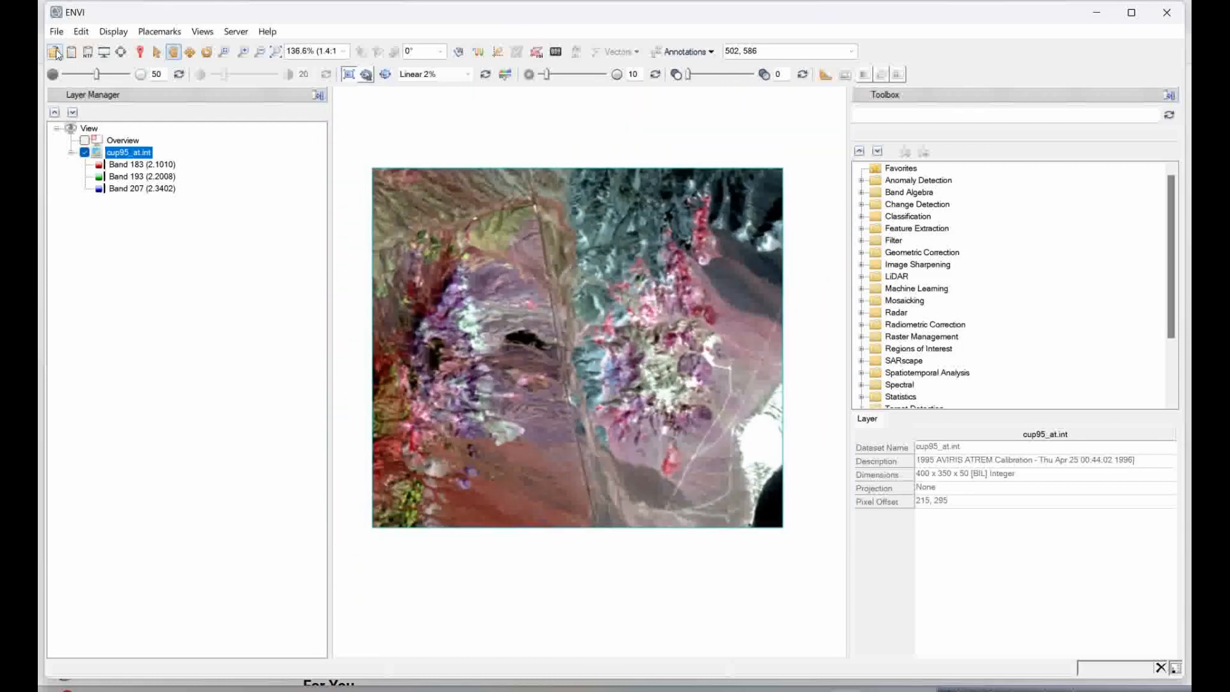
{"action": "left_click", "coordinate": [72, 51]}
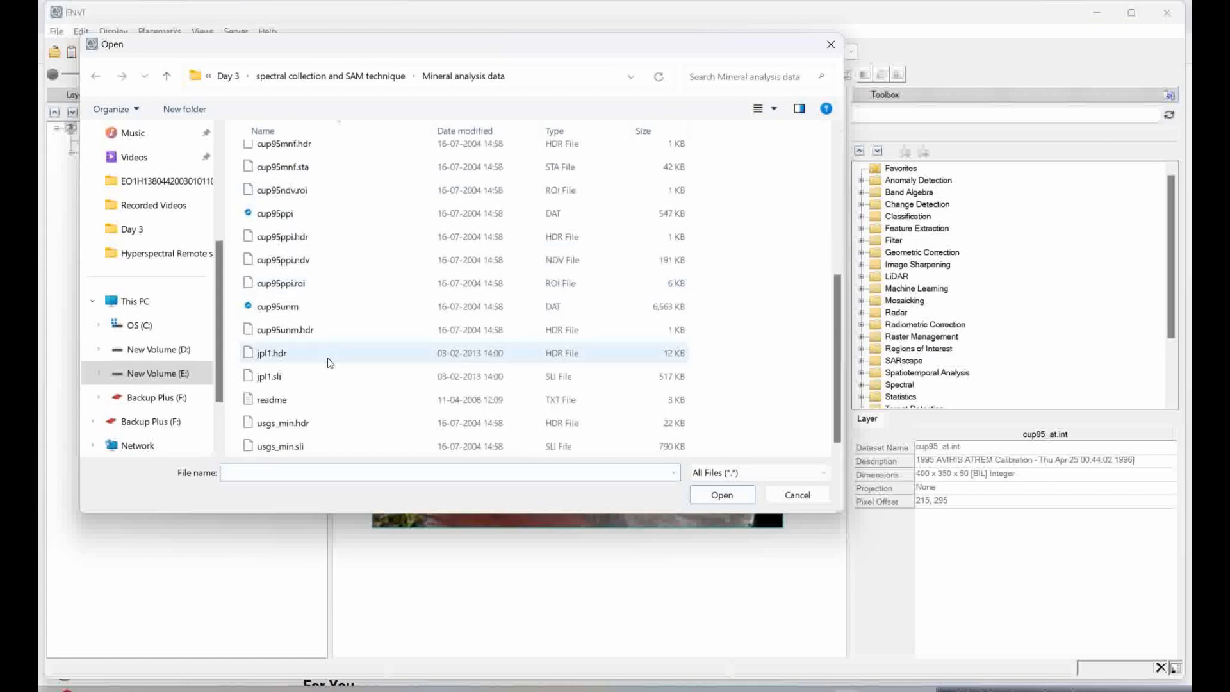
{"action": "left_click", "coordinate": [274, 376]}
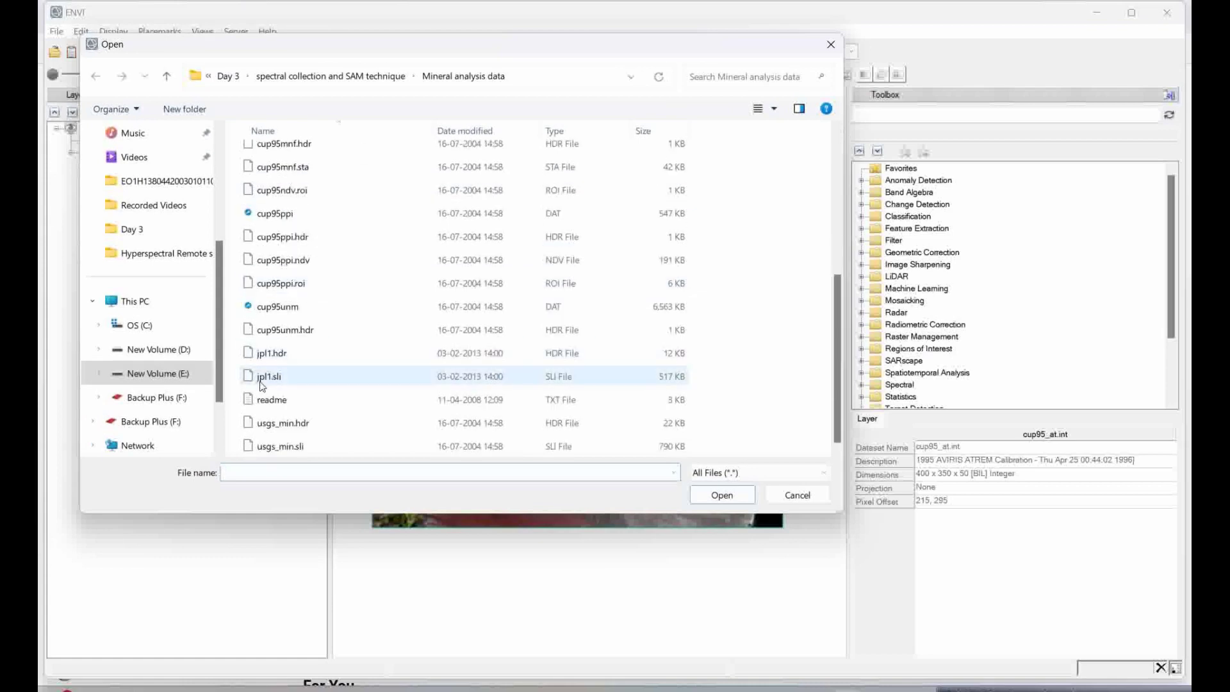
{"action": "mouse_move", "coordinate": [268, 376]}
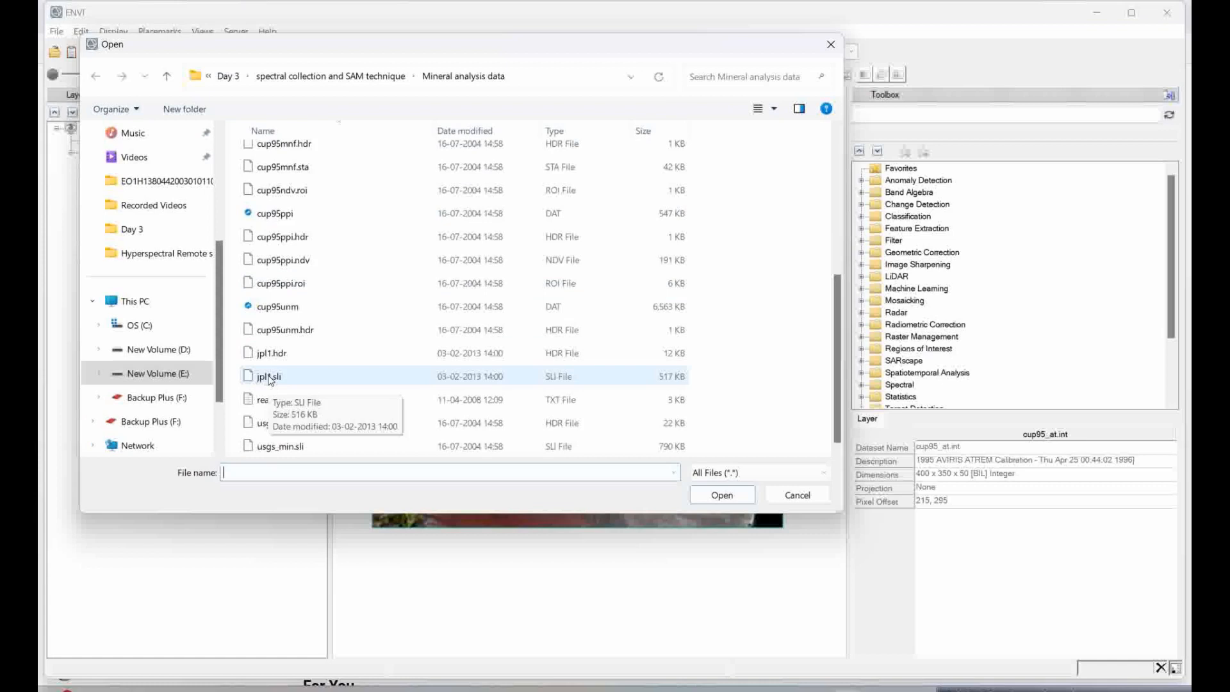
{"action": "left_click", "coordinate": [266, 375]}
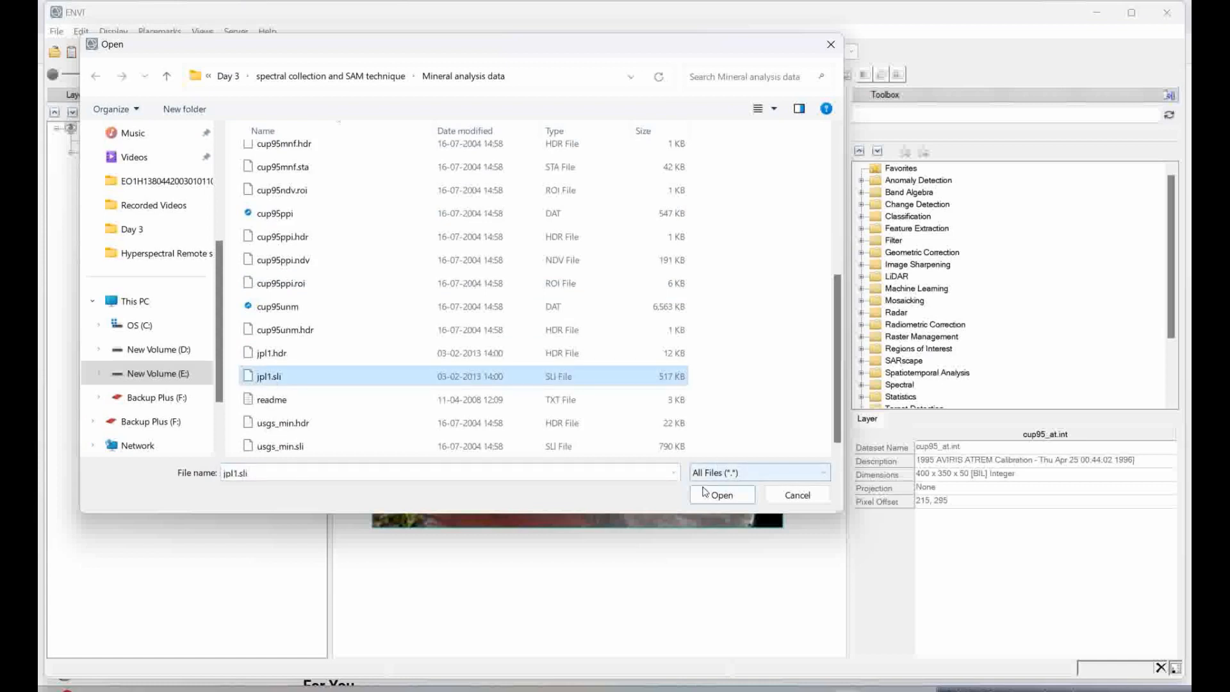
{"action": "left_click", "coordinate": [720, 495]}
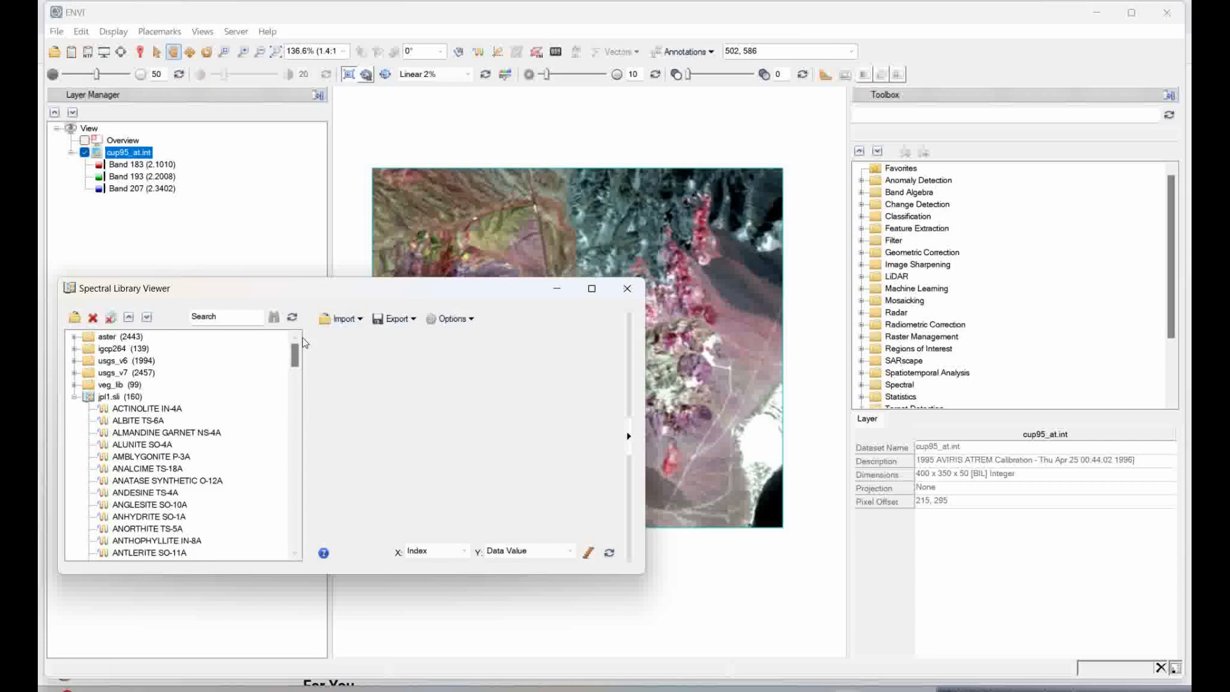
{"action": "mouse_move", "coordinate": [273, 369]}
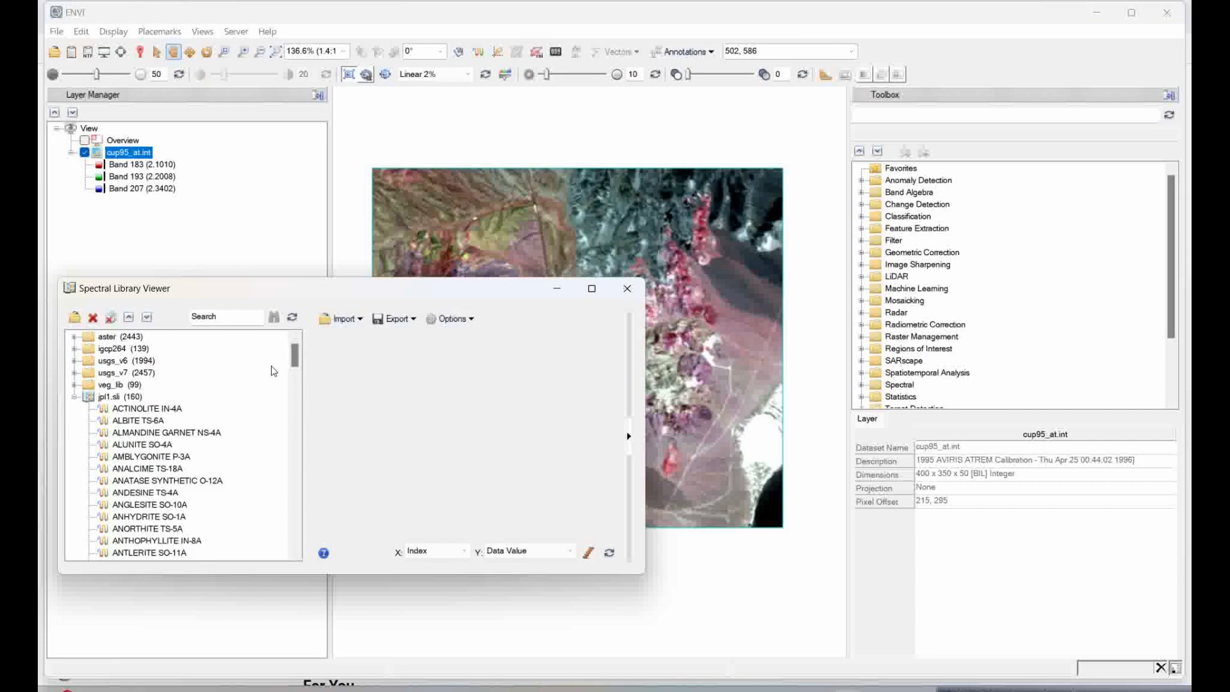
{"action": "mouse_move", "coordinate": [183, 415]}
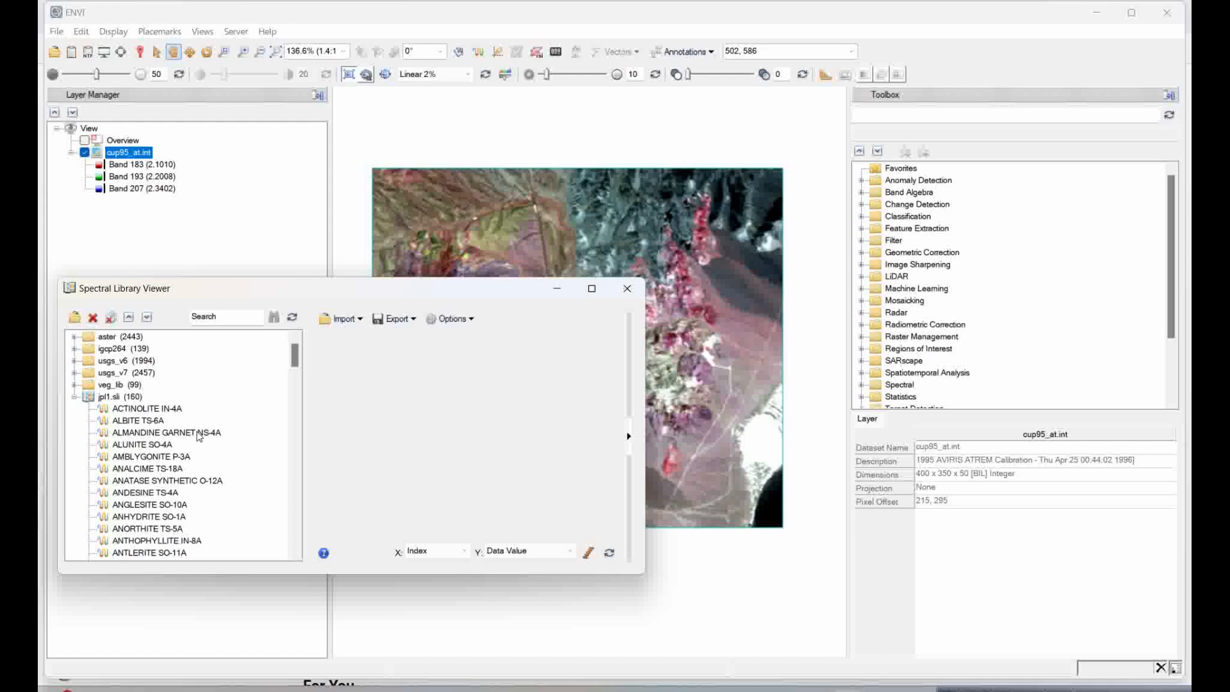
{"action": "mouse_move", "coordinate": [163, 455]}
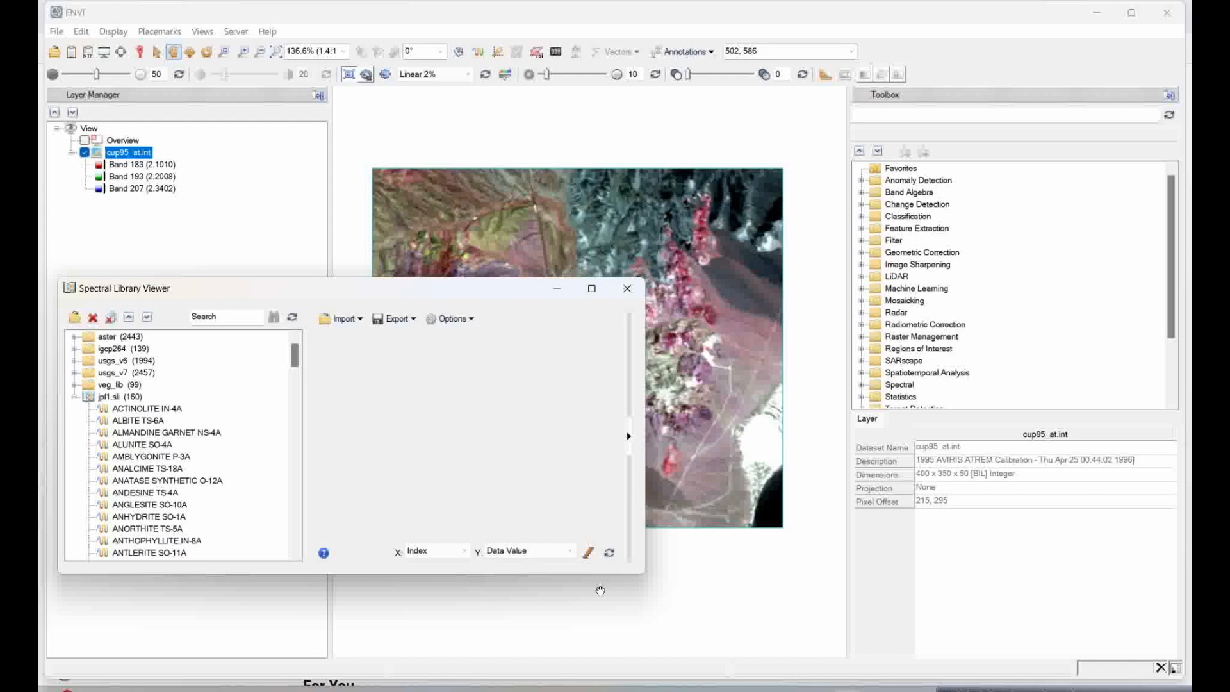
{"action": "mouse_move", "coordinate": [594, 571]}
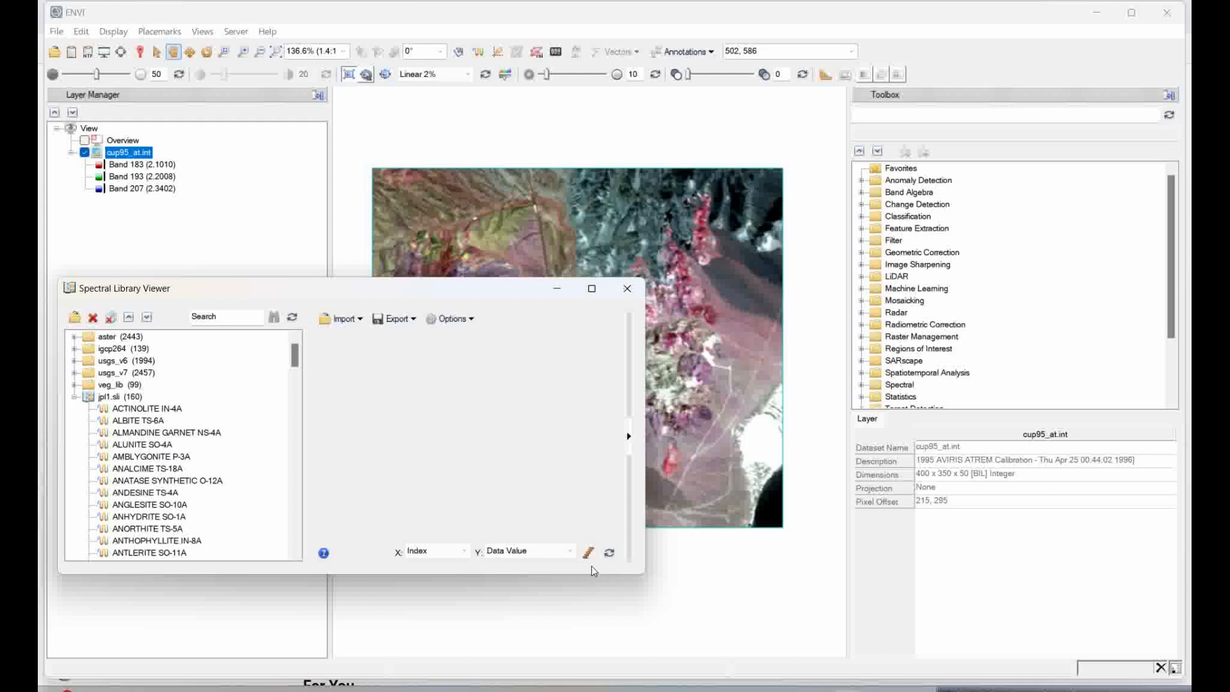
{"action": "mouse_move", "coordinate": [592, 571]}
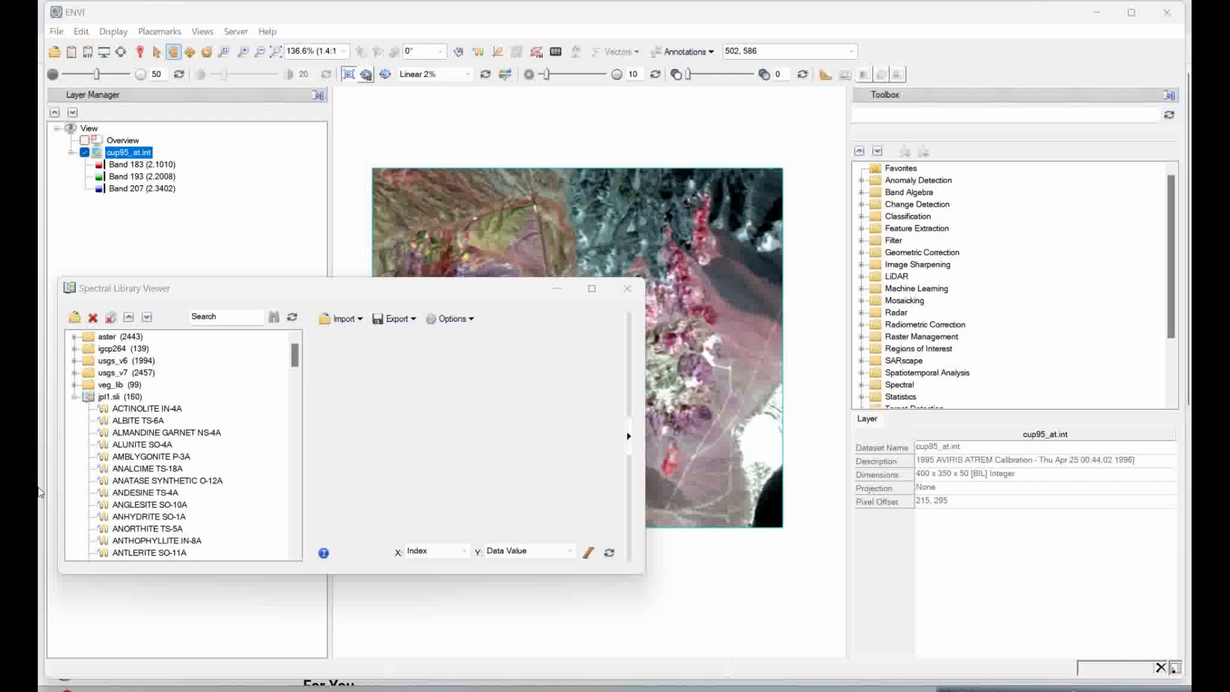
{"action": "mouse_move", "coordinate": [145, 449]}
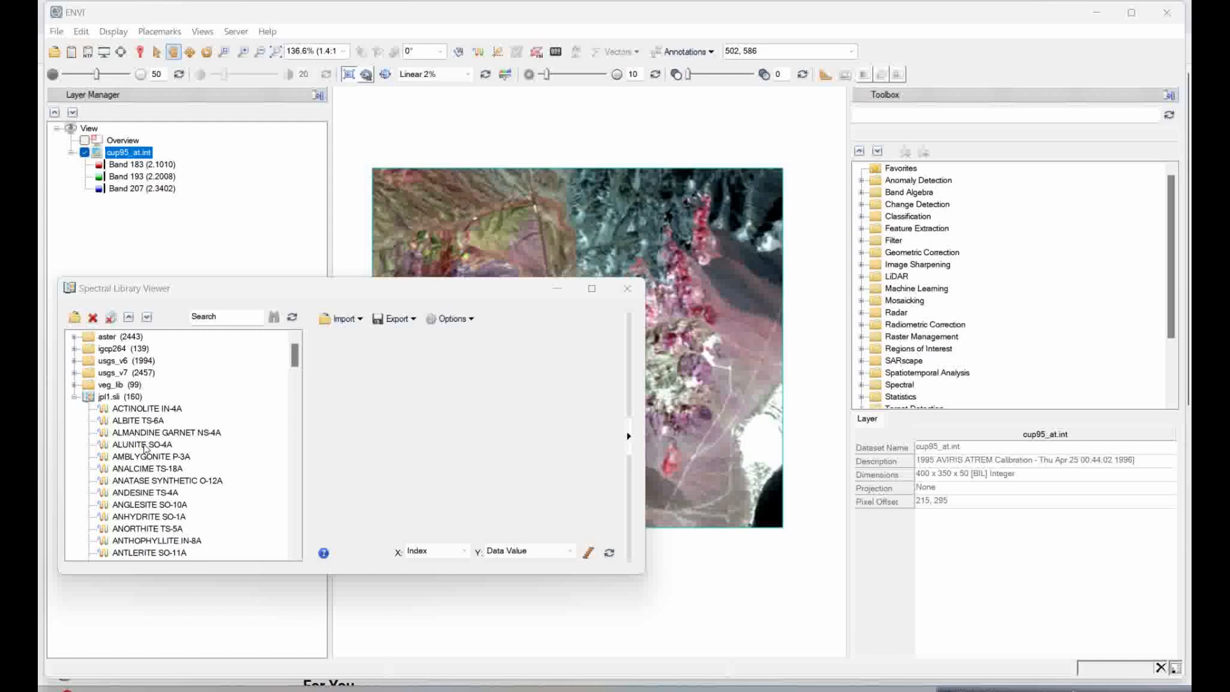
- Plot ALUNITE SO-4A, CALCITE C-3D, CHABAZITE TS-15A, ILLITE PS-11A and KAOLINITE WELL ORDERED PS-1A together
{"action": "left_click", "coordinate": [145, 444]}
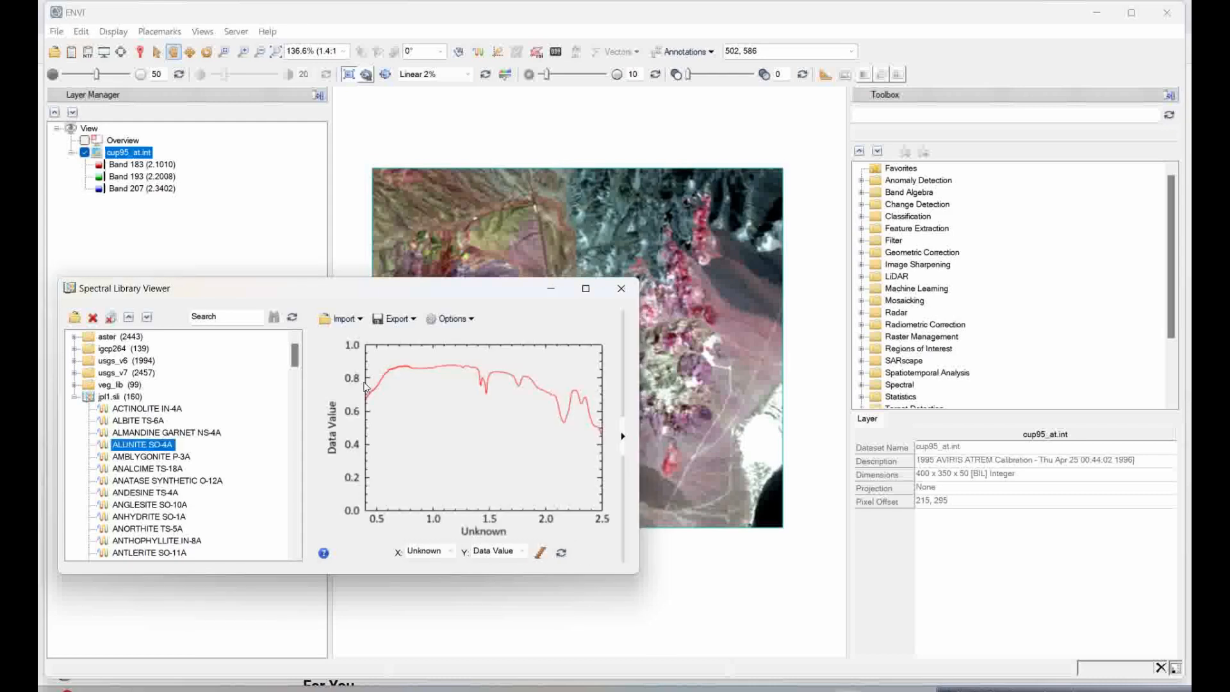
{"action": "mouse_move", "coordinate": [393, 374]}
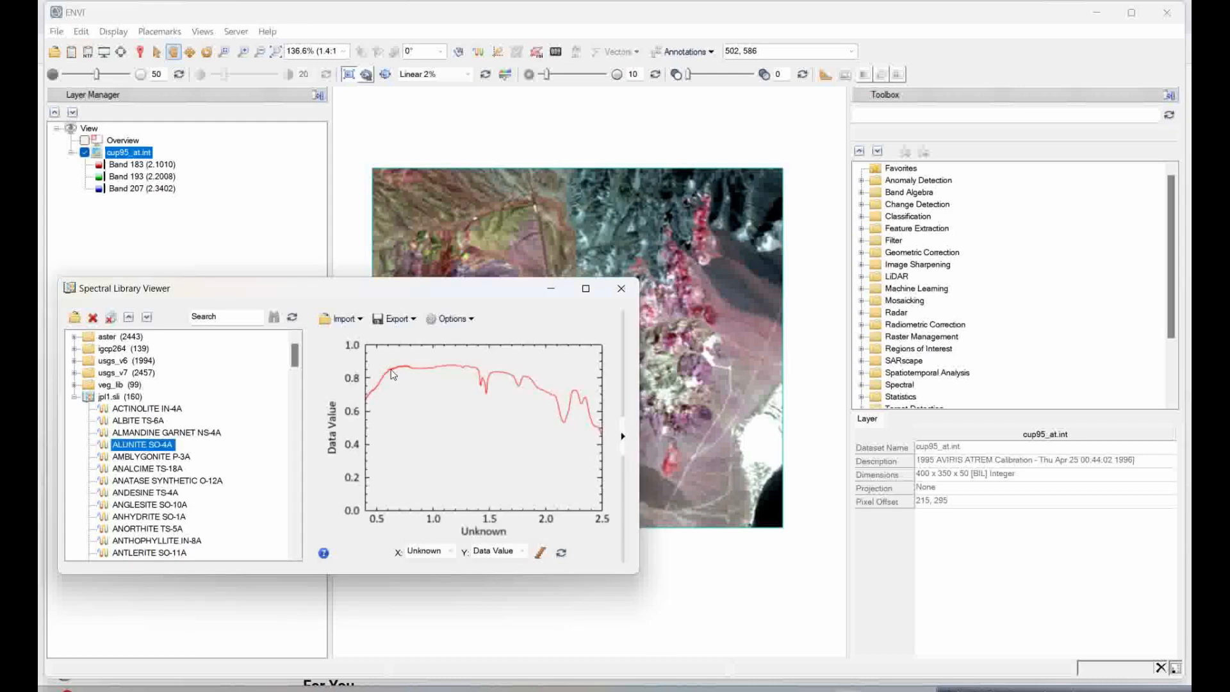
{"action": "mouse_move", "coordinate": [355, 406]}
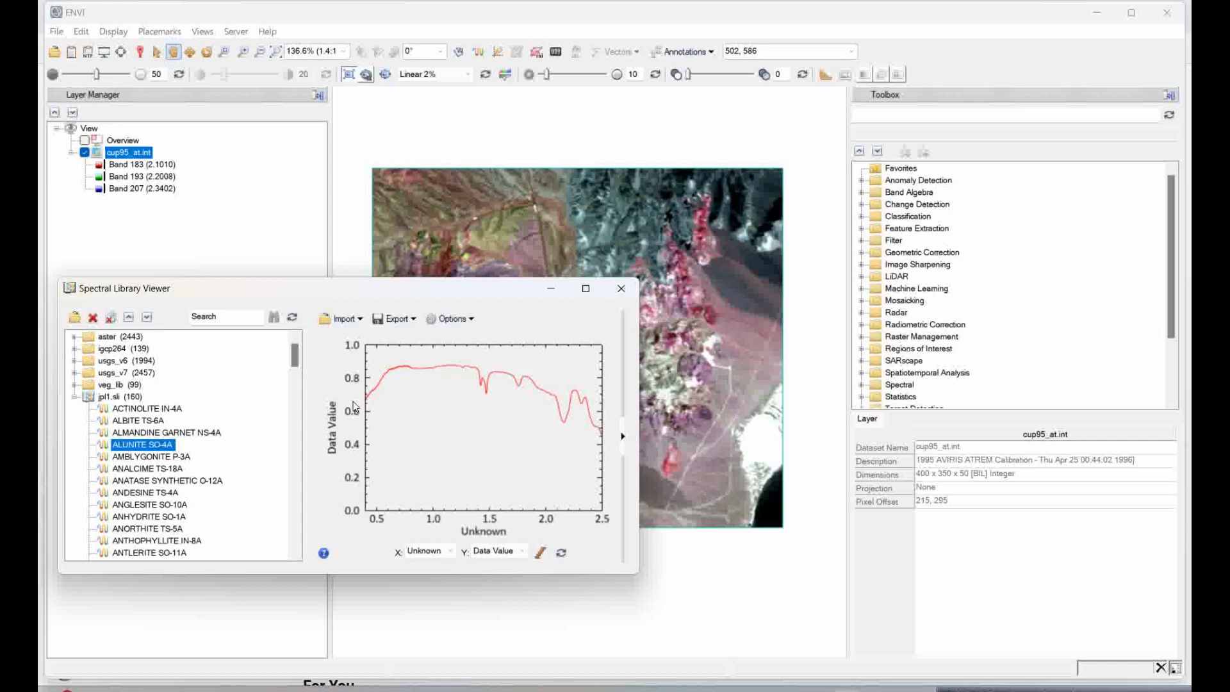
{"action": "mouse_move", "coordinate": [355, 407]}
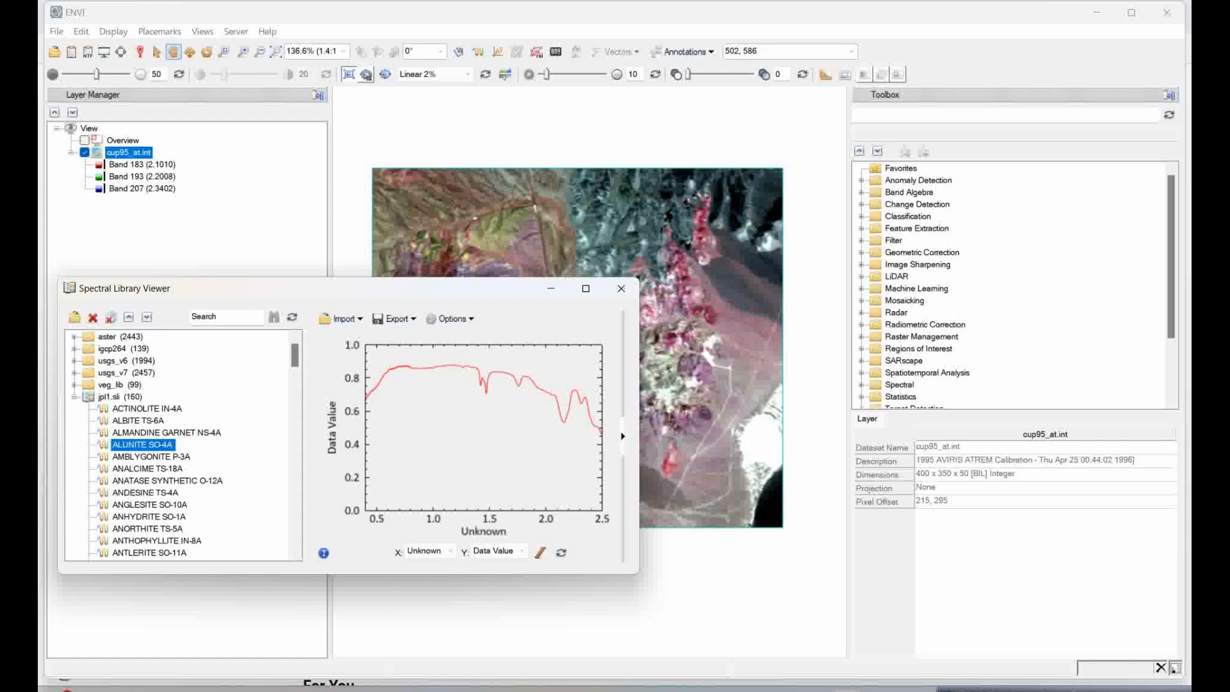
{"action": "scroll", "scroll_direction": "down", "scroll_amount": 3}
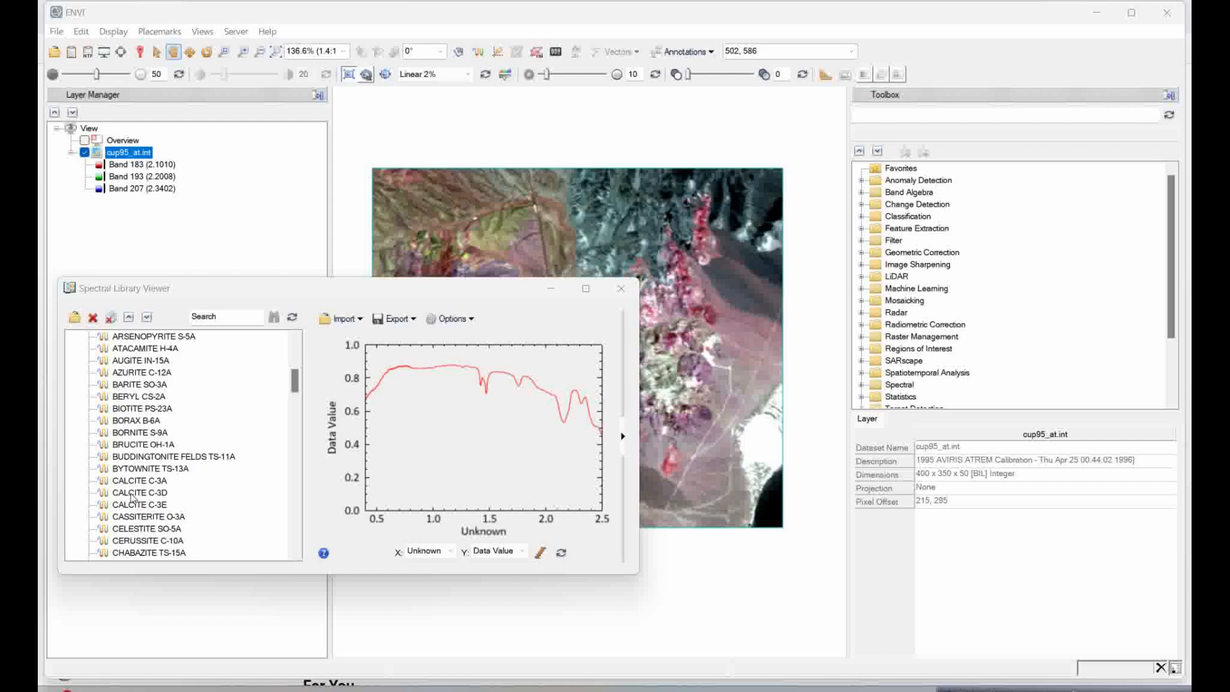
{"action": "left_click", "coordinate": [140, 491]}
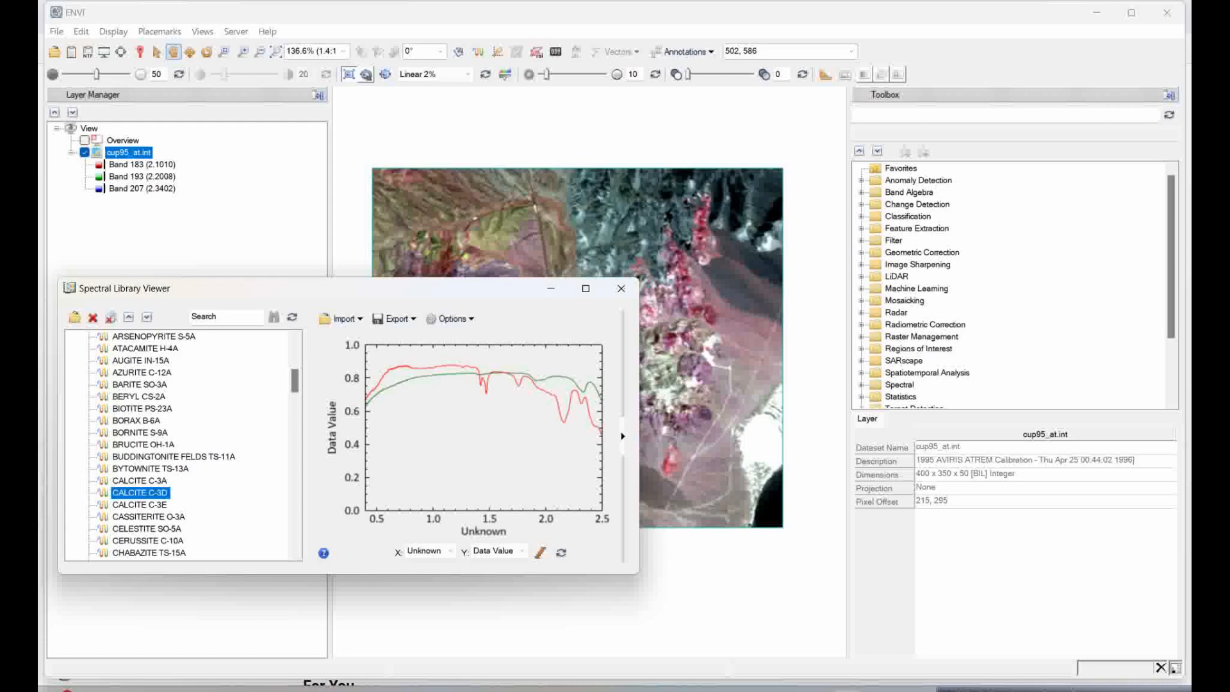
{"action": "mouse_move", "coordinate": [150, 562]}
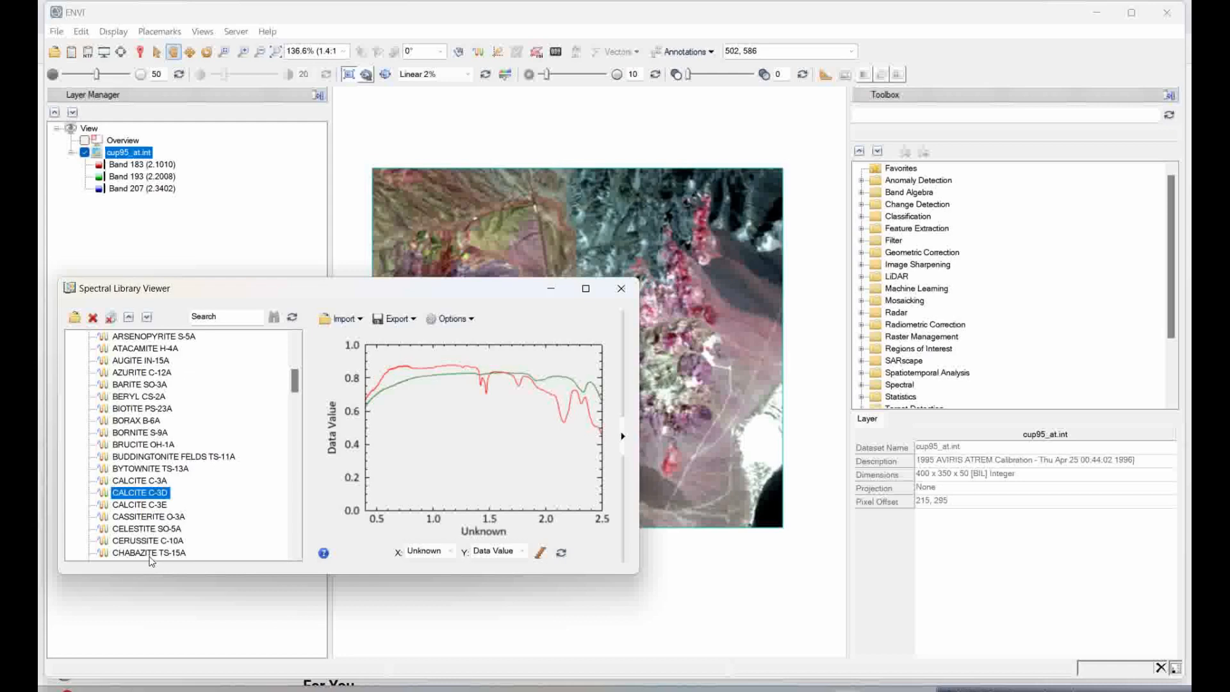
{"action": "left_click", "coordinate": [154, 553]}
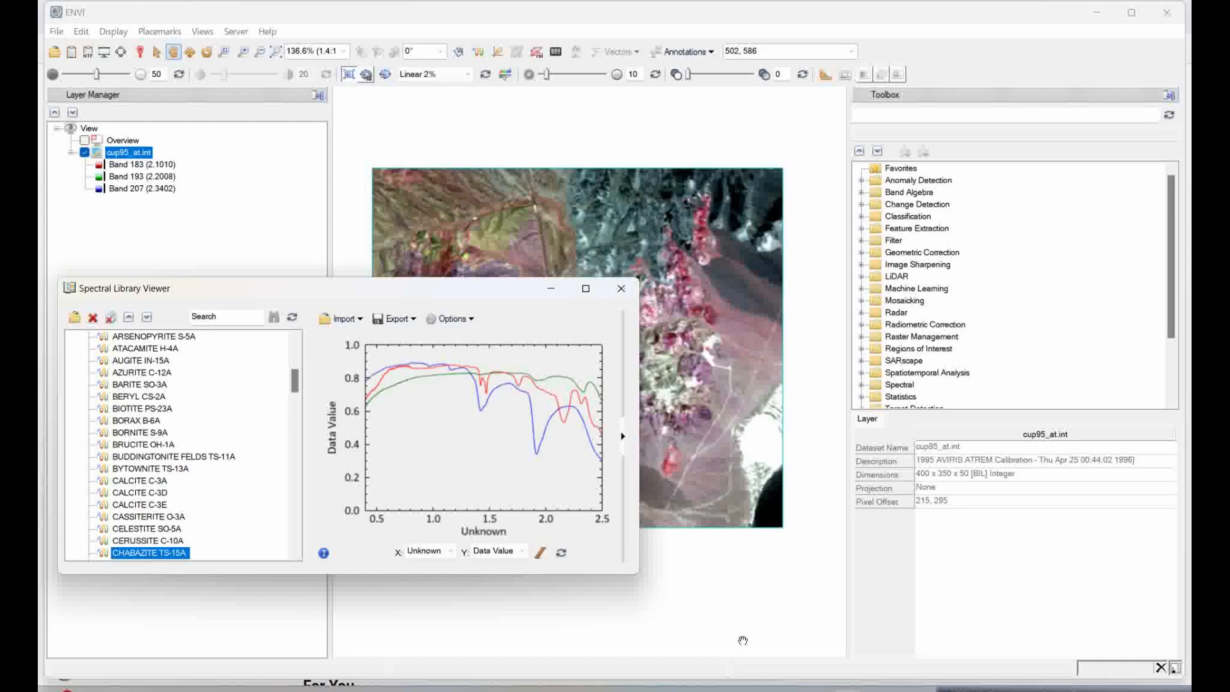
{"action": "scroll", "scroll_direction": "down", "scroll_amount": 3}
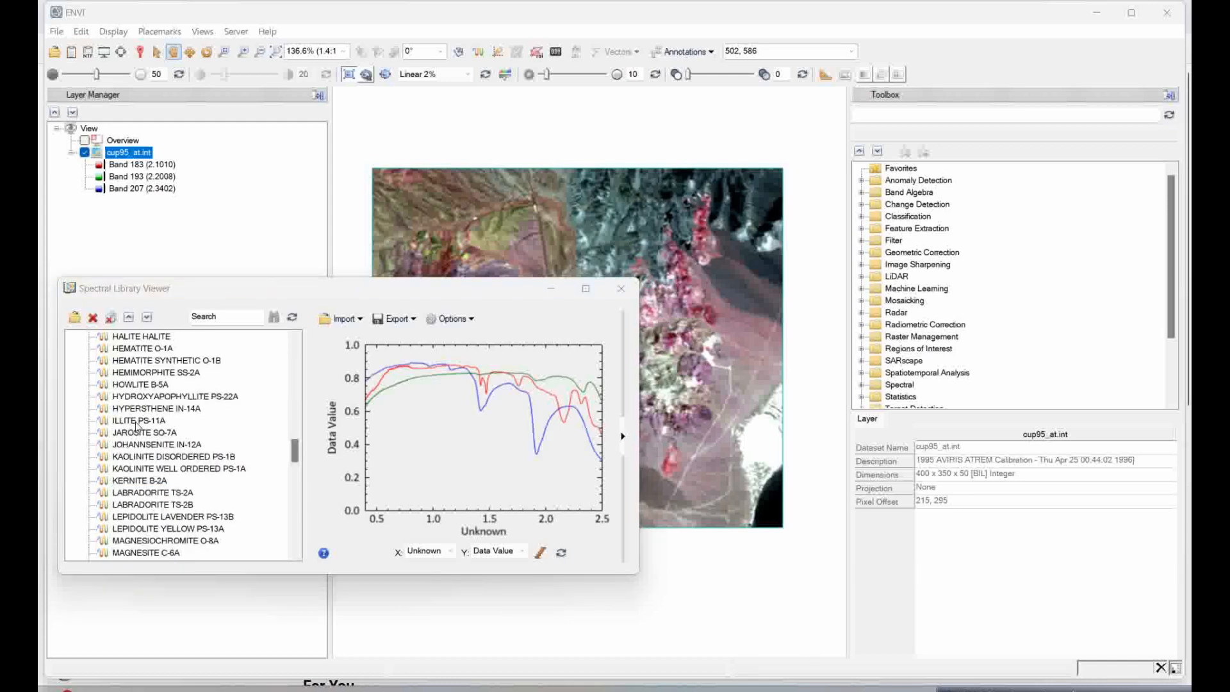
{"action": "left_click", "coordinate": [138, 420]}
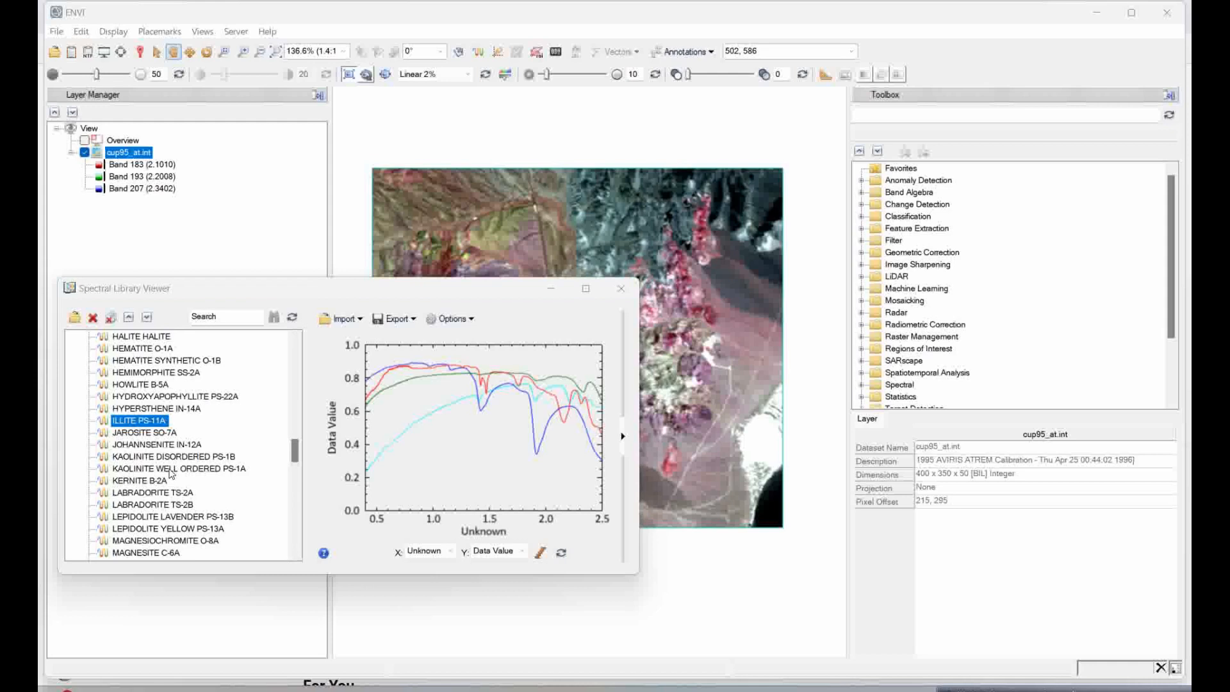
{"action": "left_click", "coordinate": [181, 469]}
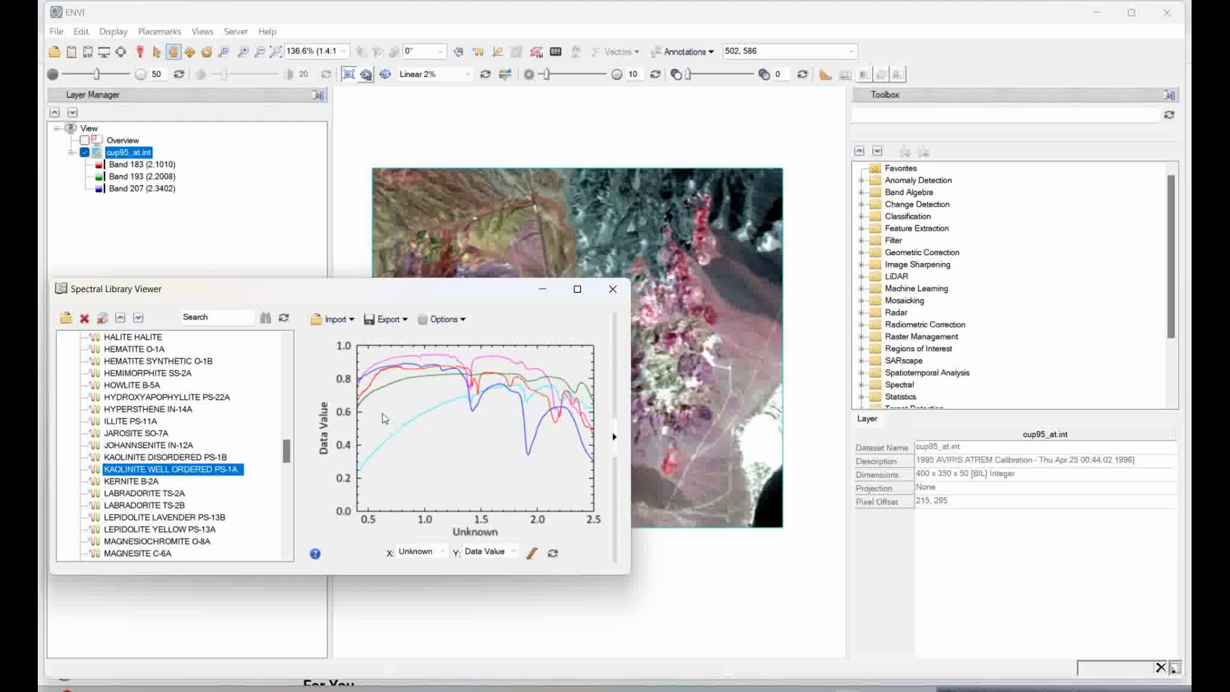
{"action": "mouse_move", "coordinate": [496, 430]}
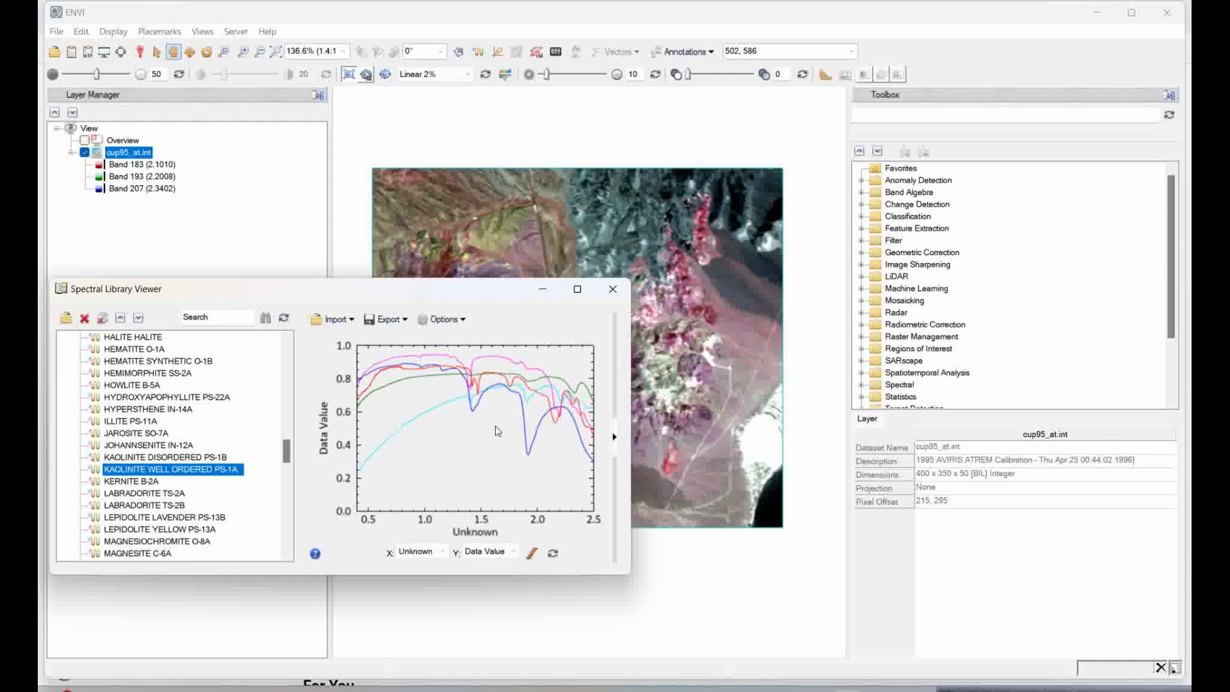
{"action": "mouse_move", "coordinate": [414, 369]}
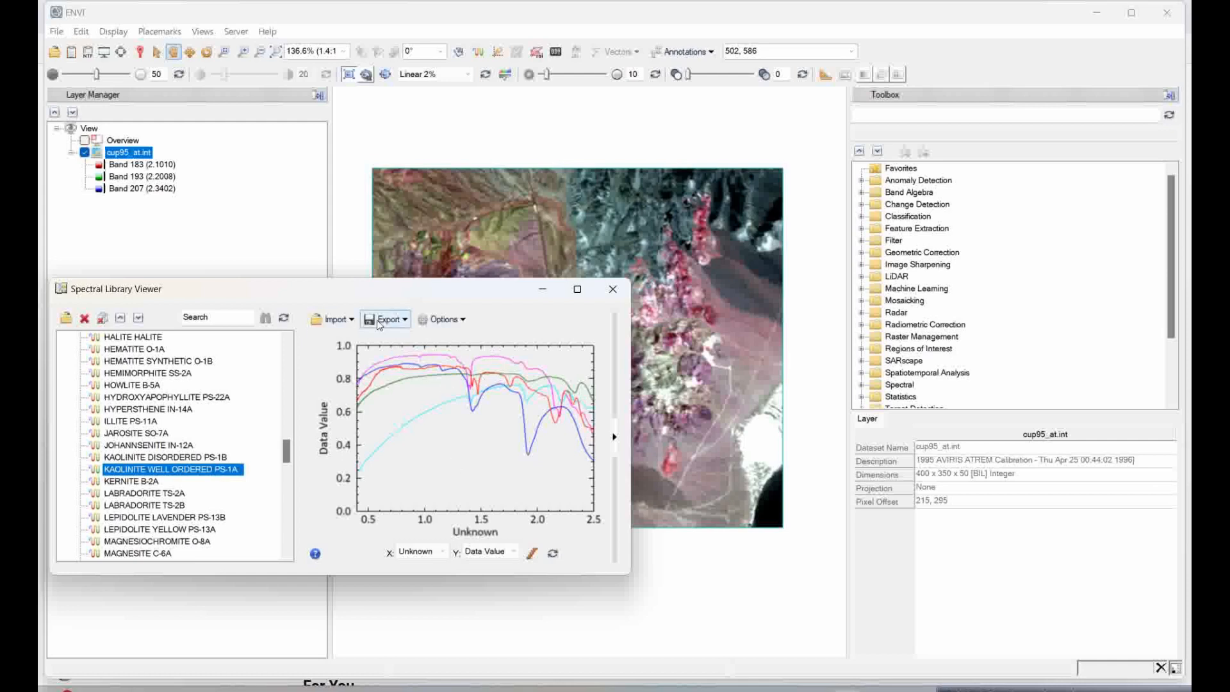
{"action": "mouse_move", "coordinate": [377, 414]}
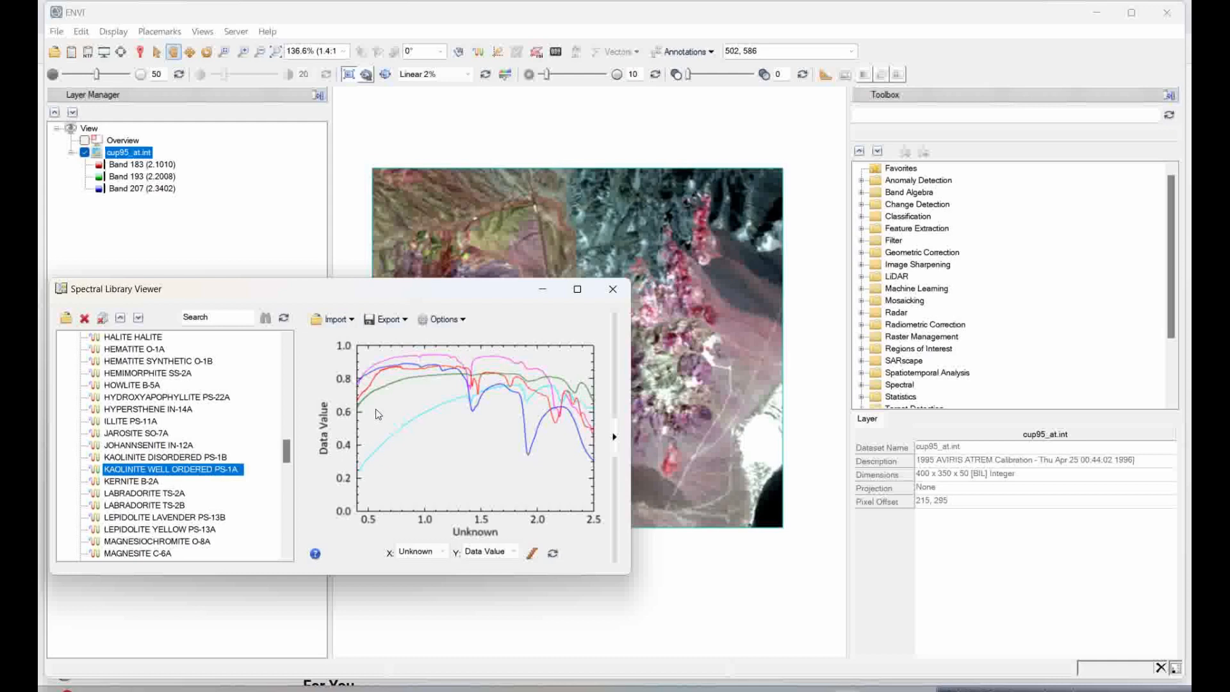
{"action": "mouse_move", "coordinate": [649, 208]}
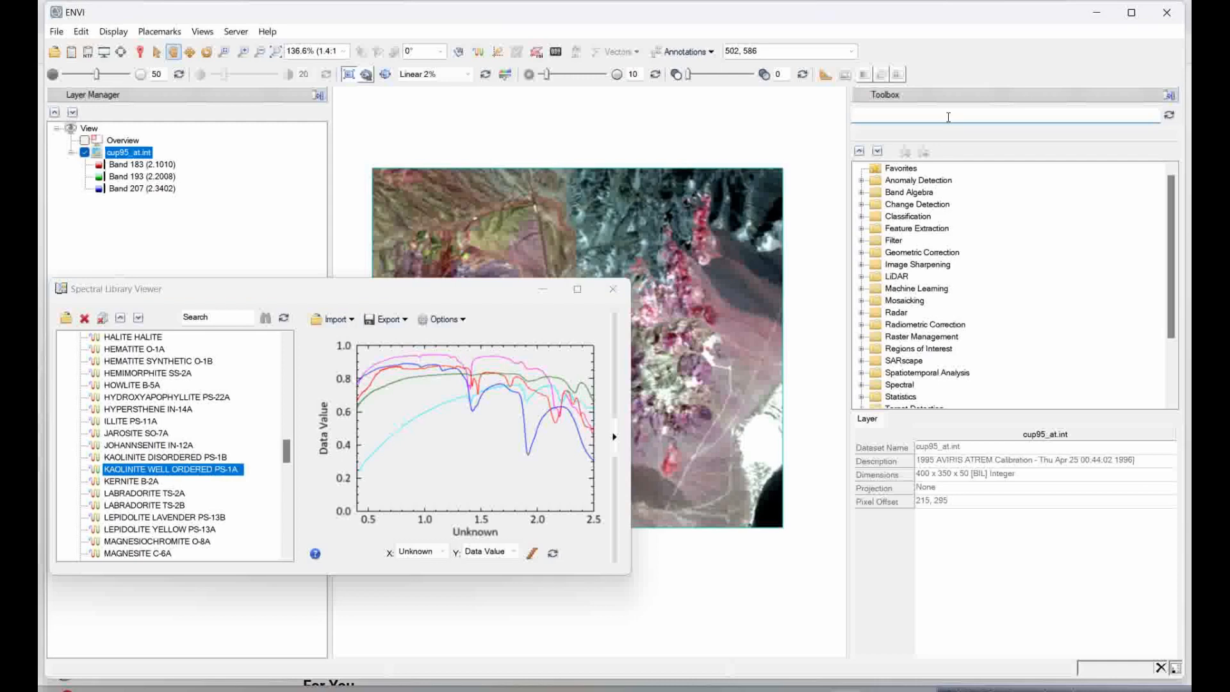
- Filter the Toolbox with 'spec' to find Spectral Information Divergence Classification
{"action": "type", "text": "spectral"}
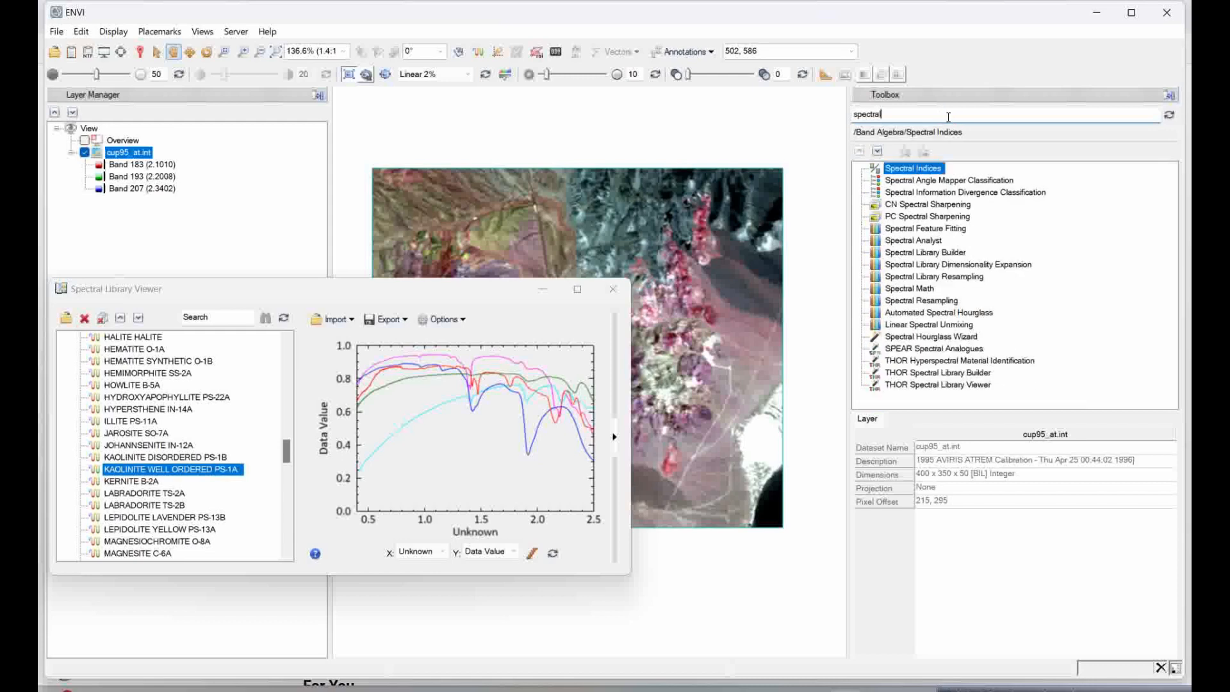
{"action": "mouse_move", "coordinate": [964, 192]}
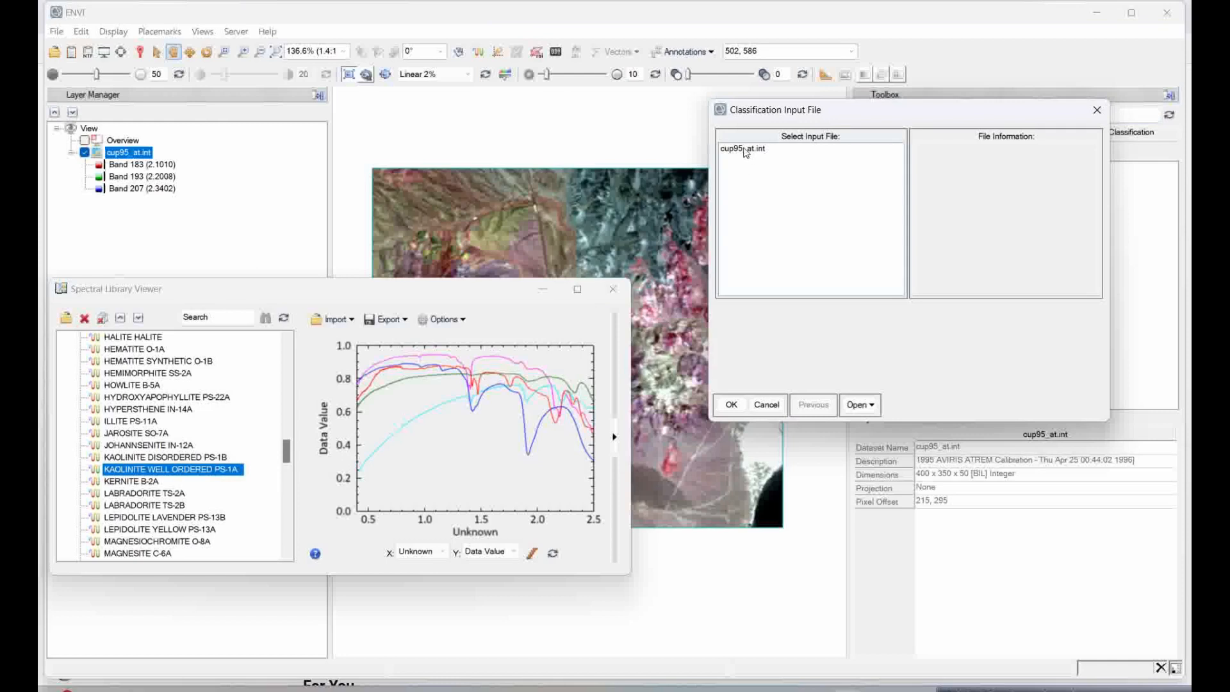
- Choose cup95_at.int as the classification input file and confirm it
{"action": "left_click", "coordinate": [739, 149]}
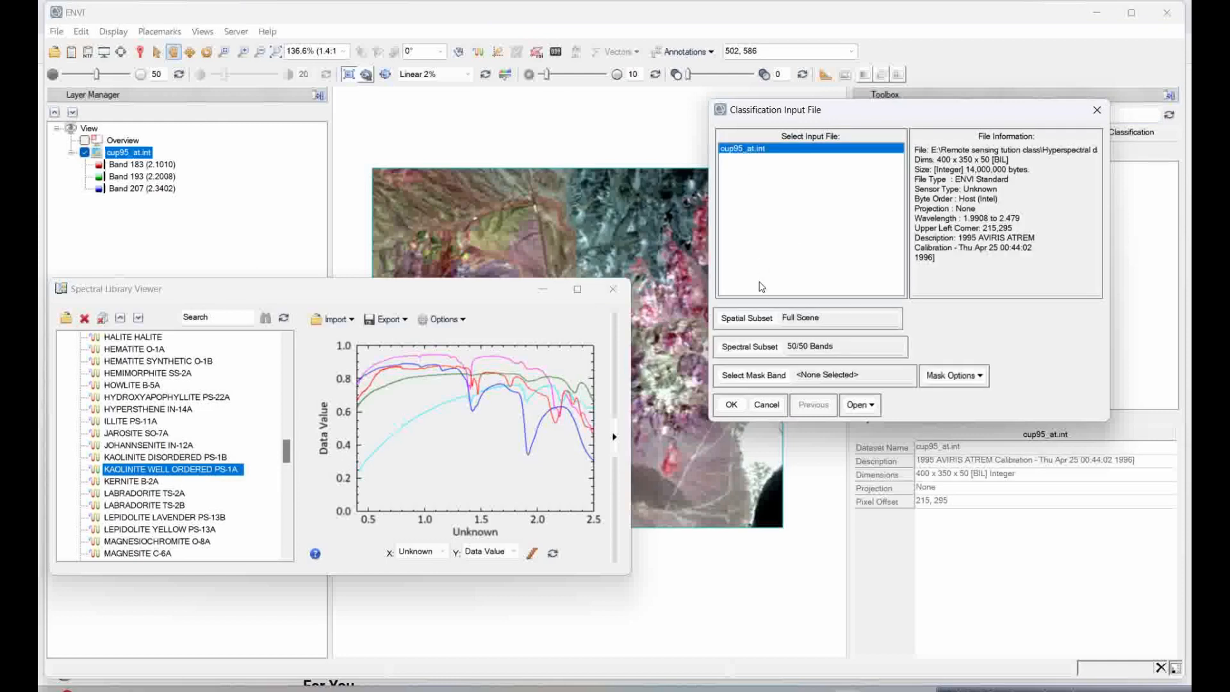
{"action": "left_click", "coordinate": [731, 405]}
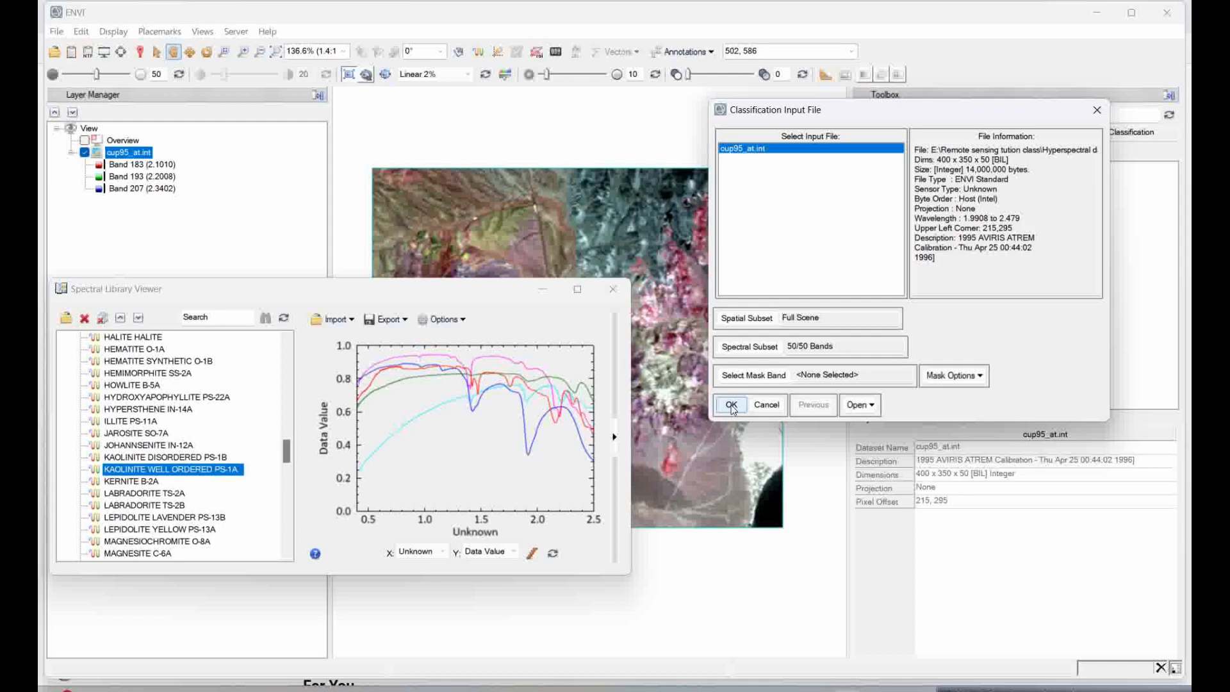
{"action": "left_click", "coordinate": [730, 404]}
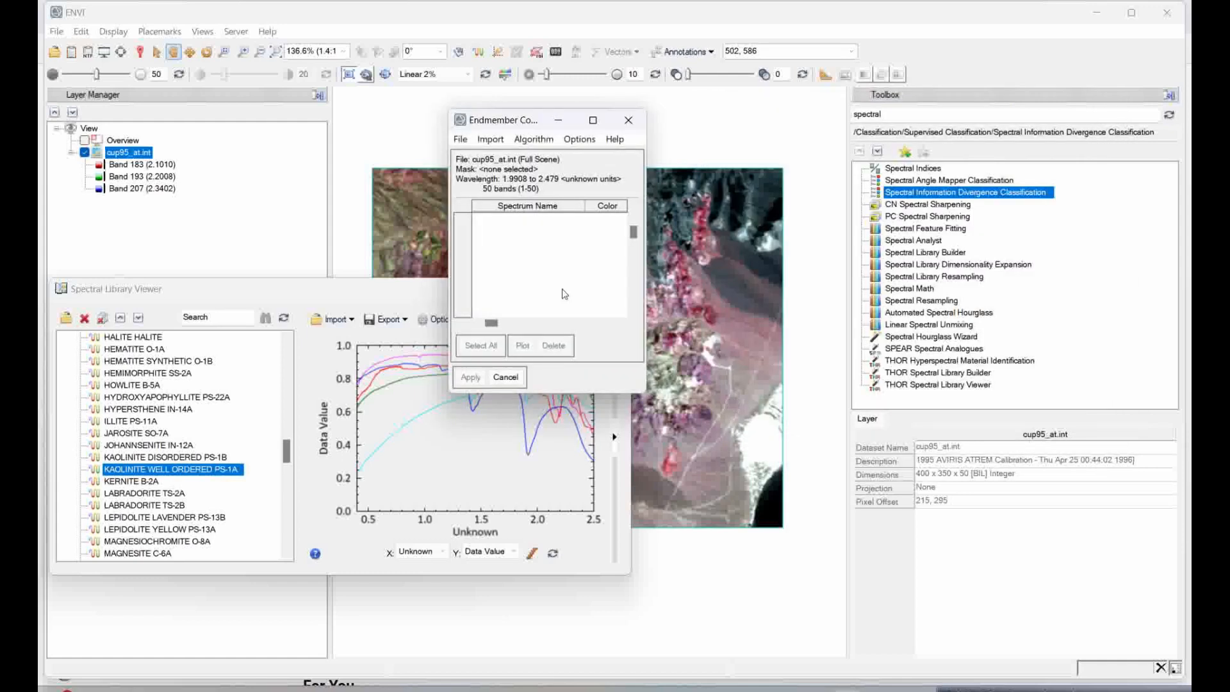
{"action": "mouse_move", "coordinate": [414, 347]}
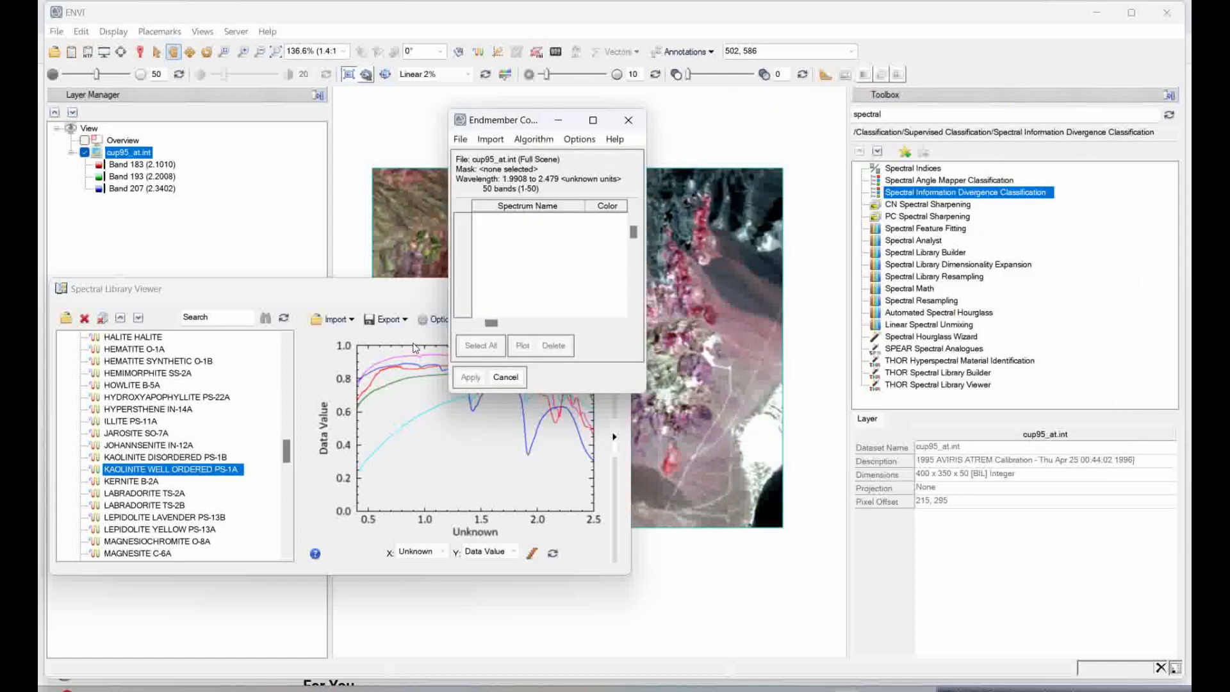
{"action": "mouse_move", "coordinate": [451, 324]}
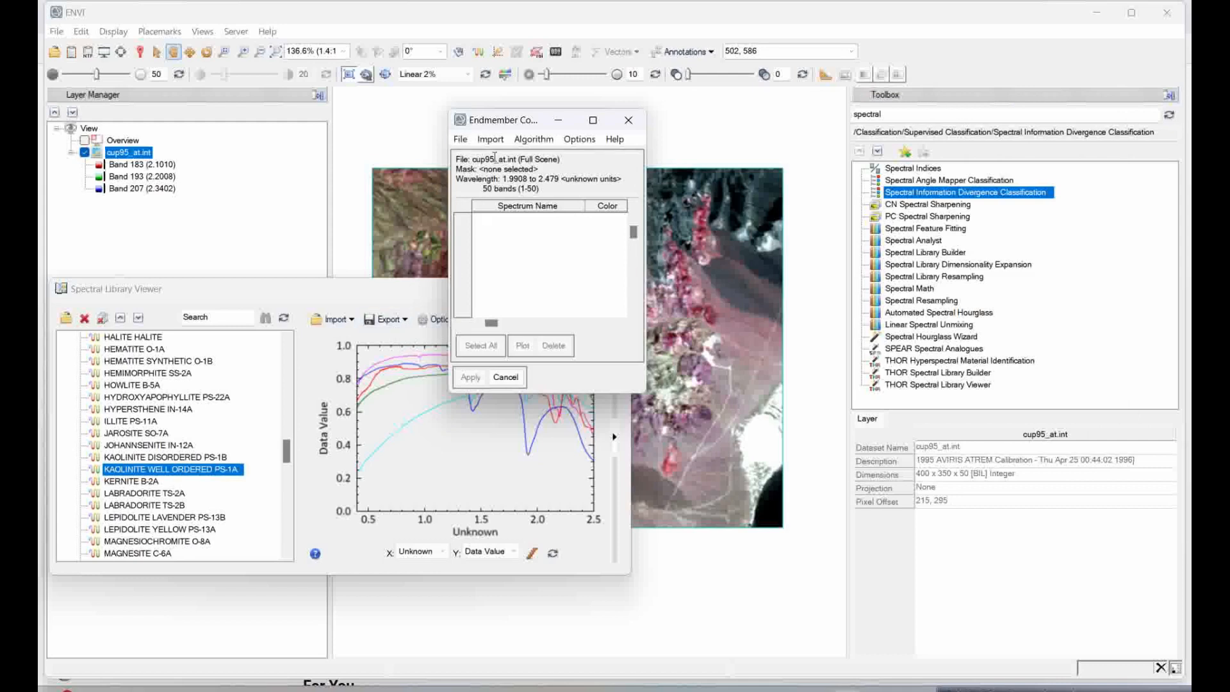
- Import all five plotted mineral spectra from the plot window as endmembers and apply them
{"action": "left_click", "coordinate": [489, 139]}
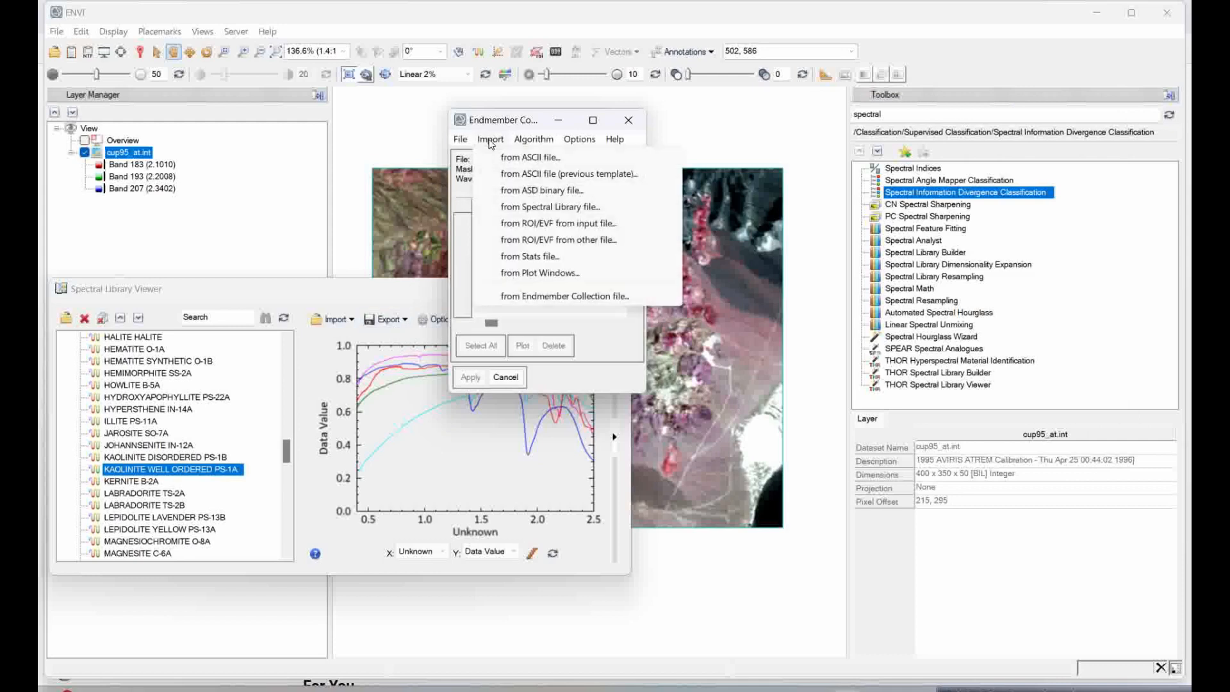
{"action": "mouse_move", "coordinate": [528, 282]}
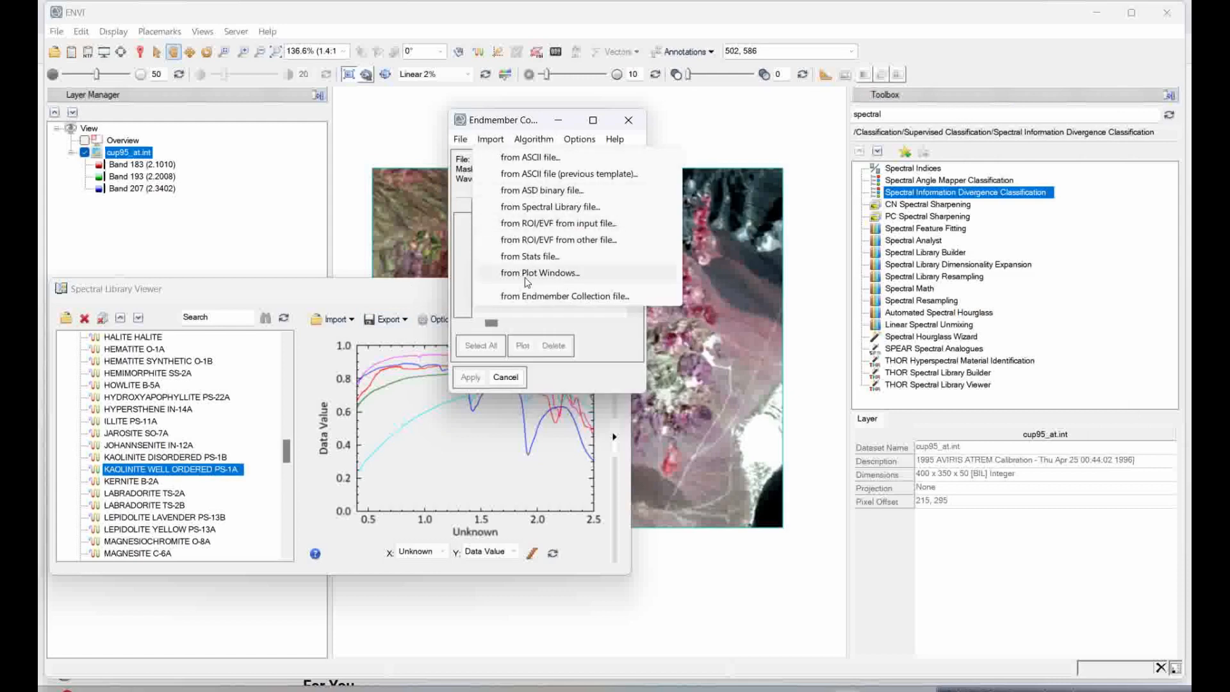
{"action": "left_click", "coordinate": [539, 272]}
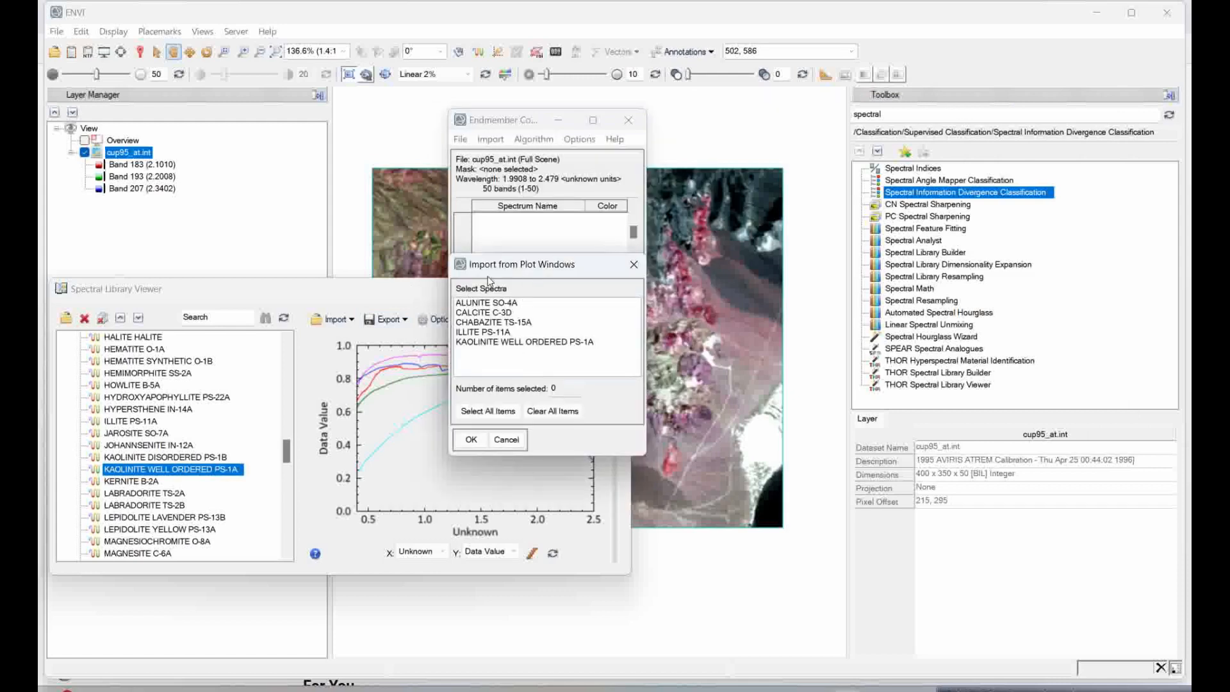
{"action": "mouse_move", "coordinate": [487, 410]}
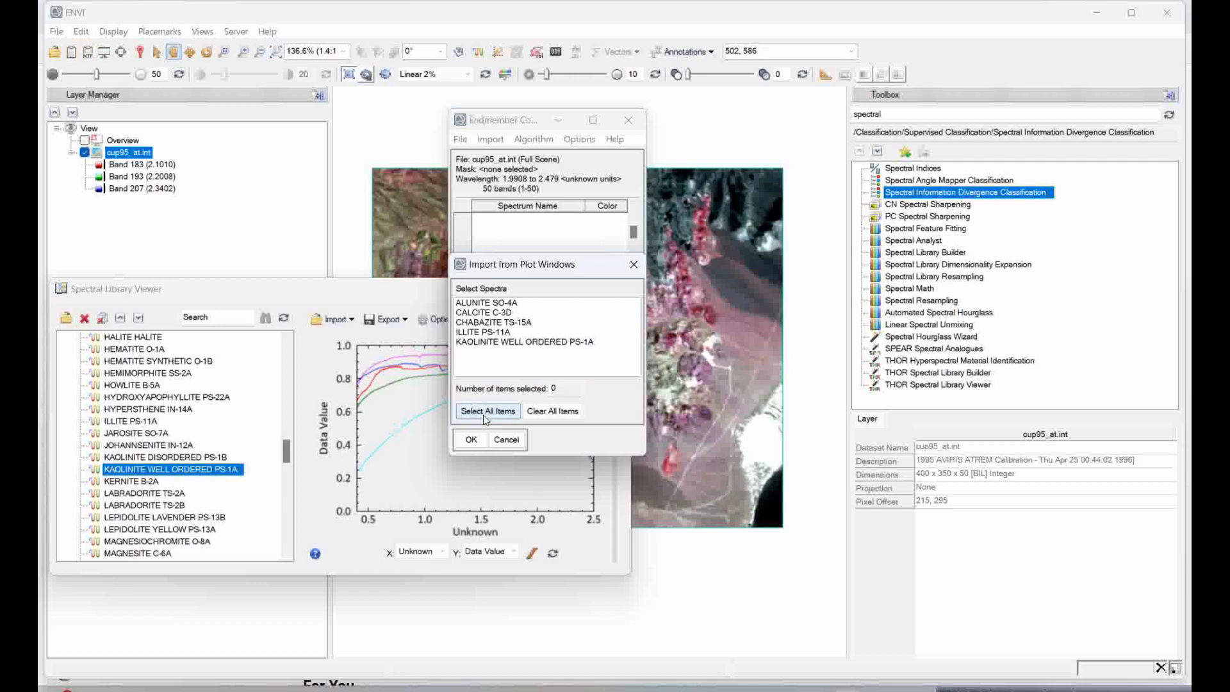
{"action": "left_click", "coordinate": [487, 412]}
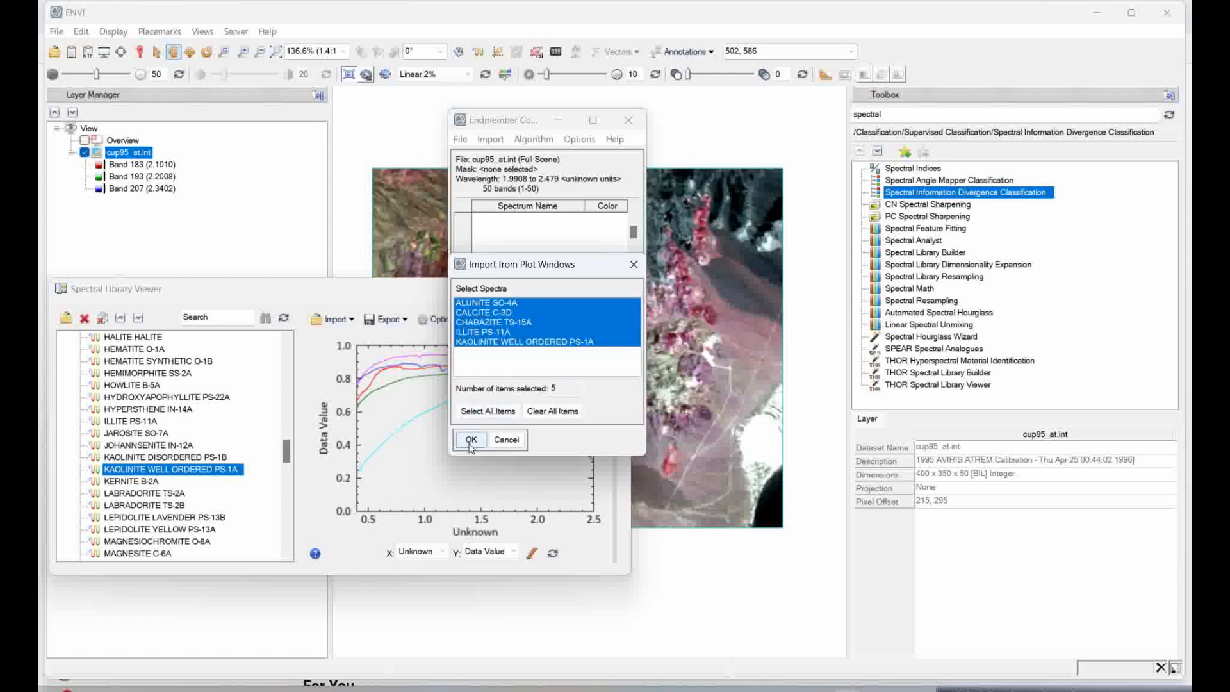
{"action": "left_click", "coordinate": [472, 439]}
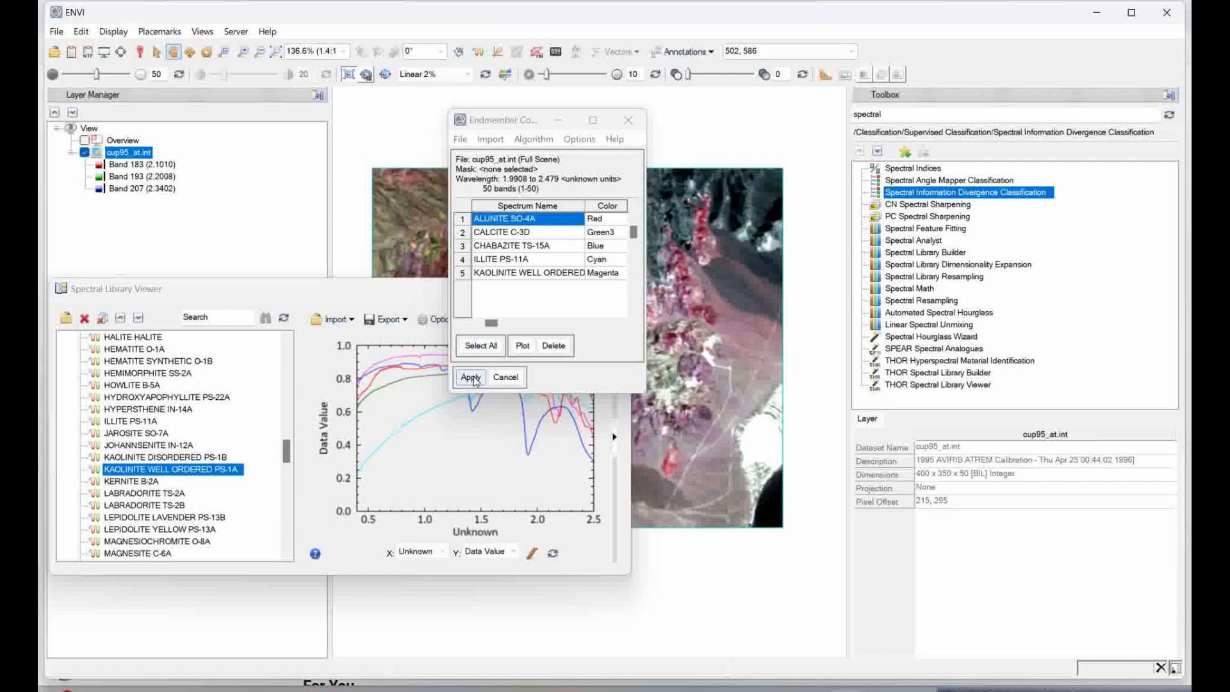
{"action": "left_click", "coordinate": [470, 376]}
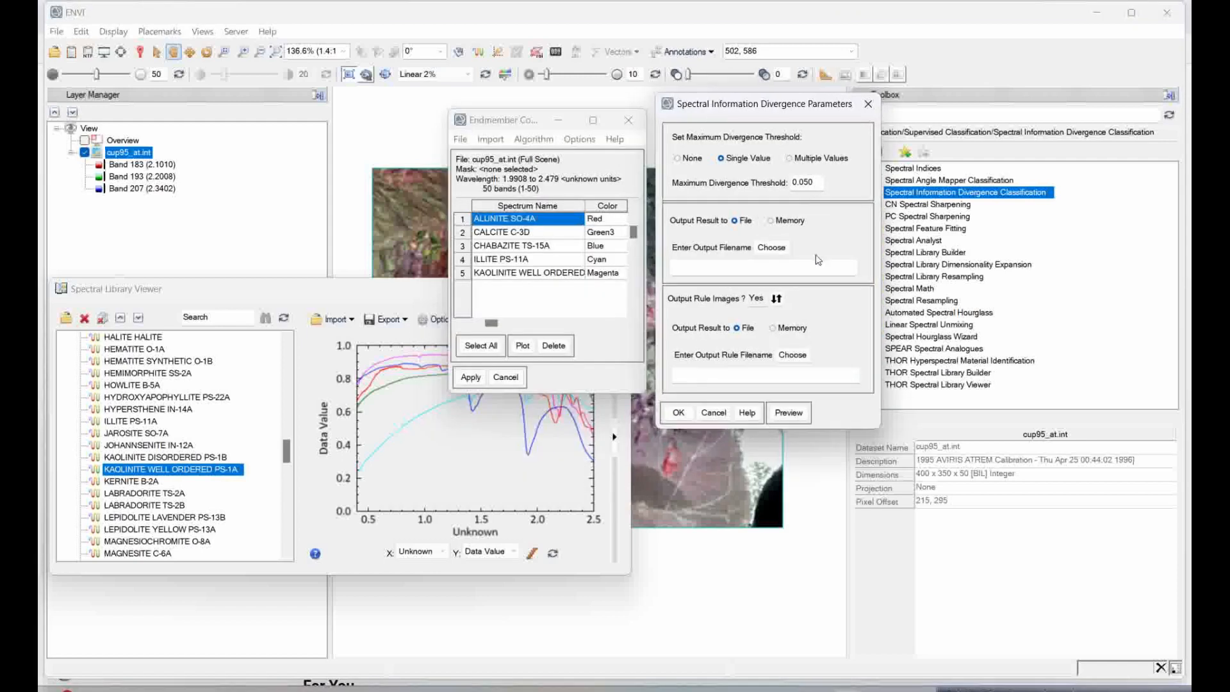
{"action": "mouse_move", "coordinate": [766, 260]}
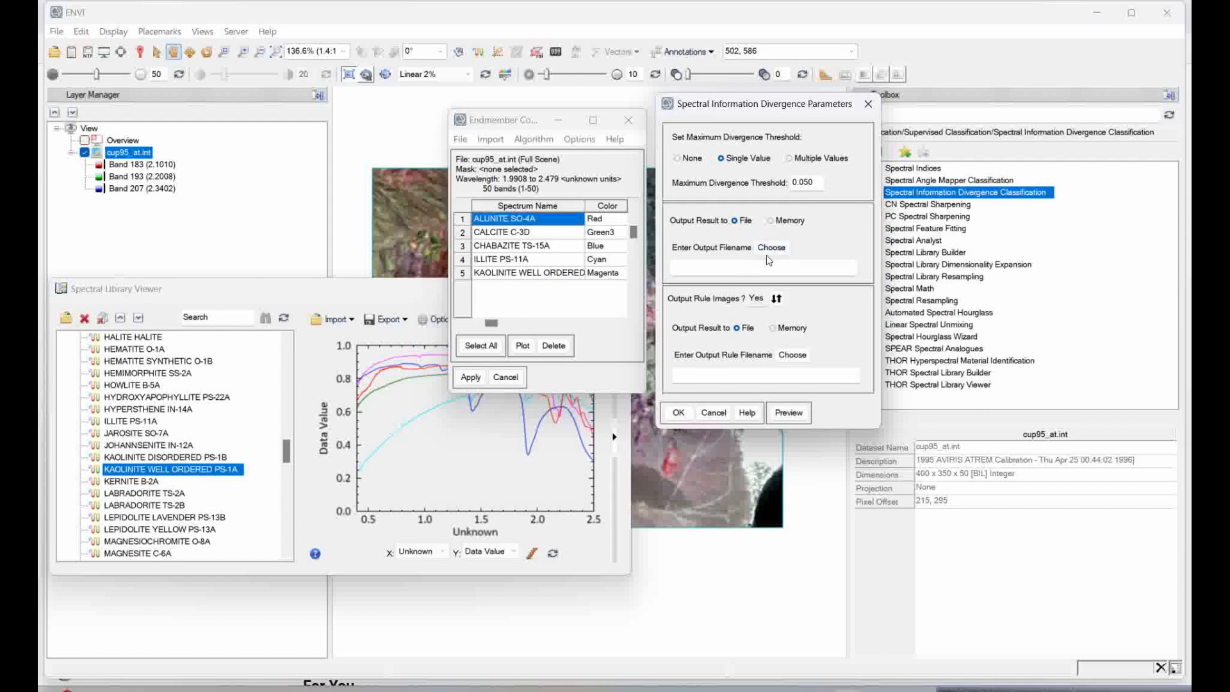
{"action": "mouse_move", "coordinate": [770, 237]}
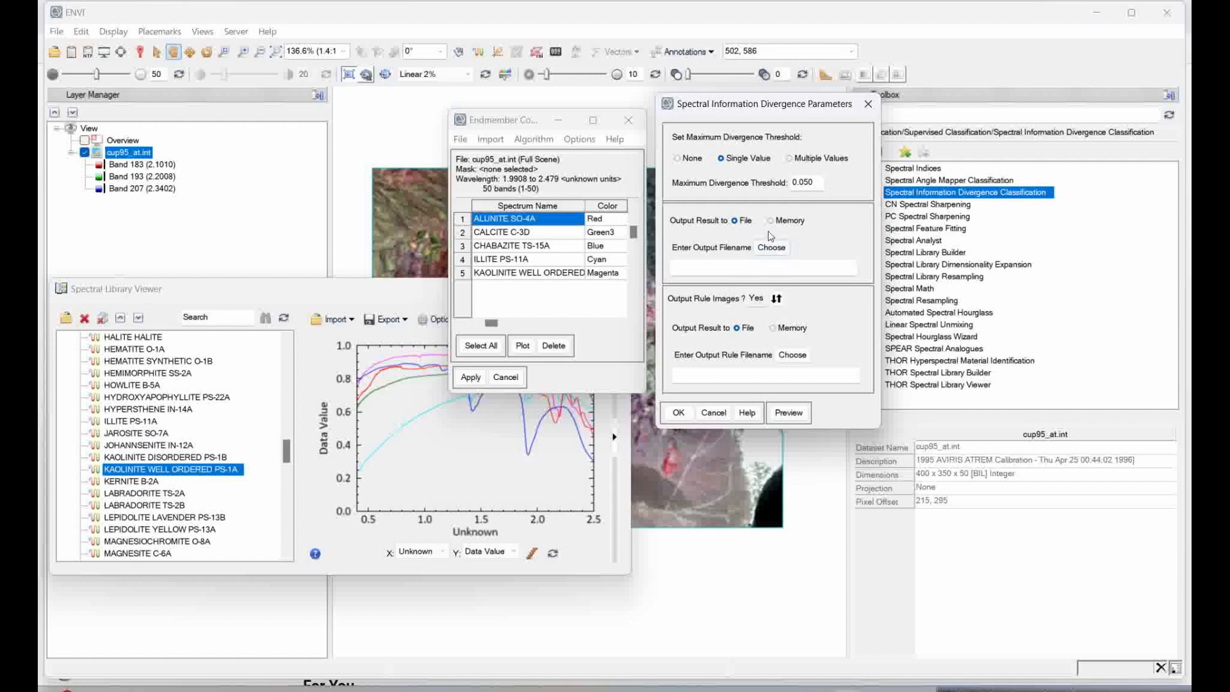
- Send the classification output to Memory and run the divergence classification at threshold 0.050
{"action": "left_click", "coordinate": [768, 221]}
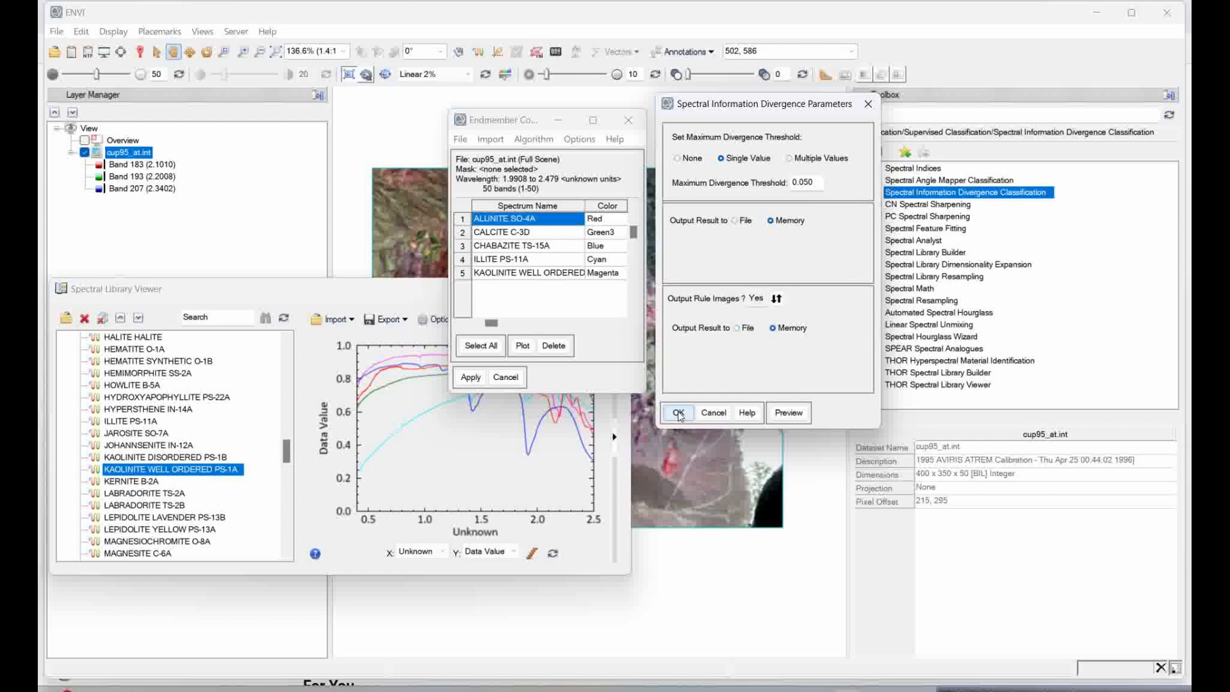
{"action": "left_click", "coordinate": [677, 413]}
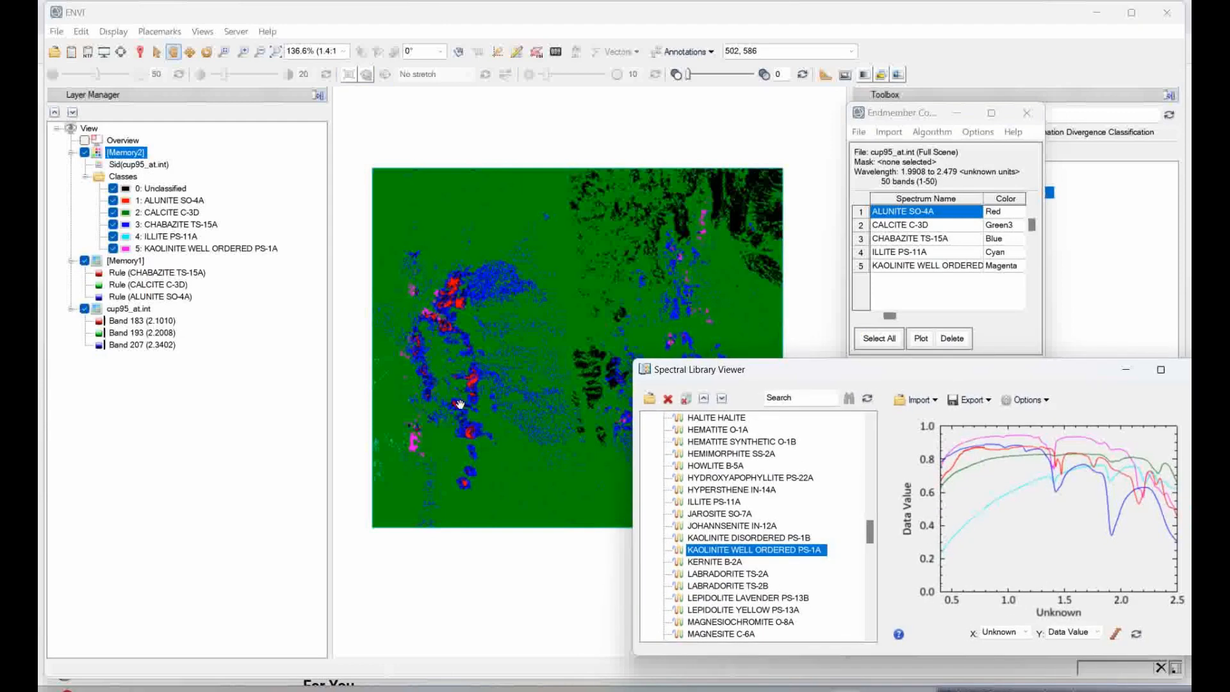
{"action": "mouse_move", "coordinate": [670, 281]}
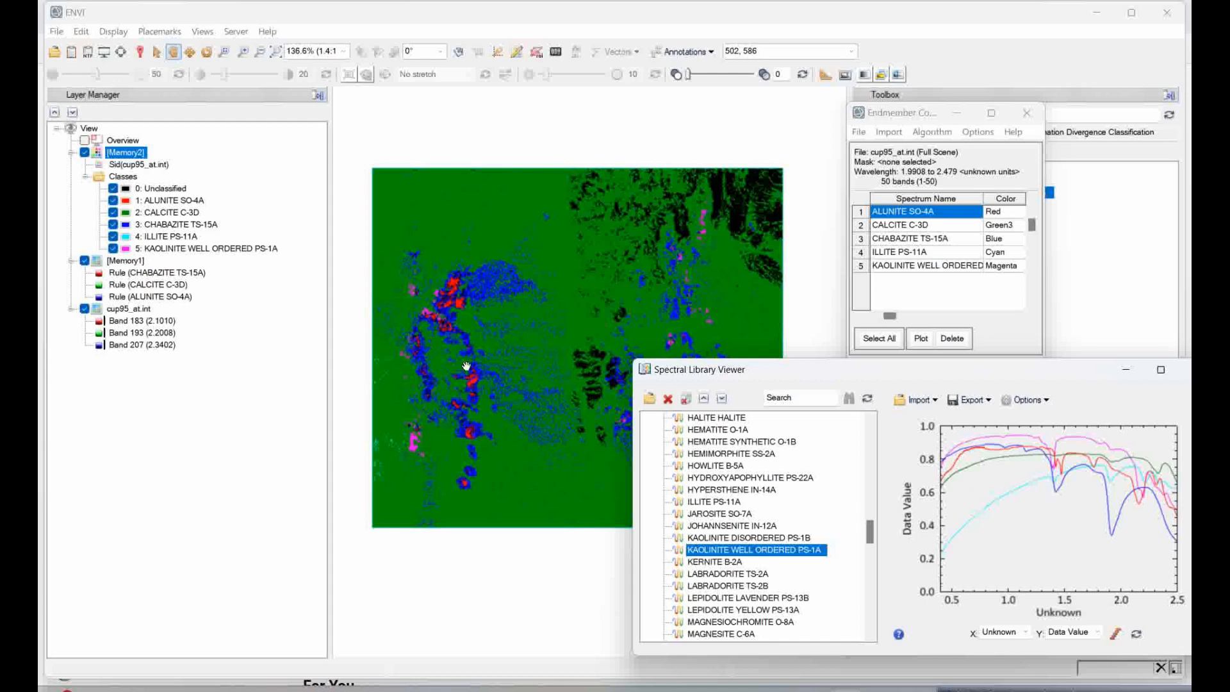
{"action": "mouse_move", "coordinate": [1012, 228]}
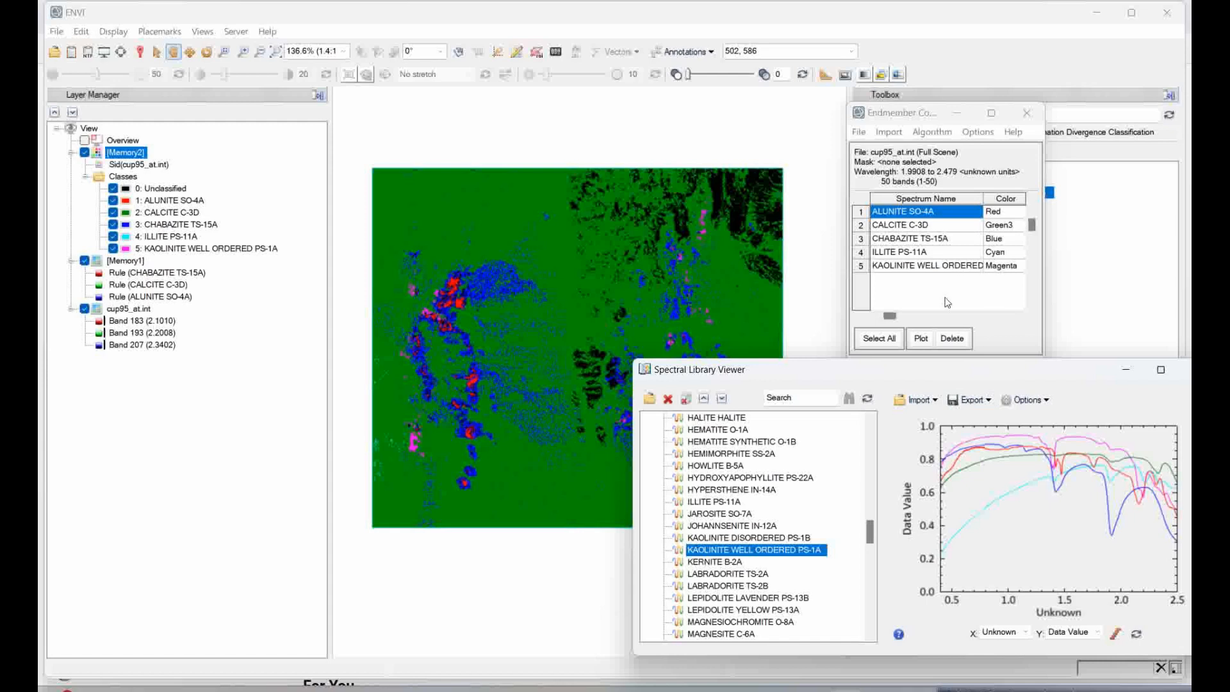
{"action": "mouse_move", "coordinate": [875, 362]}
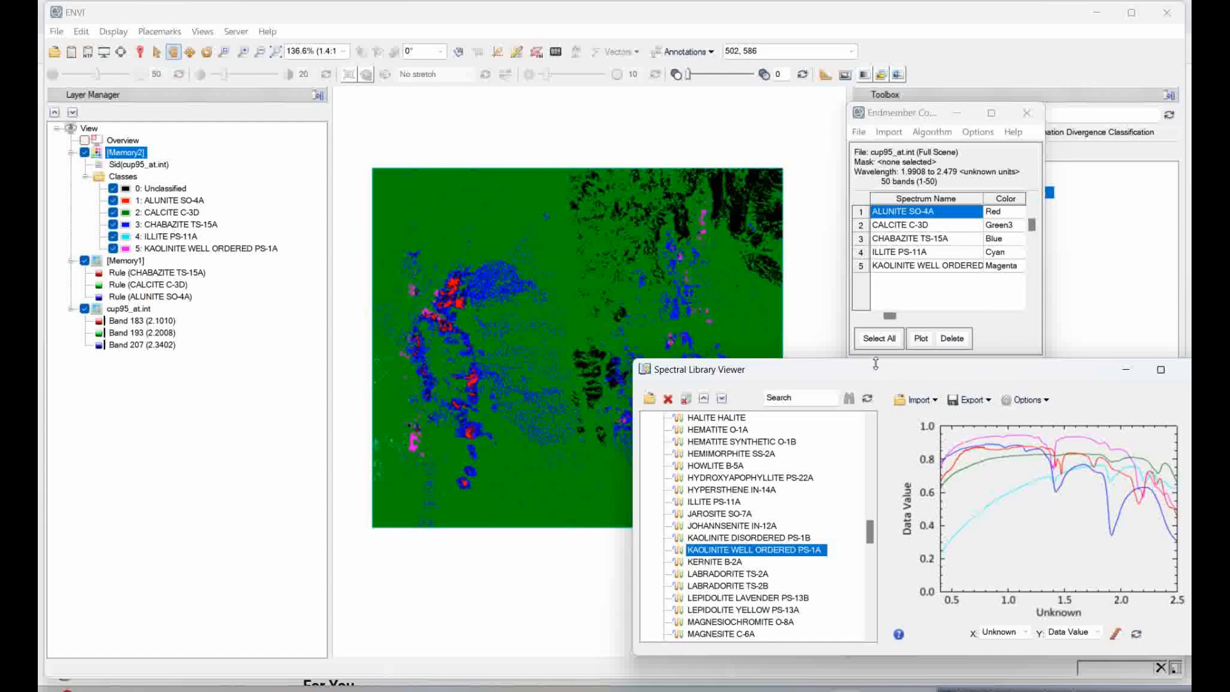